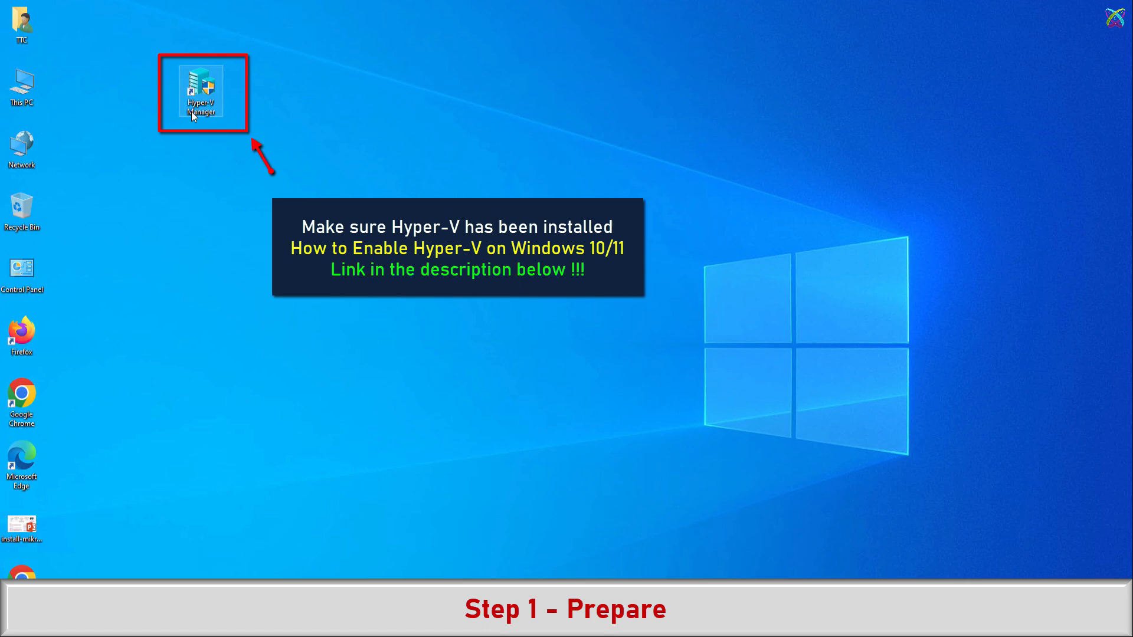
mouse_move(202, 94)
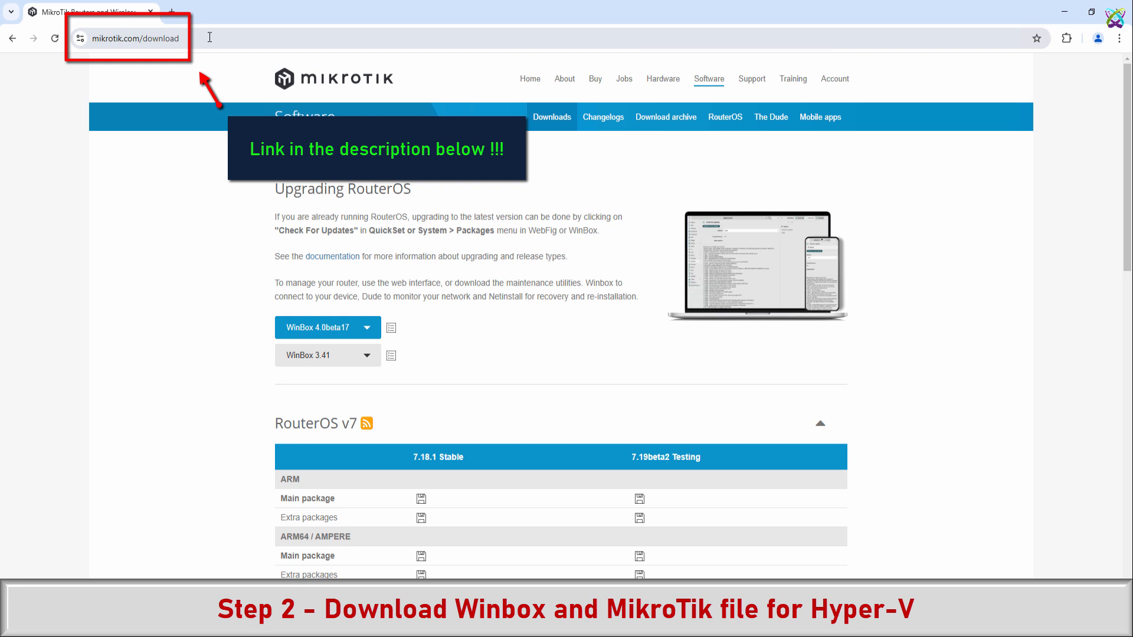
mouse_move(221, 38)
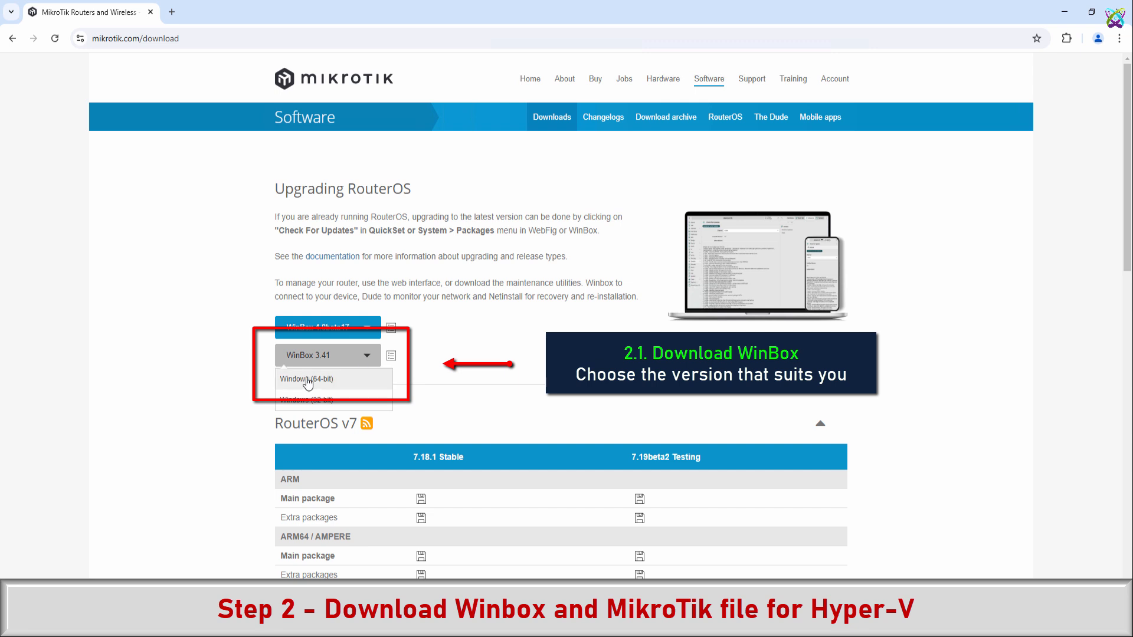
Save the 64-bit Windows WinBox 3.41 to the desktop and collapse the RouterOS v7 table
left_click(307, 380)
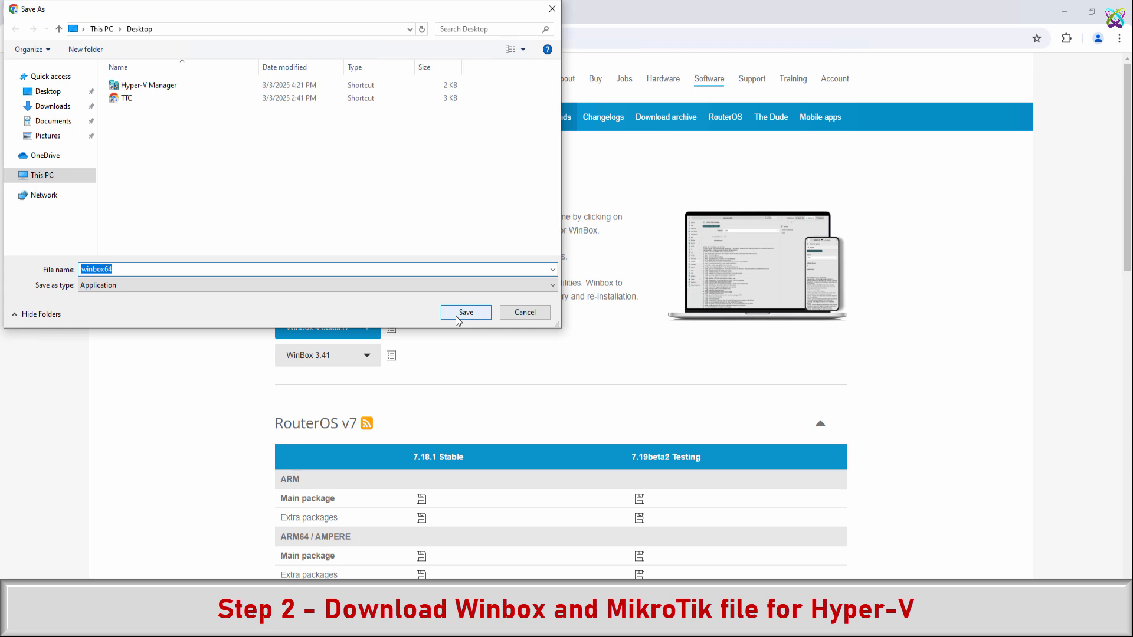
left_click(466, 312)
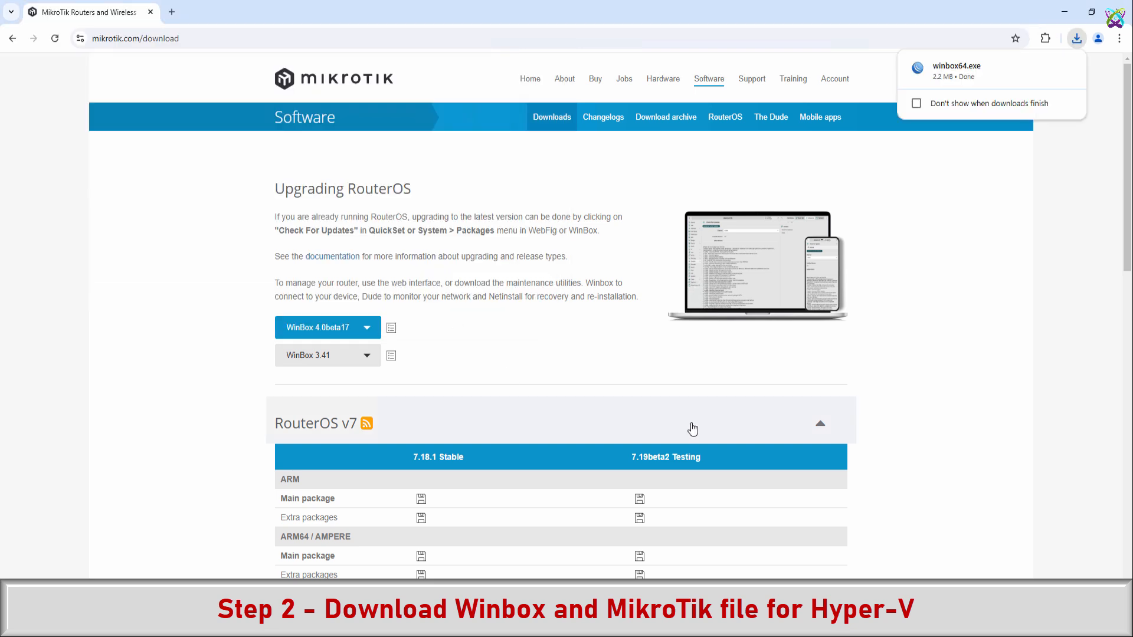
left_click(820, 423)
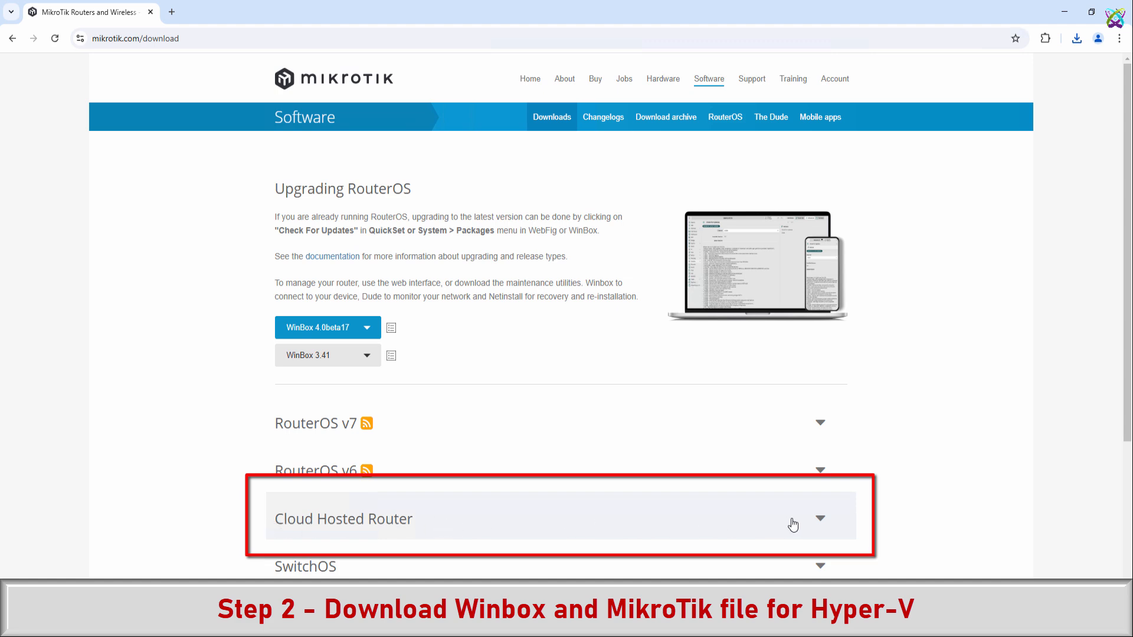
Expand Cloud Hosted Router and save the 7.18.1 Stable chr-7.18.1.vhdx image to the desktop
left_click(820, 518)
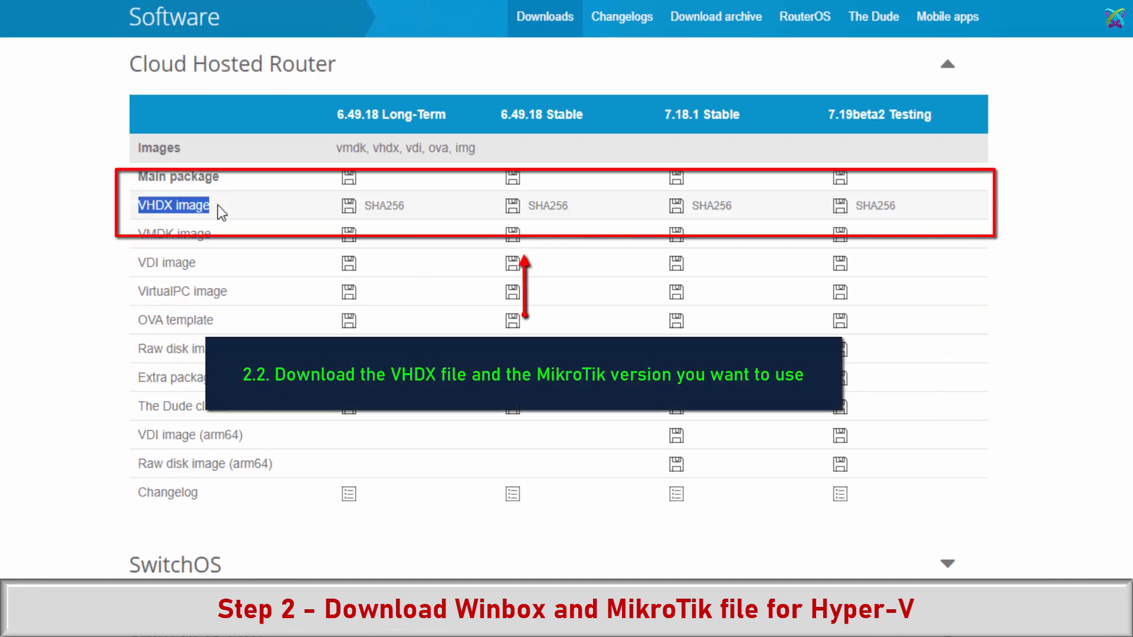
mouse_move(712, 208)
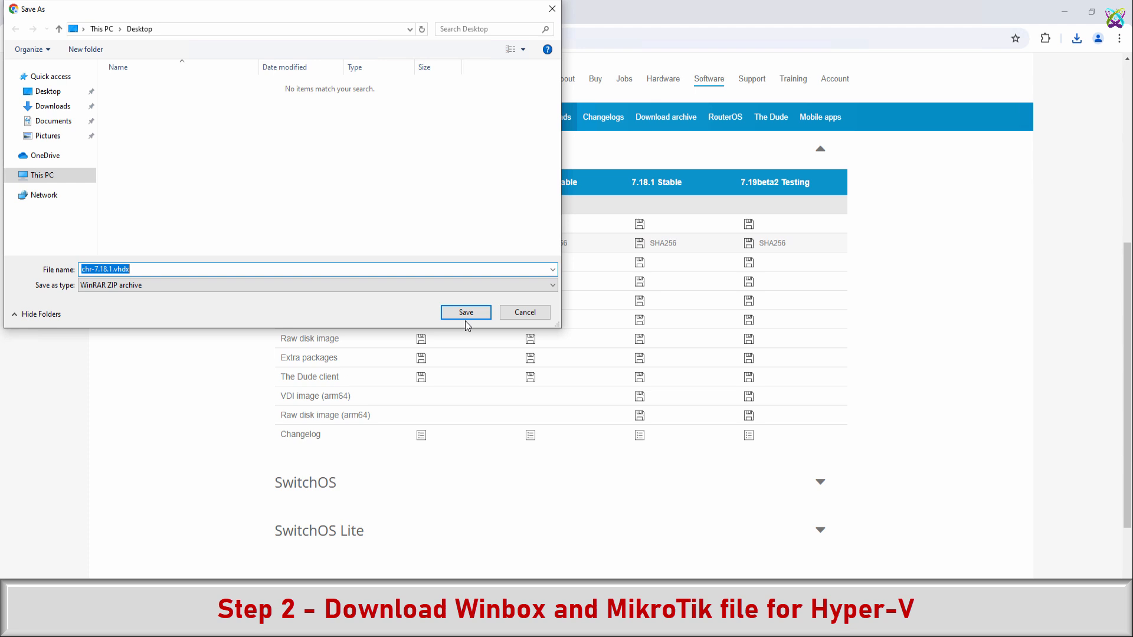
left_click(466, 312)
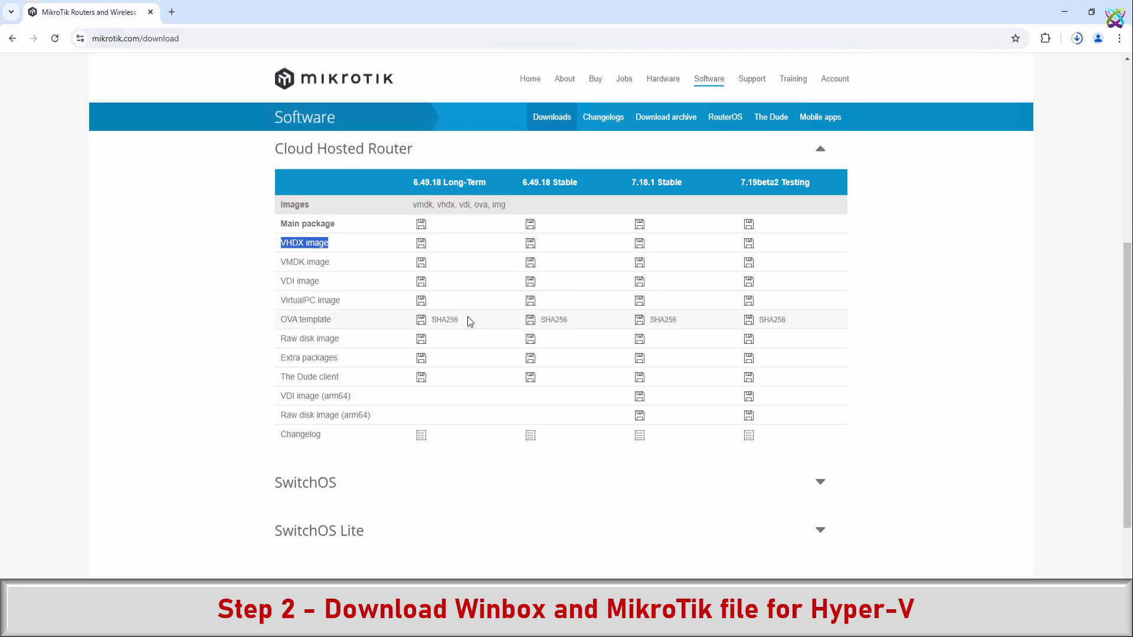
mouse_move(1046, 21)
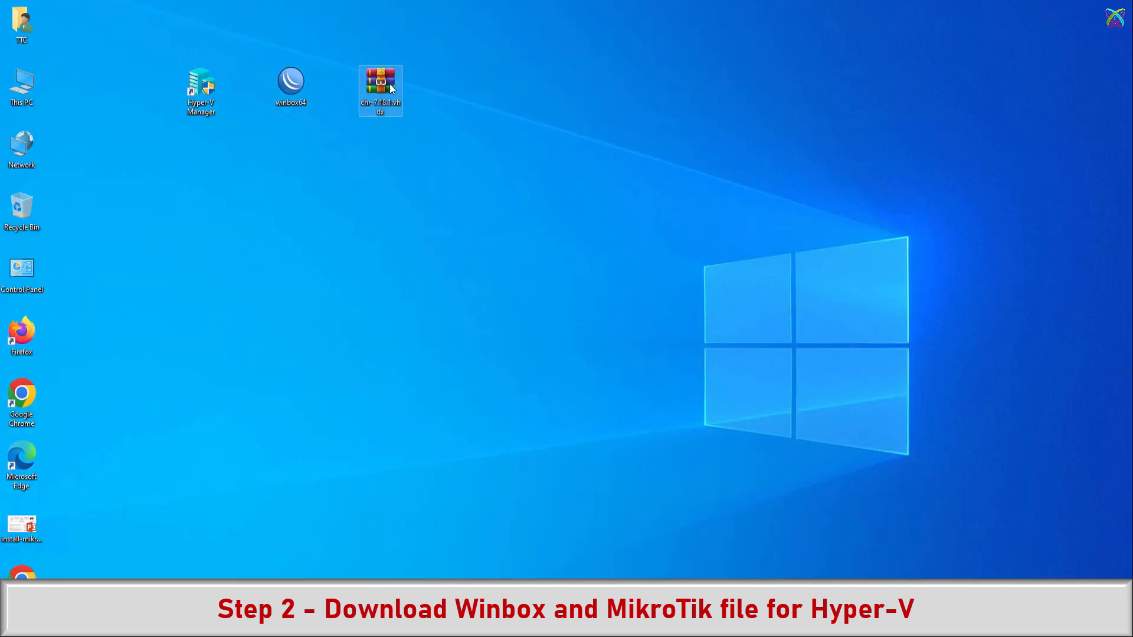
Extract the chr-7.18.1 archive onto the desktop using WinRAR's Extract Here
right_click(380, 90)
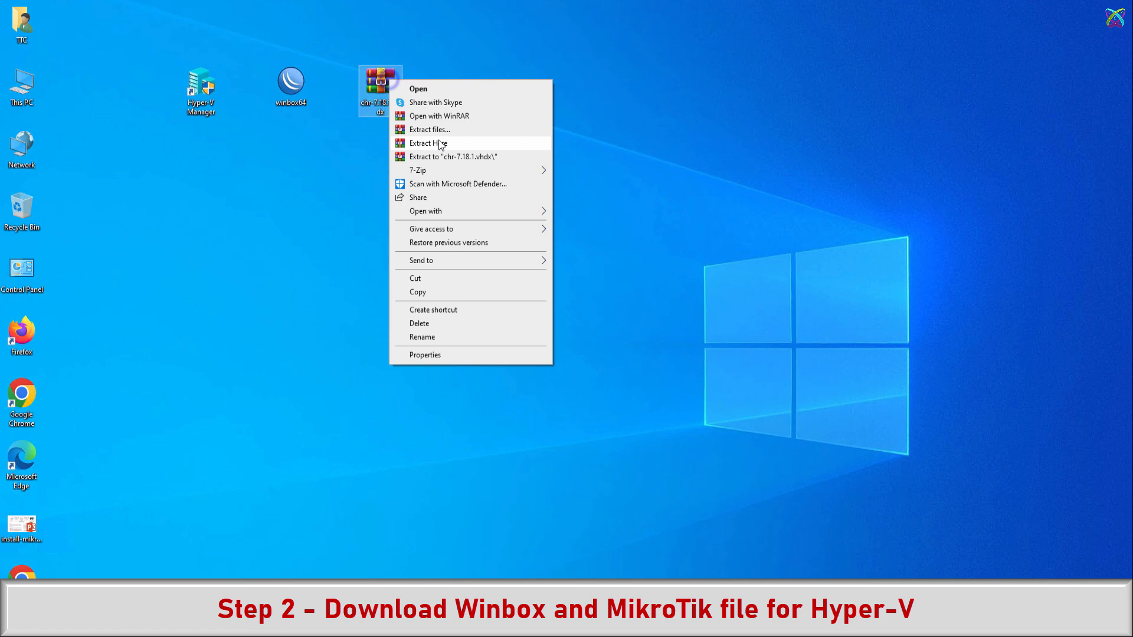
left_click(427, 142)
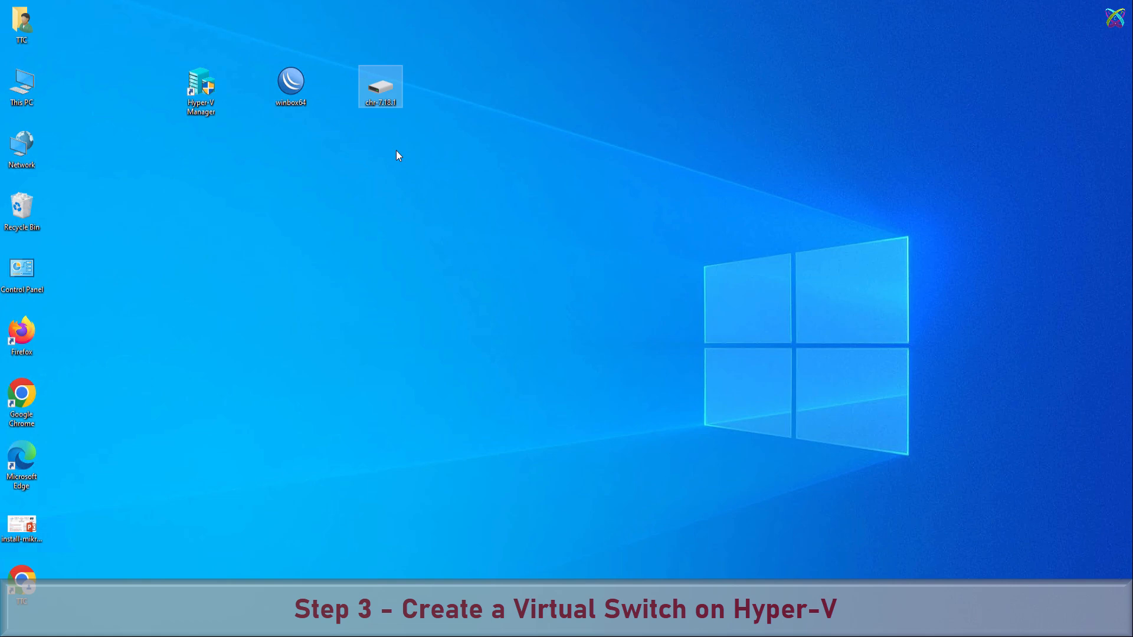
double_click(200, 86)
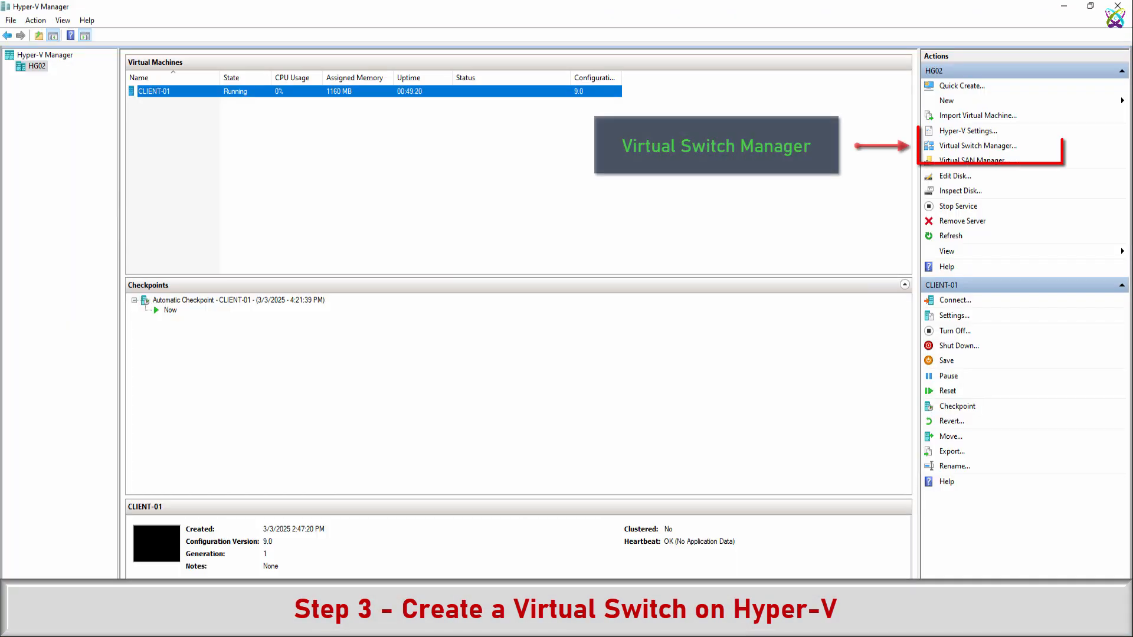
mouse_move(998, 150)
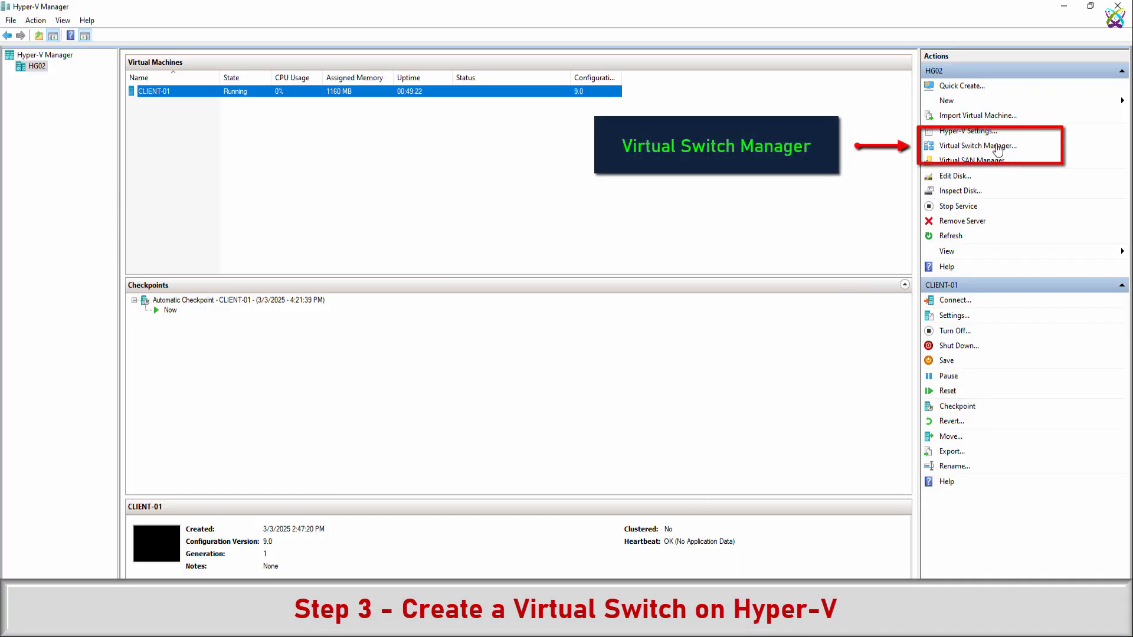
left_click(978, 146)
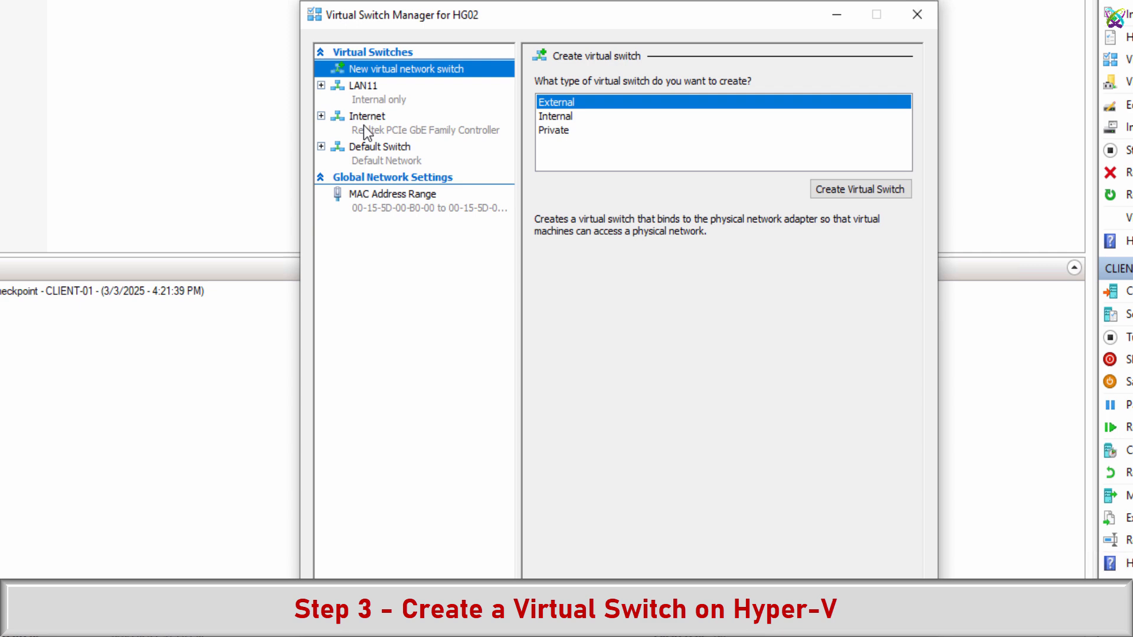
left_click(369, 116)
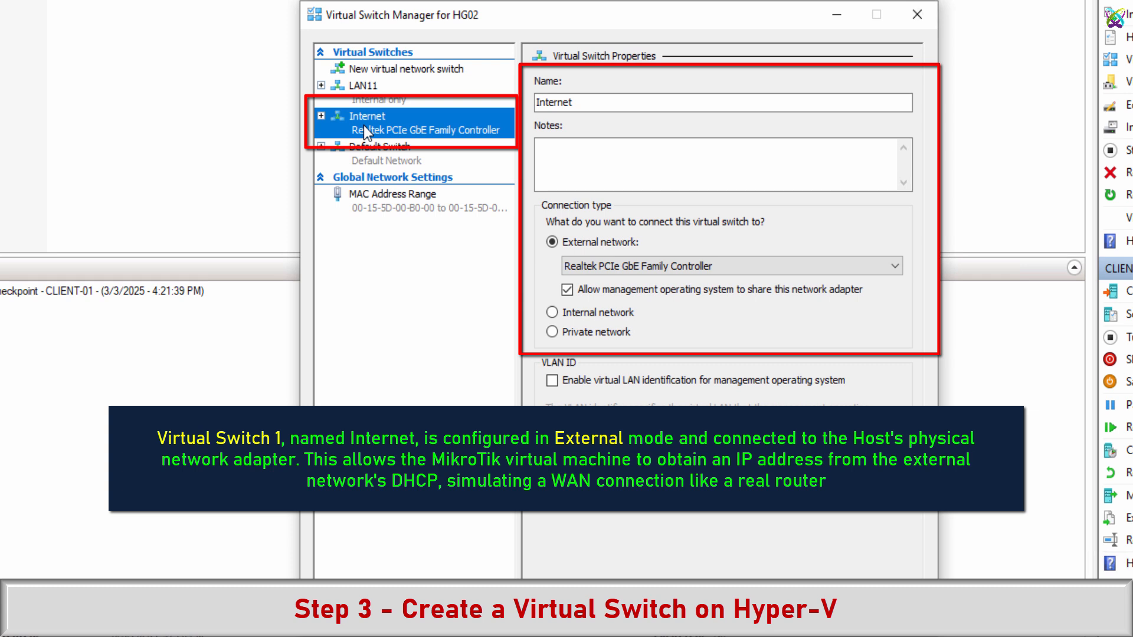
left_click(367, 84)
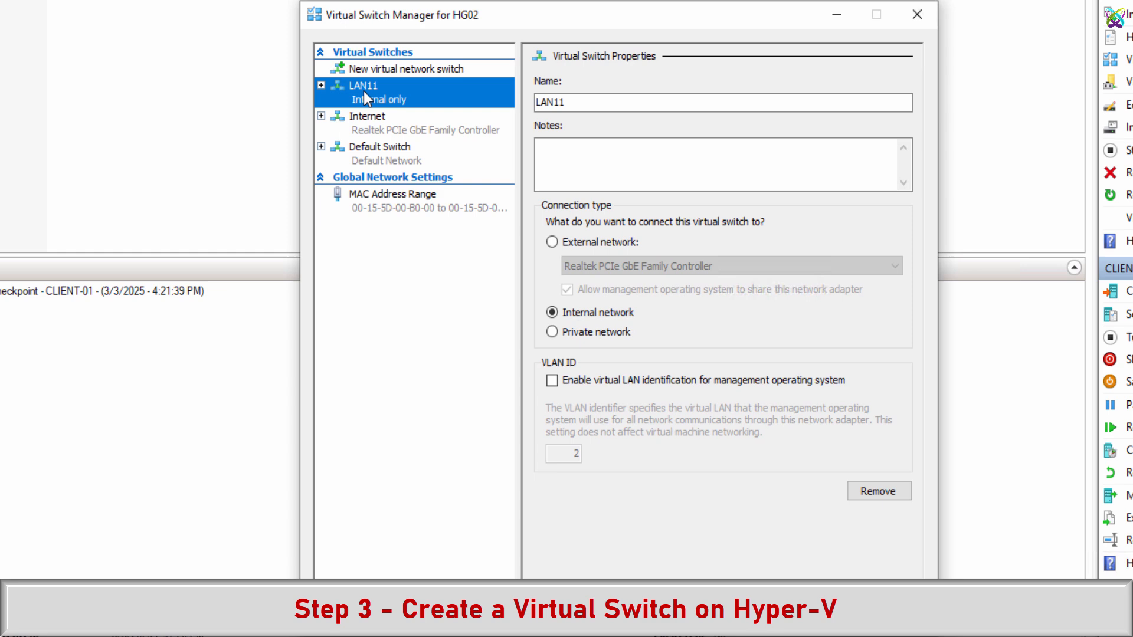
left_click(364, 85)
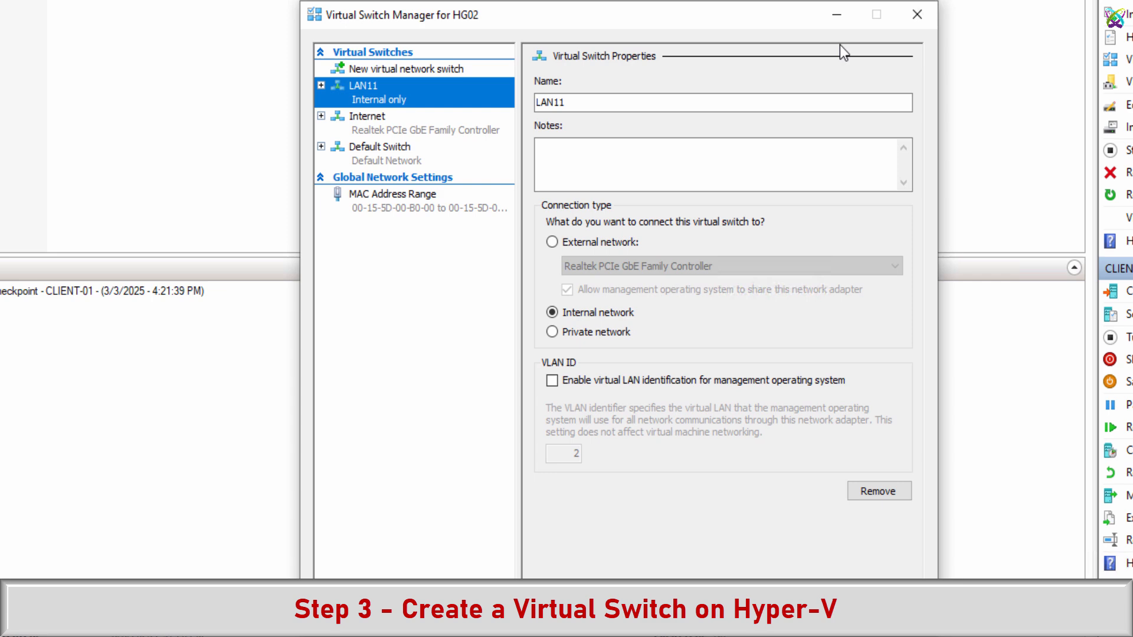
left_click(917, 14)
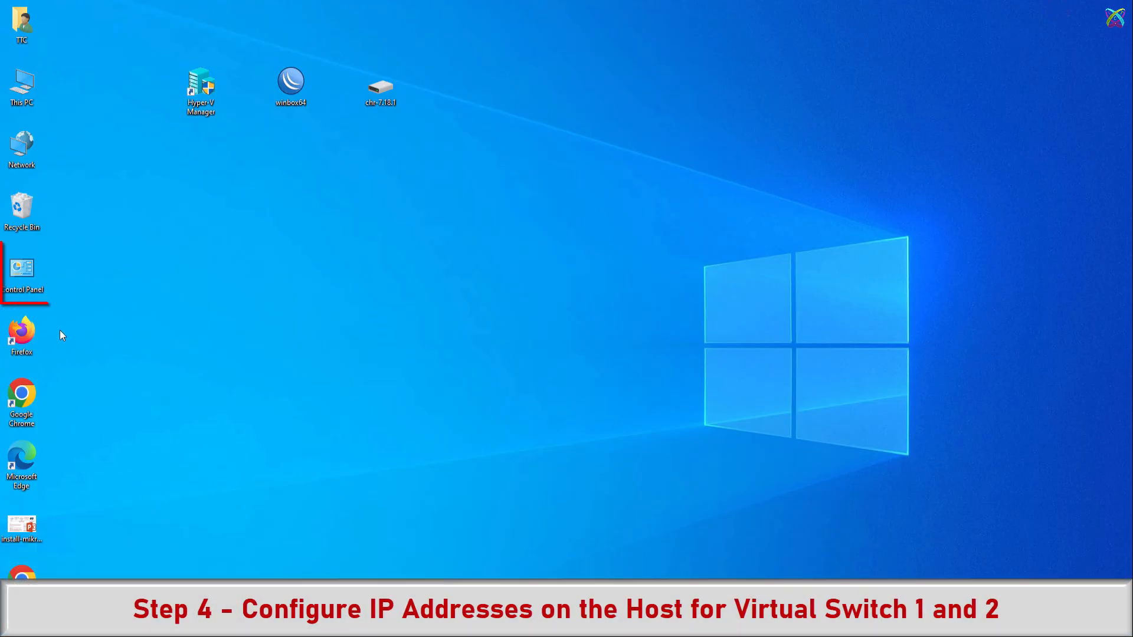
Go through Control Panel's Network and Sharing Center to the adapter list showing vEthernet (Internet) and vEthernet (LAN11)
left_click(22, 267)
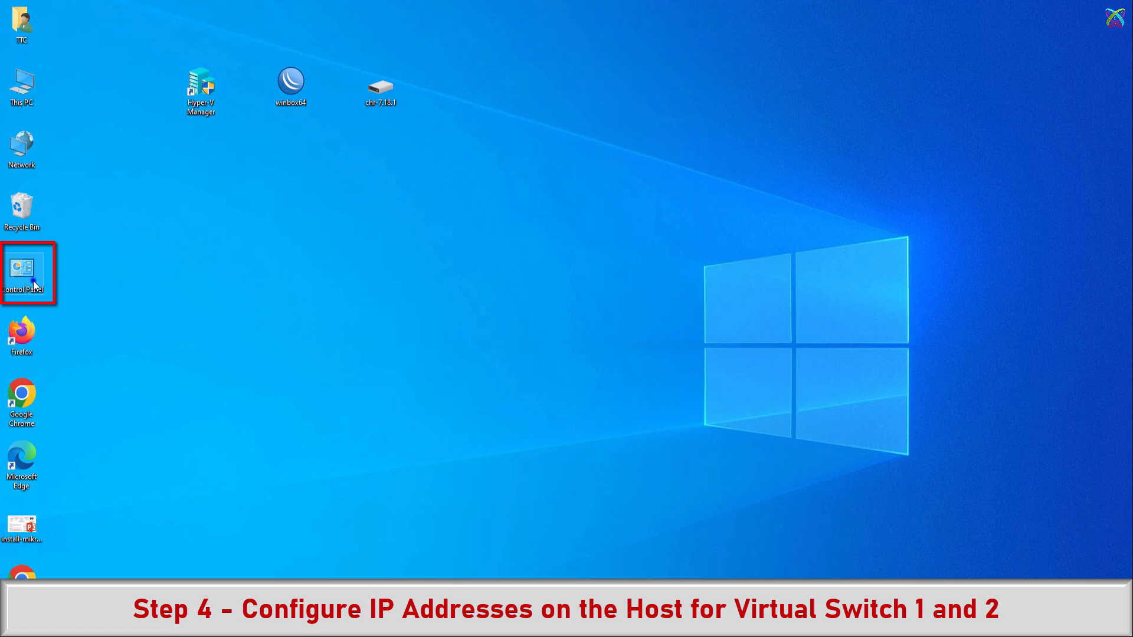
double_click(22, 273)
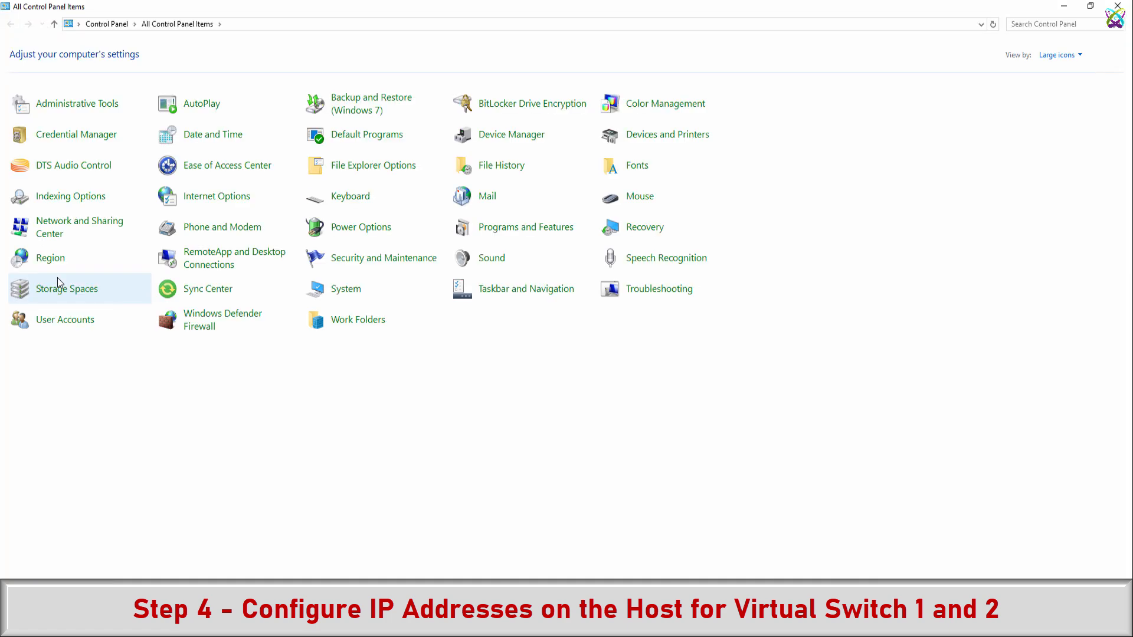
mouse_move(105, 226)
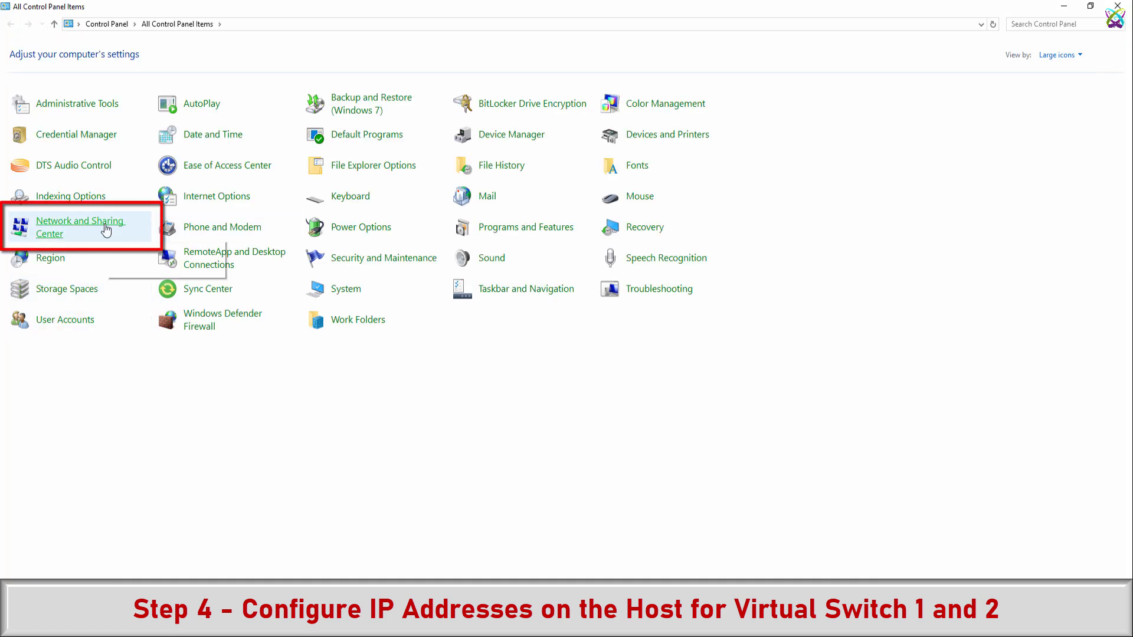
left_click(81, 227)
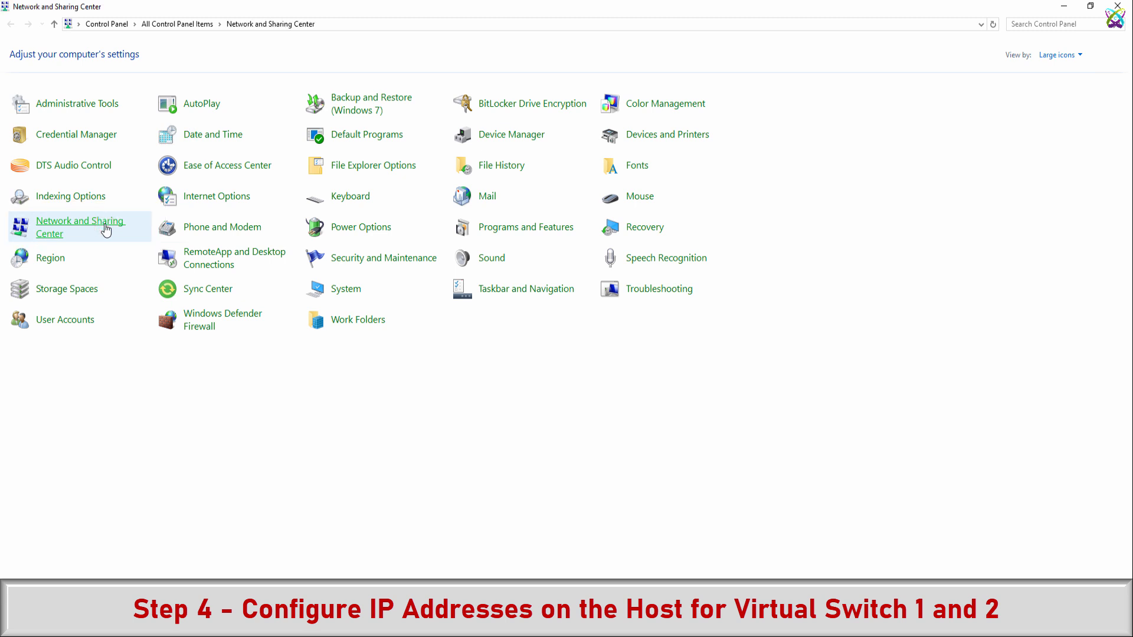
left_click(80, 227)
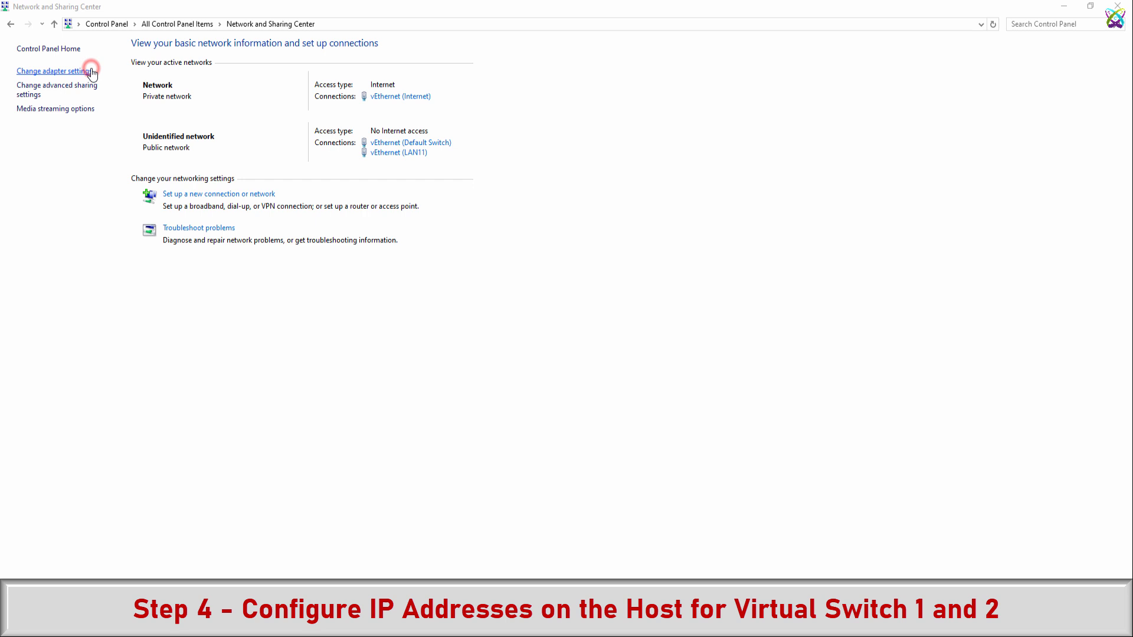
left_click(51, 71)
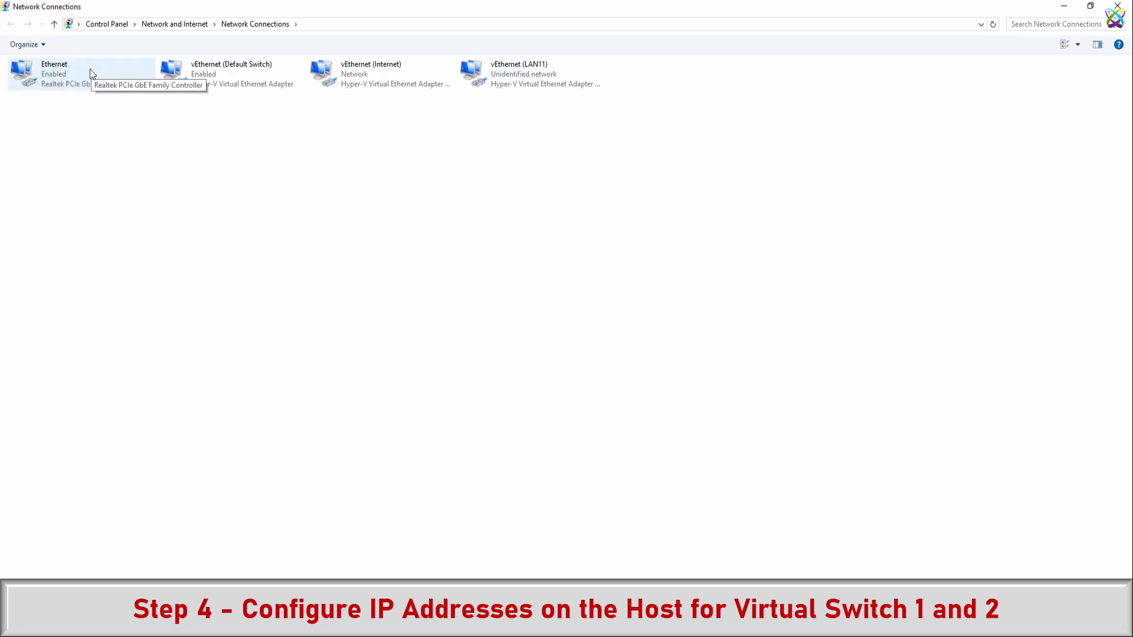
left_click(570, 112)
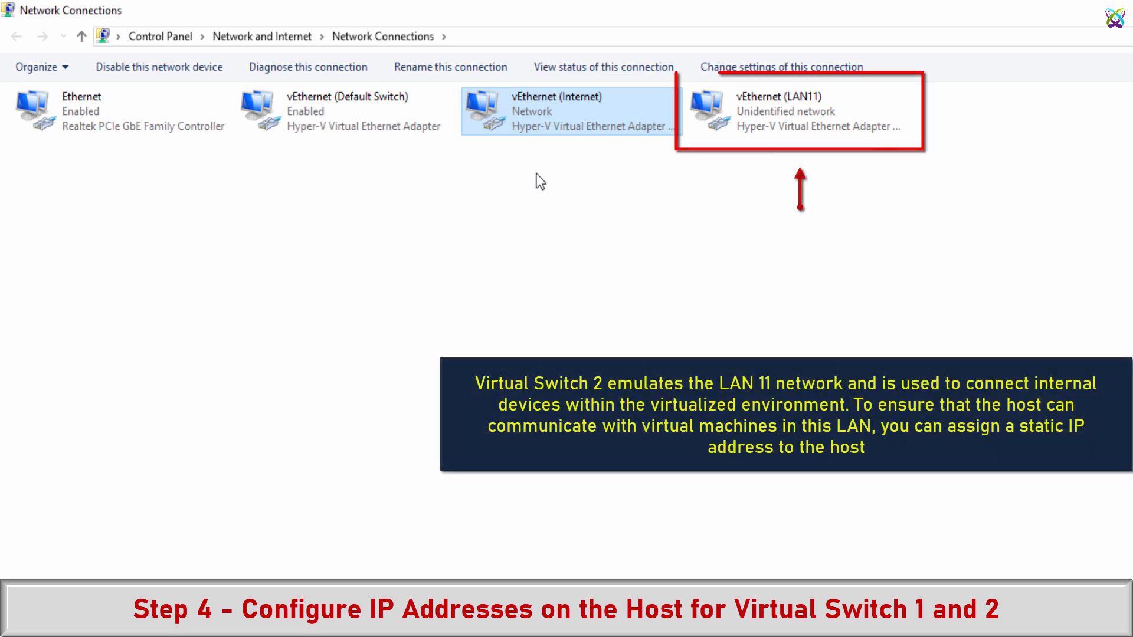
Review vEthernet (LAN11)'s IPv4 static address 10.136.11.10/24, then close its properties
left_click(780, 112)
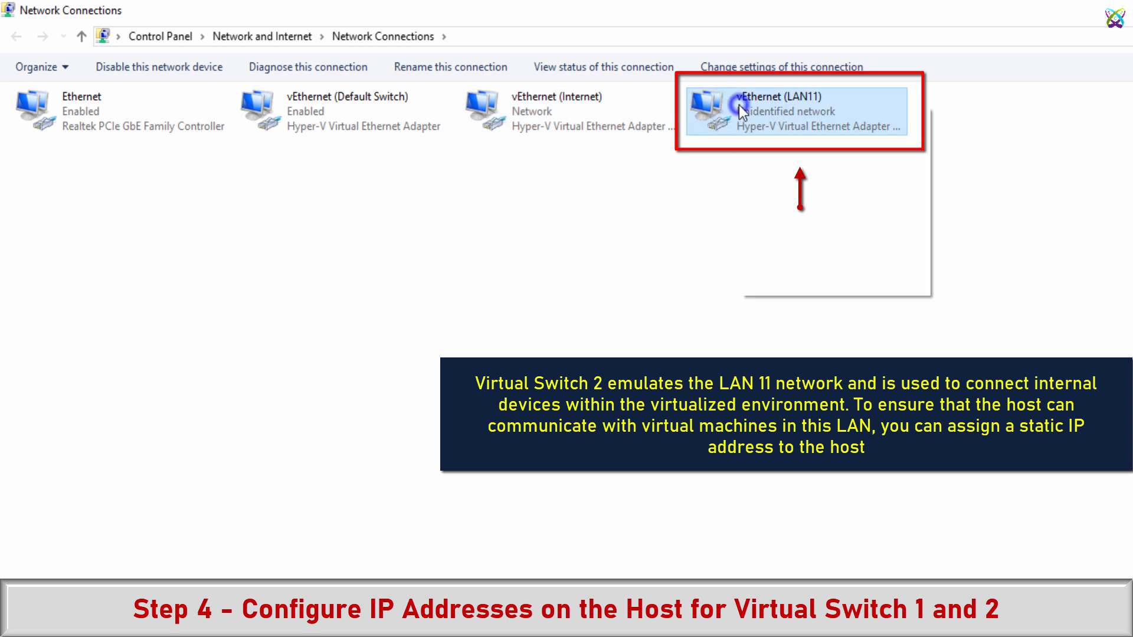
double_click(795, 112)
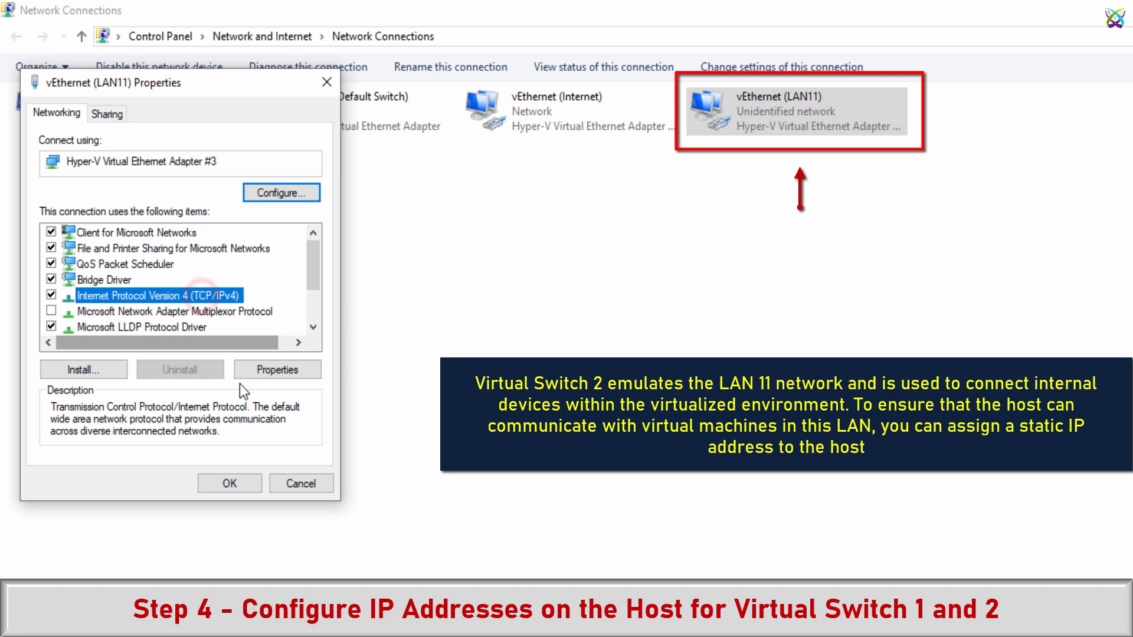
left_click(277, 370)
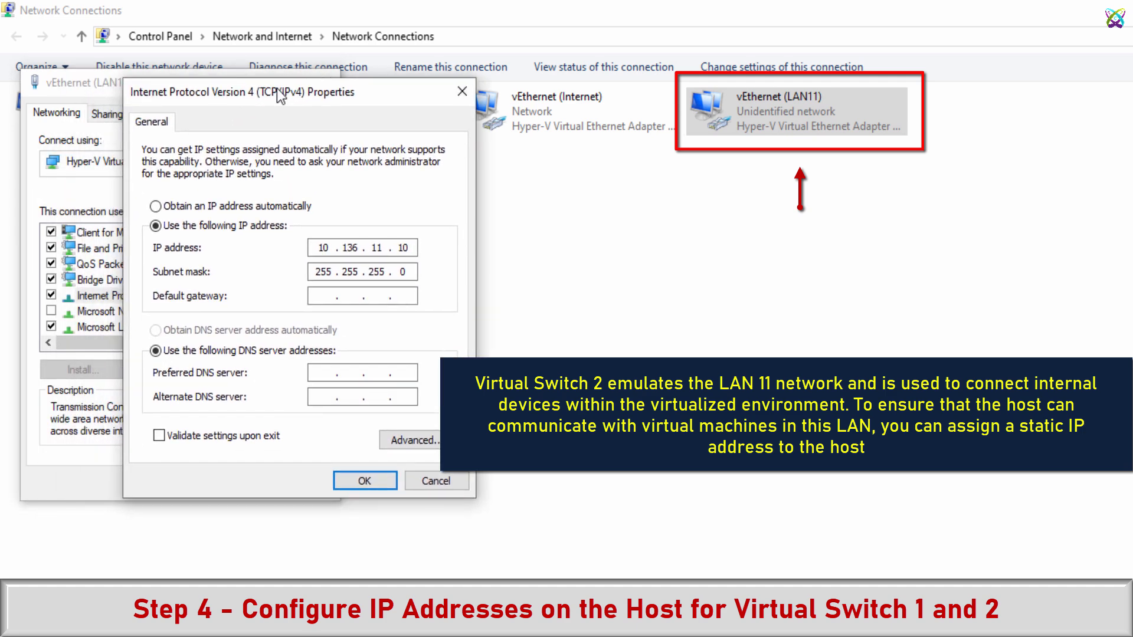
mouse_move(406, 83)
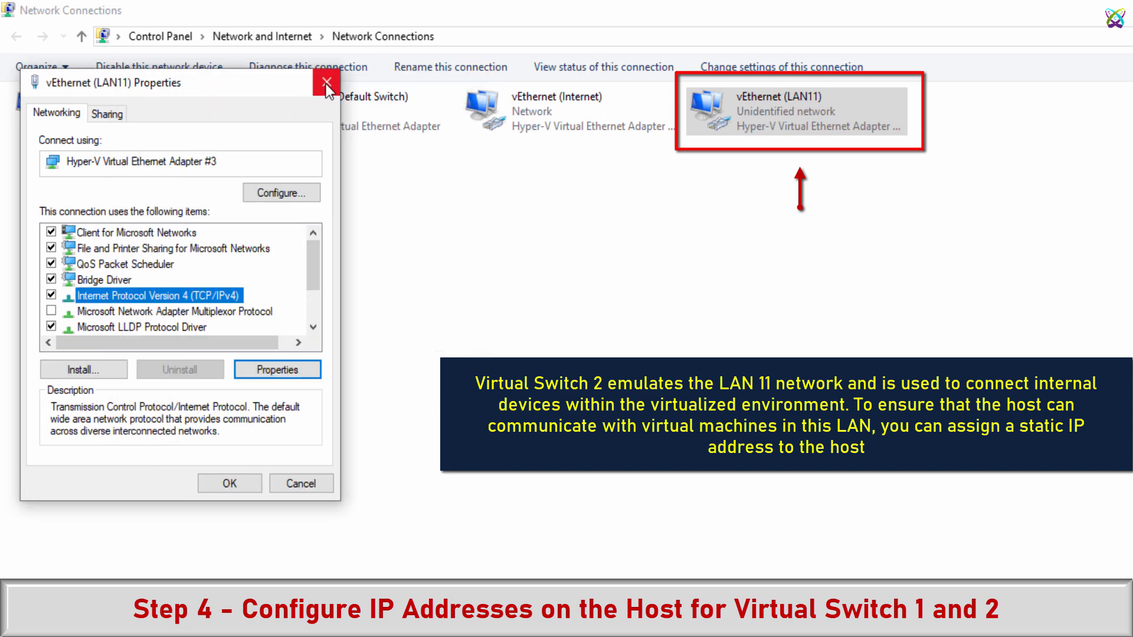
left_click(328, 83)
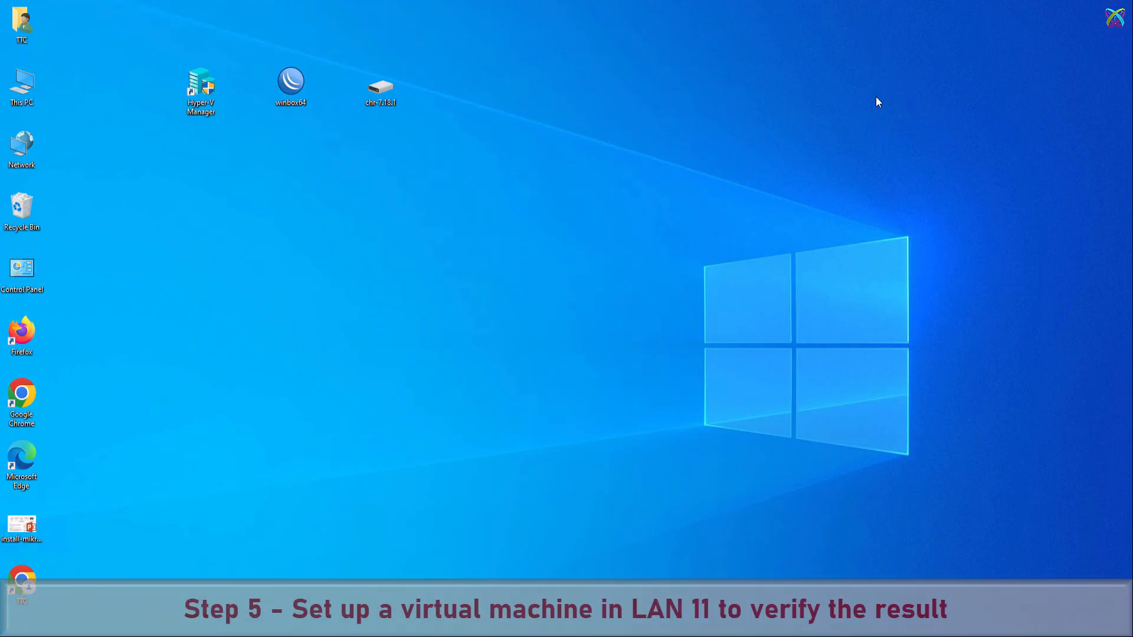
Launch Hyper-V Manager and review CLIENT-01's network adapter attached to LAN11
double_click(201, 84)
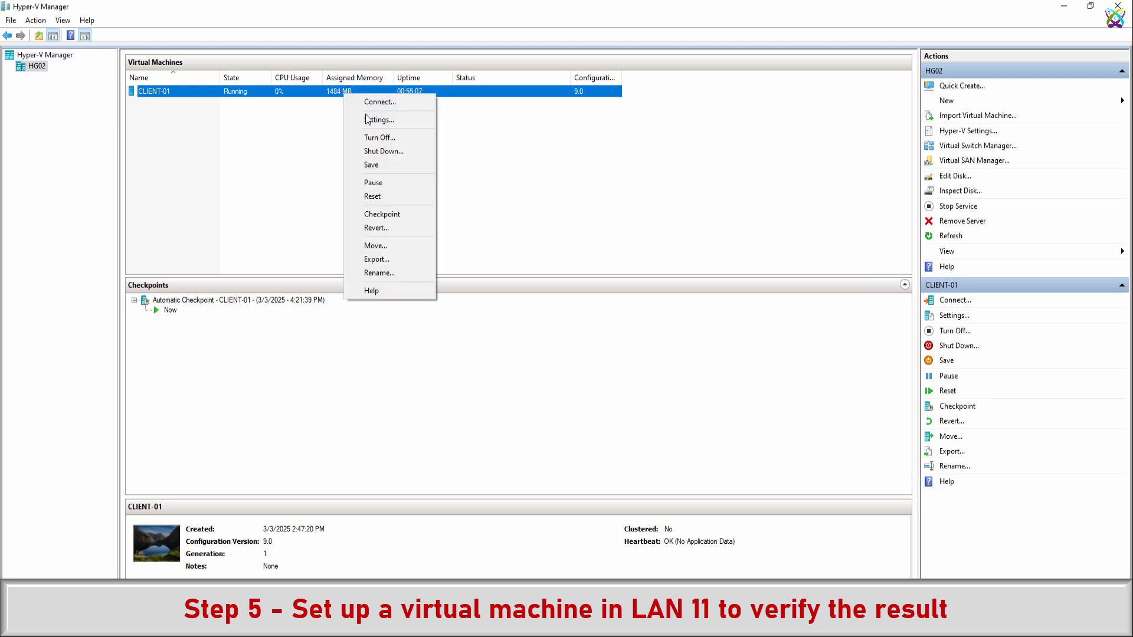
left_click(380, 120)
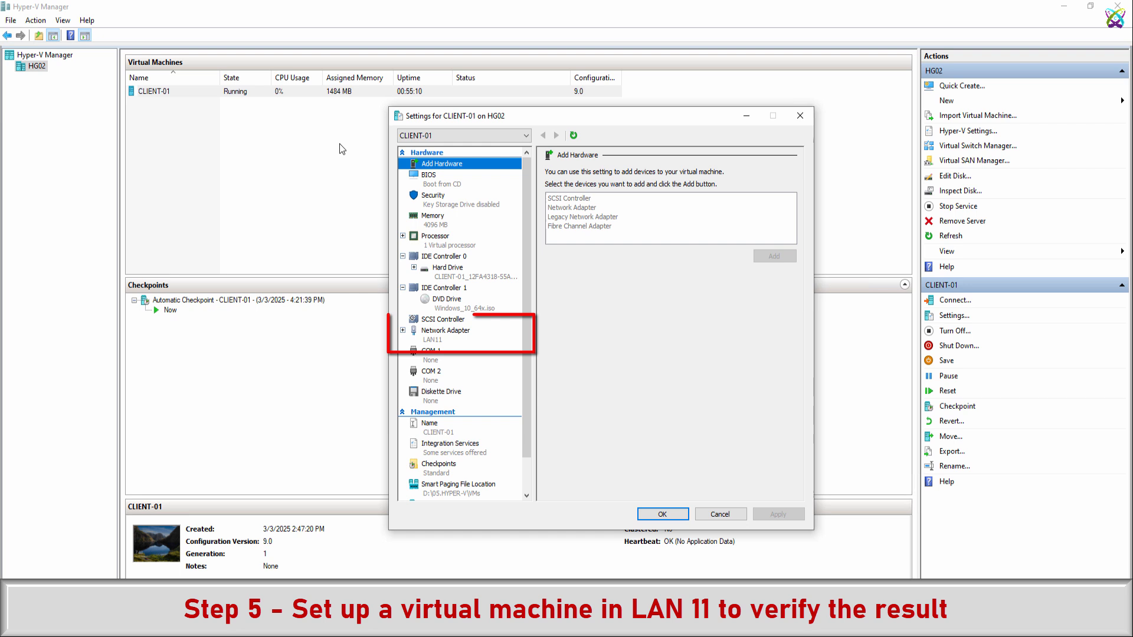
left_click(445, 335)
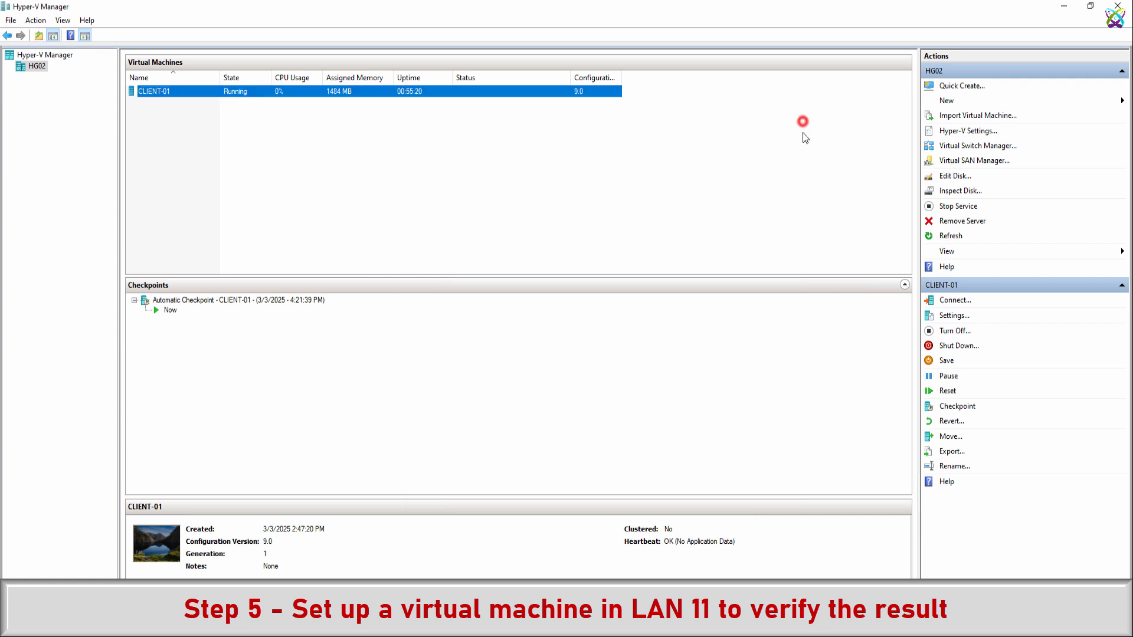
On CLIENT-01's Ethernet set IPv4 10.136.11.100/24, gateway 10.136.11.1, DNS 8.8.8.8/8.8.4.4, then close
double_click(154, 90)
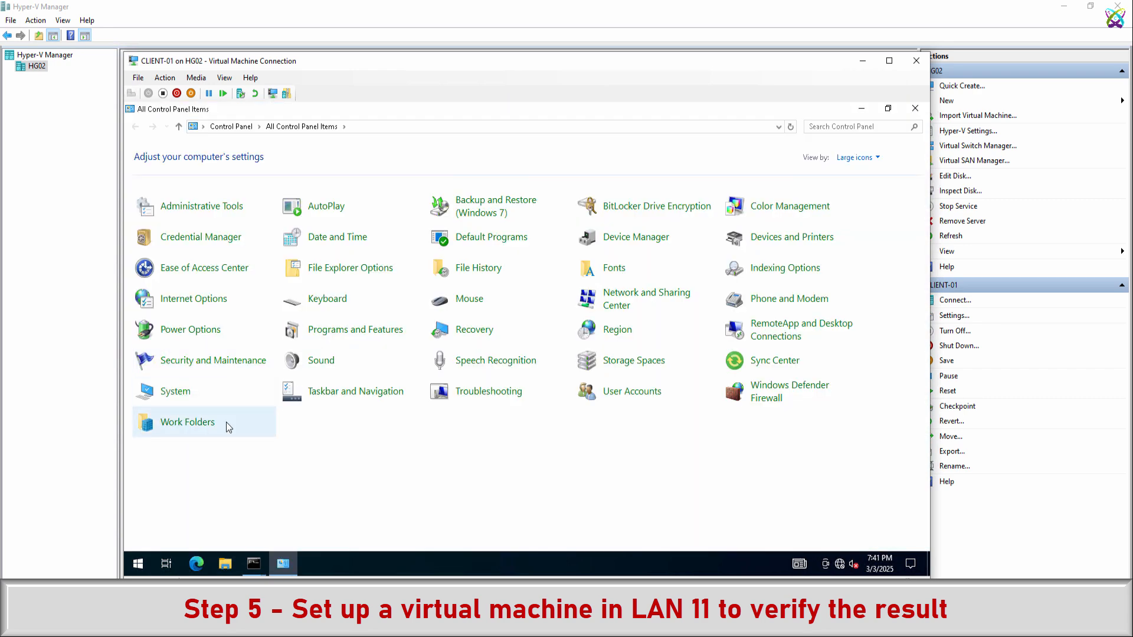
left_click(647, 299)
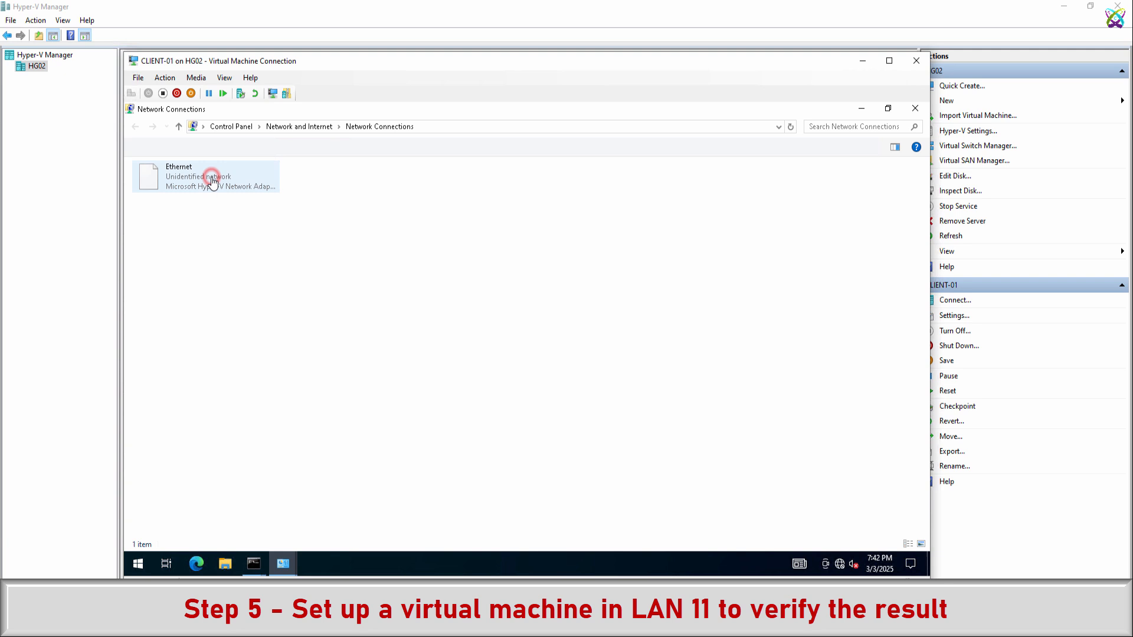
right_click(210, 177)
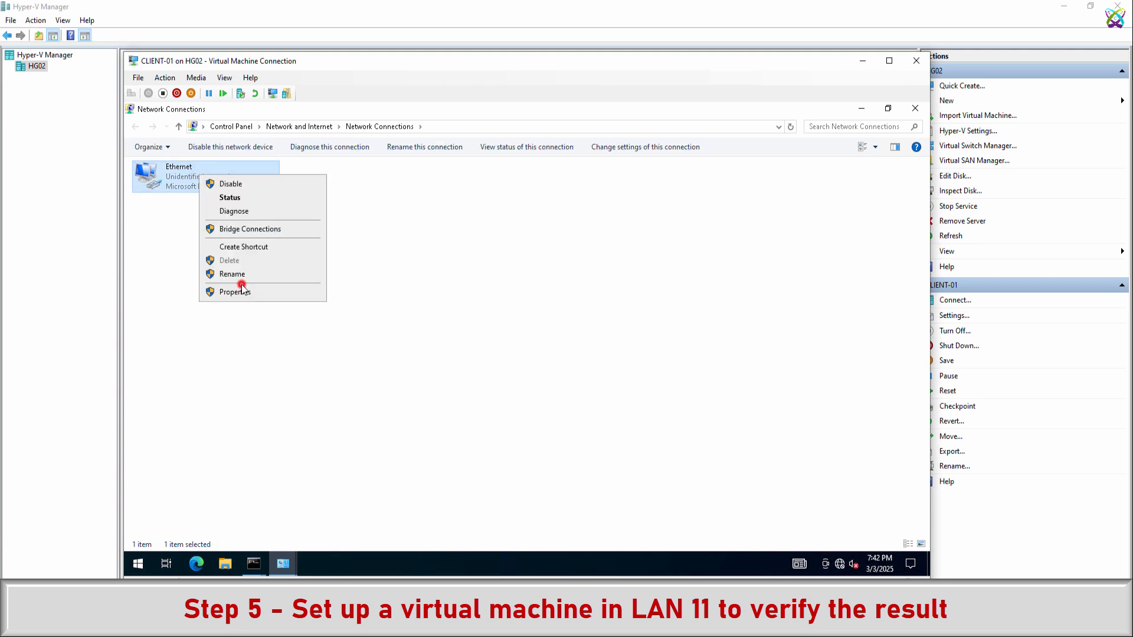
left_click(234, 292)
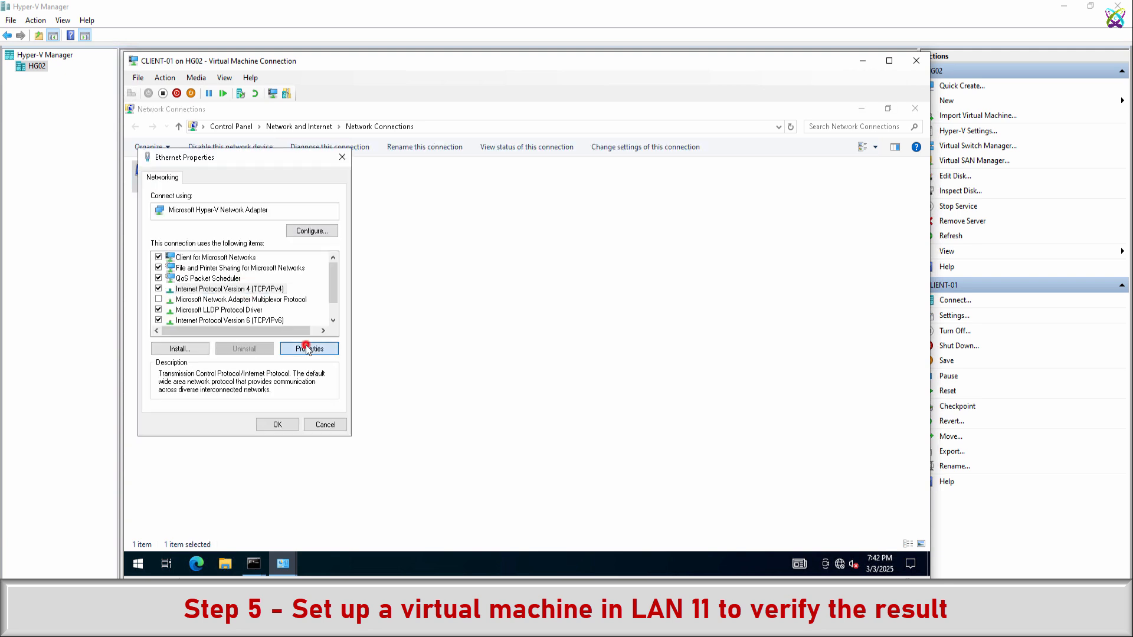
left_click(309, 349)
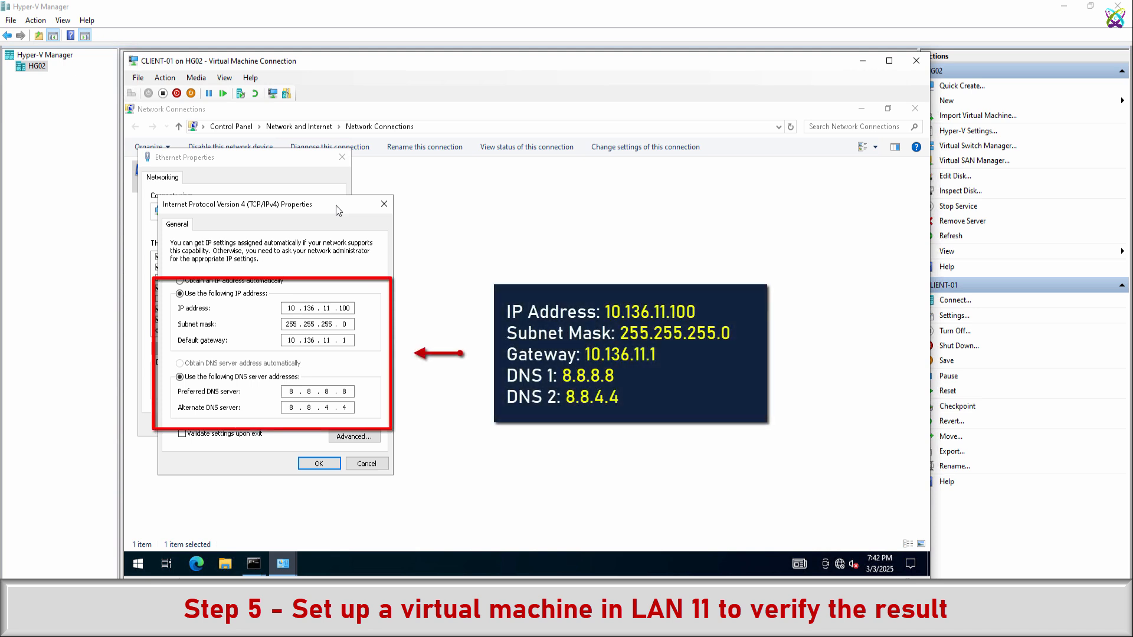
mouse_move(331, 207)
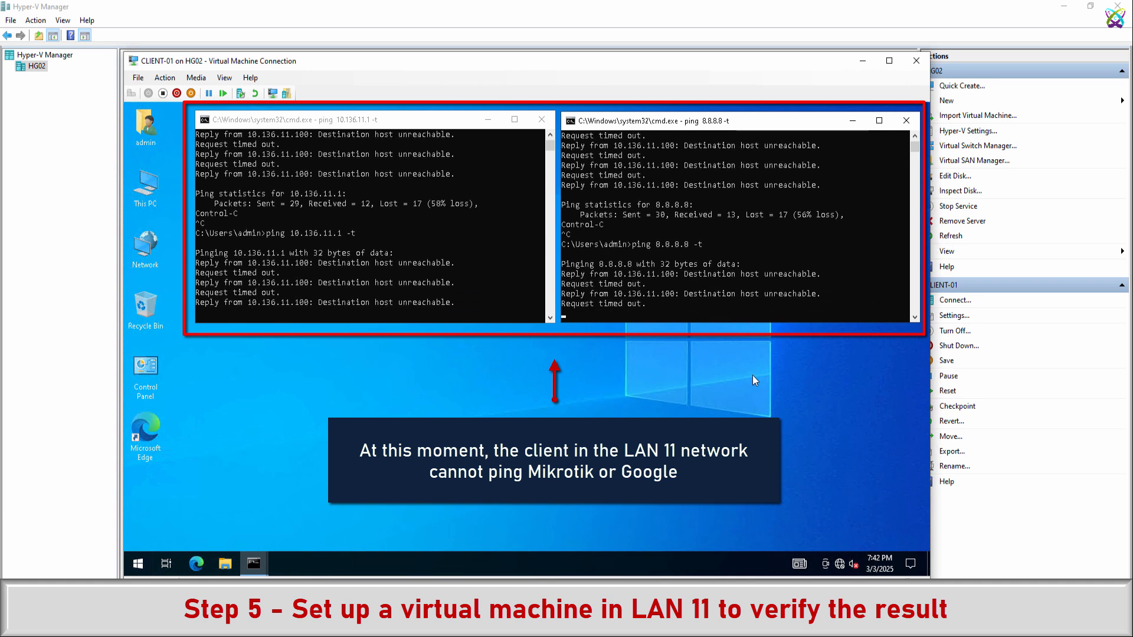
left_click(915, 61)
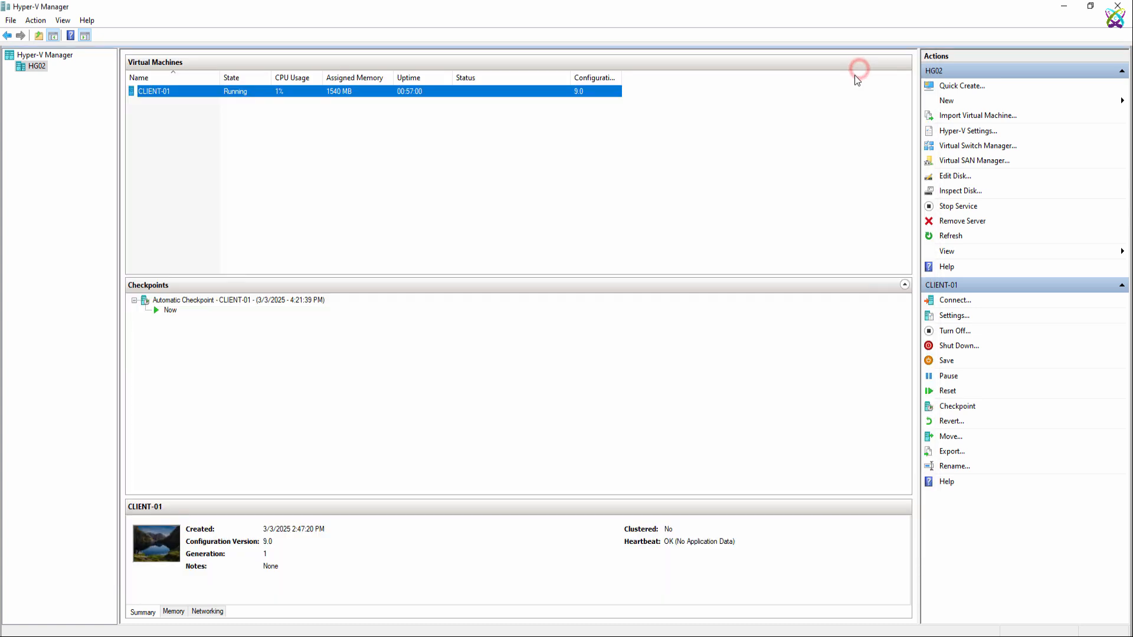
Start a new virtual machine on host HG02 and name it MIK-01
left_click(36, 66)
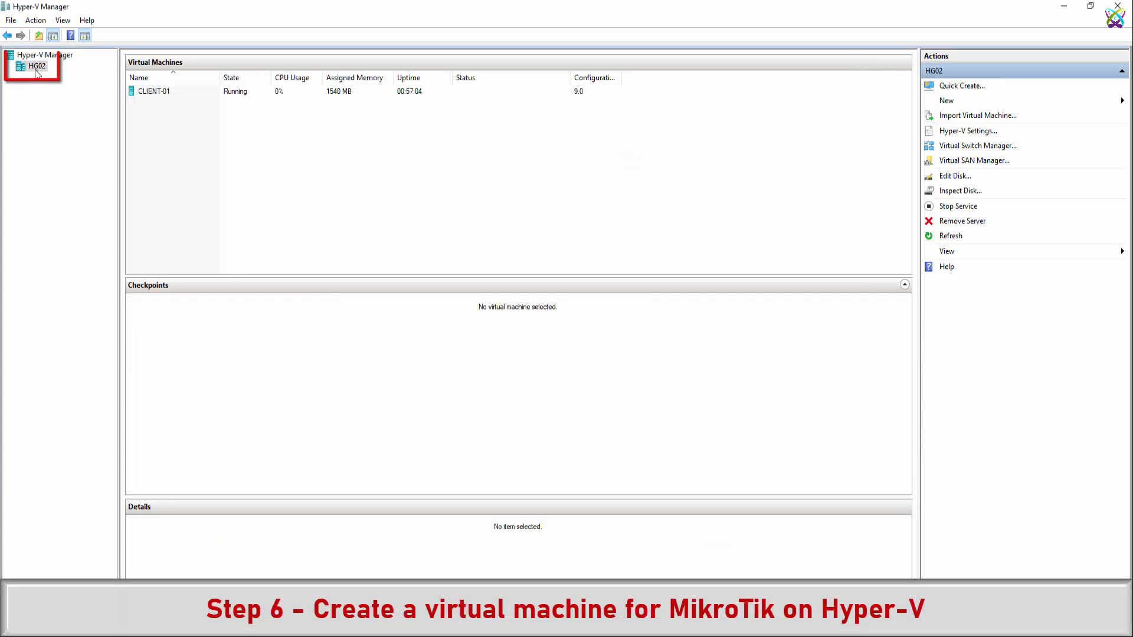
right_click(35, 66)
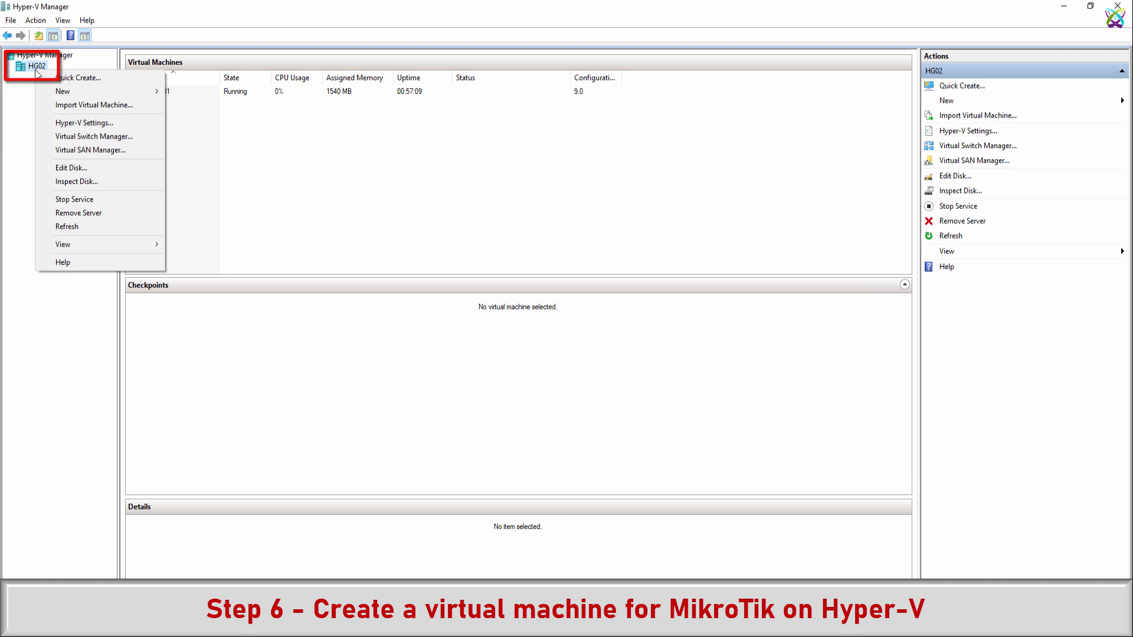
mouse_move(63, 91)
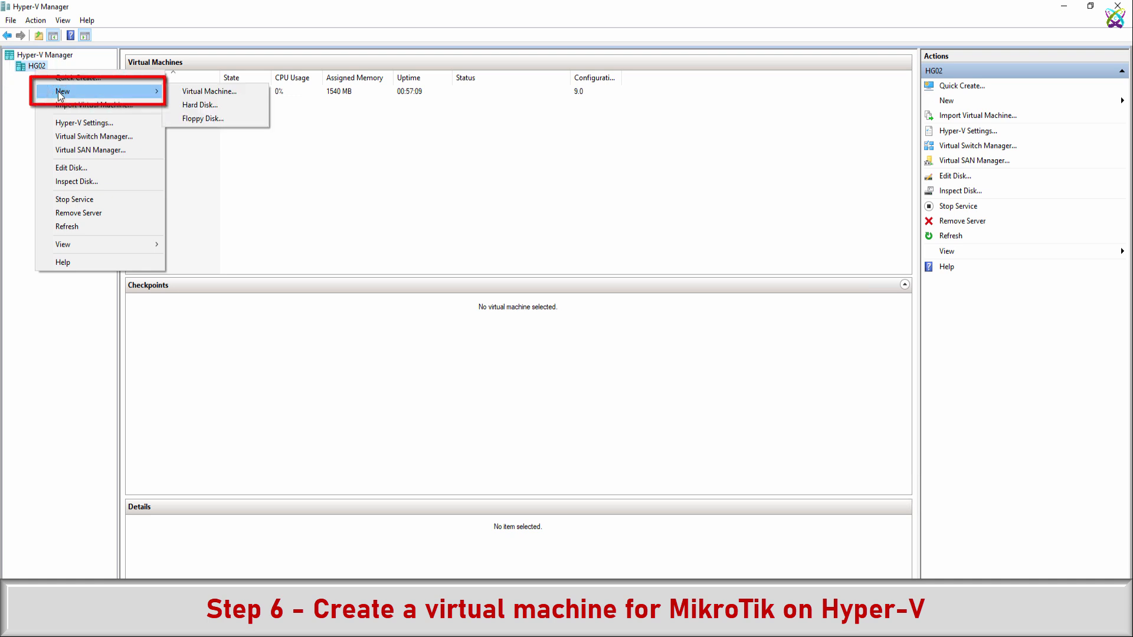
mouse_move(210, 91)
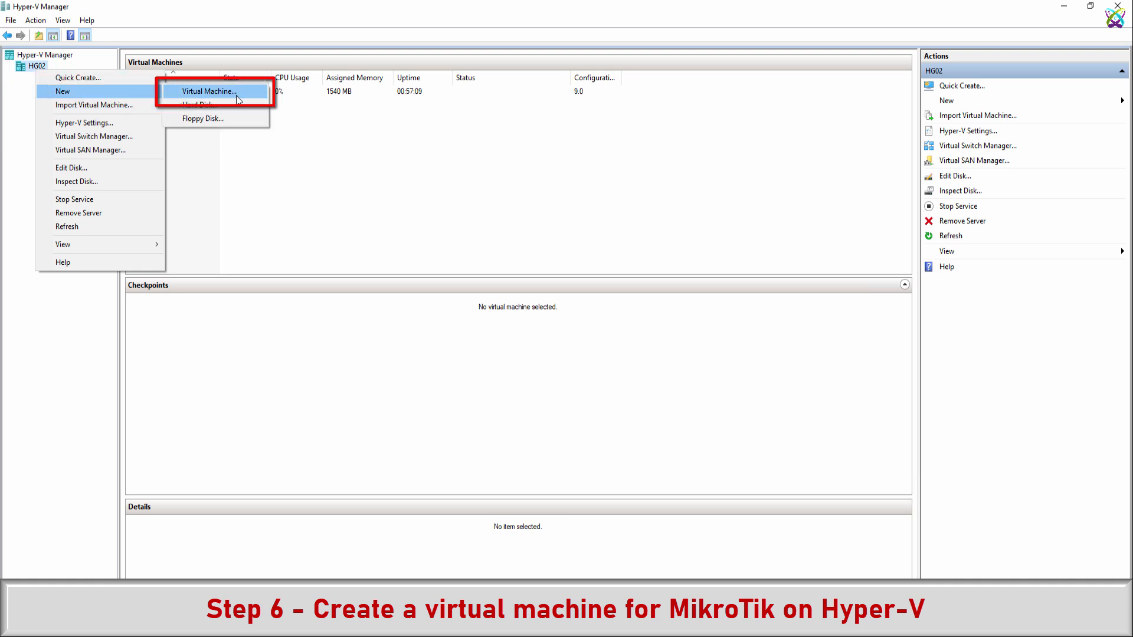
left_click(210, 91)
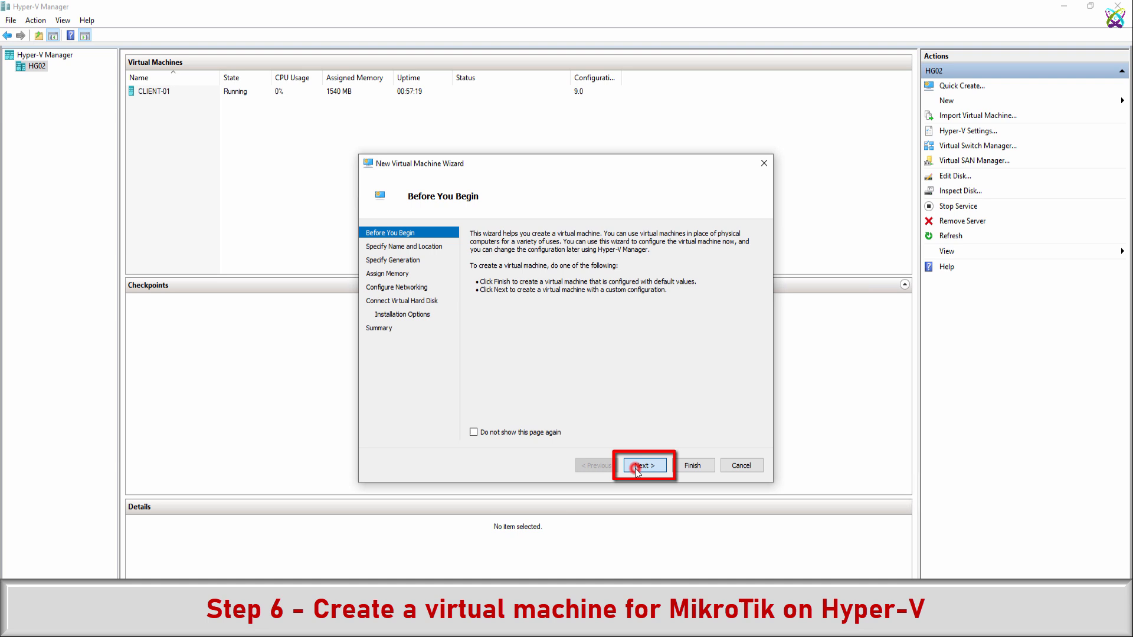
left_click(643, 464)
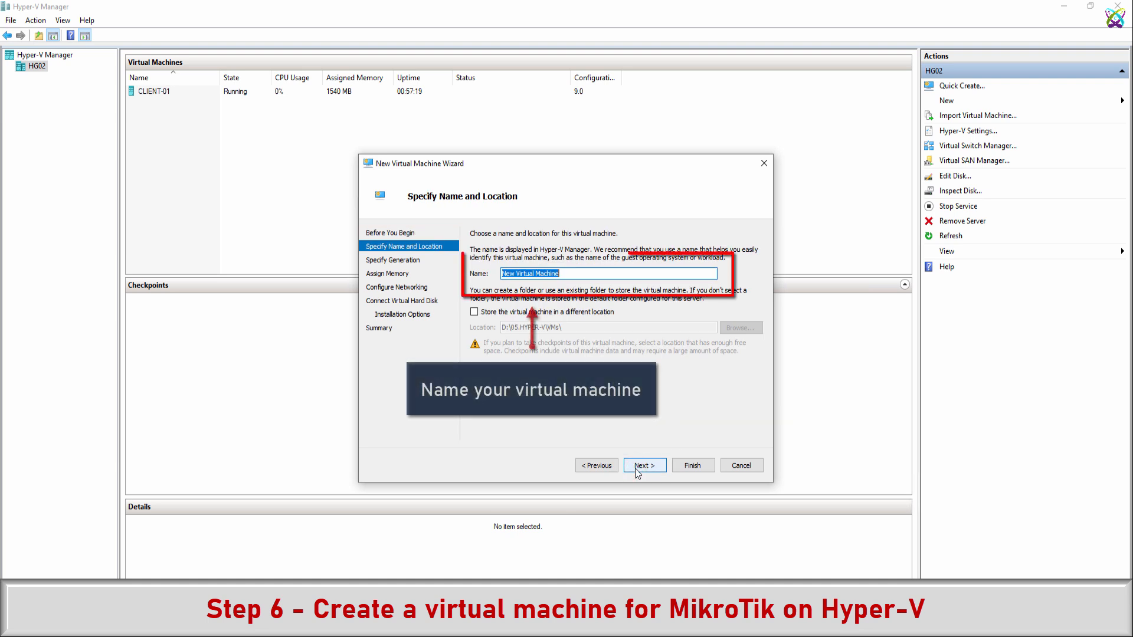
type("MIK-0")
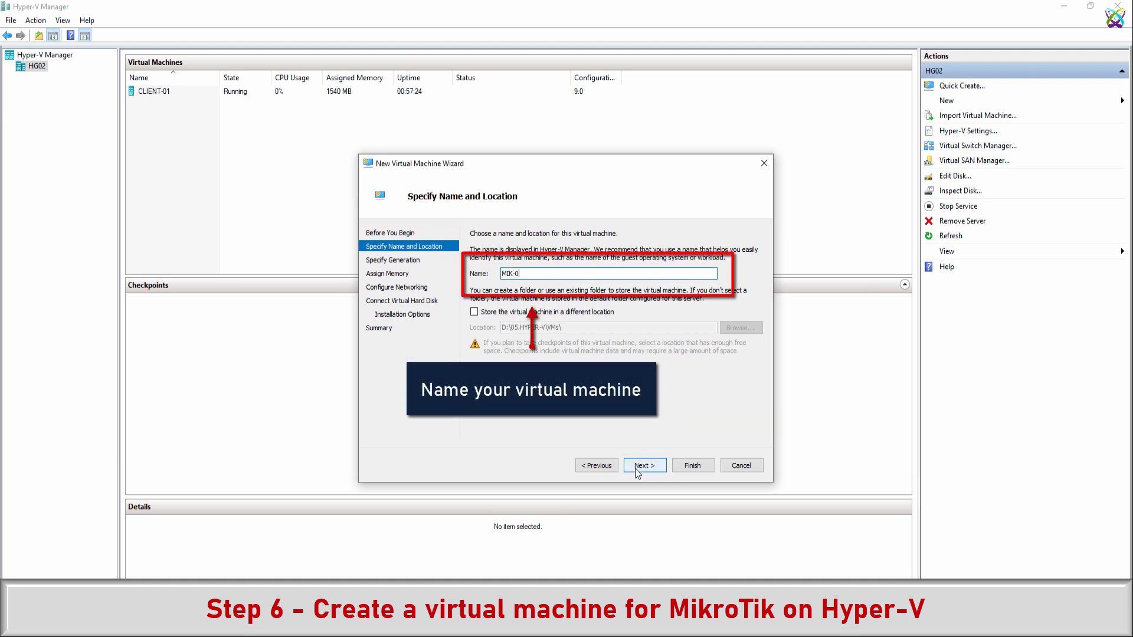
type("1")
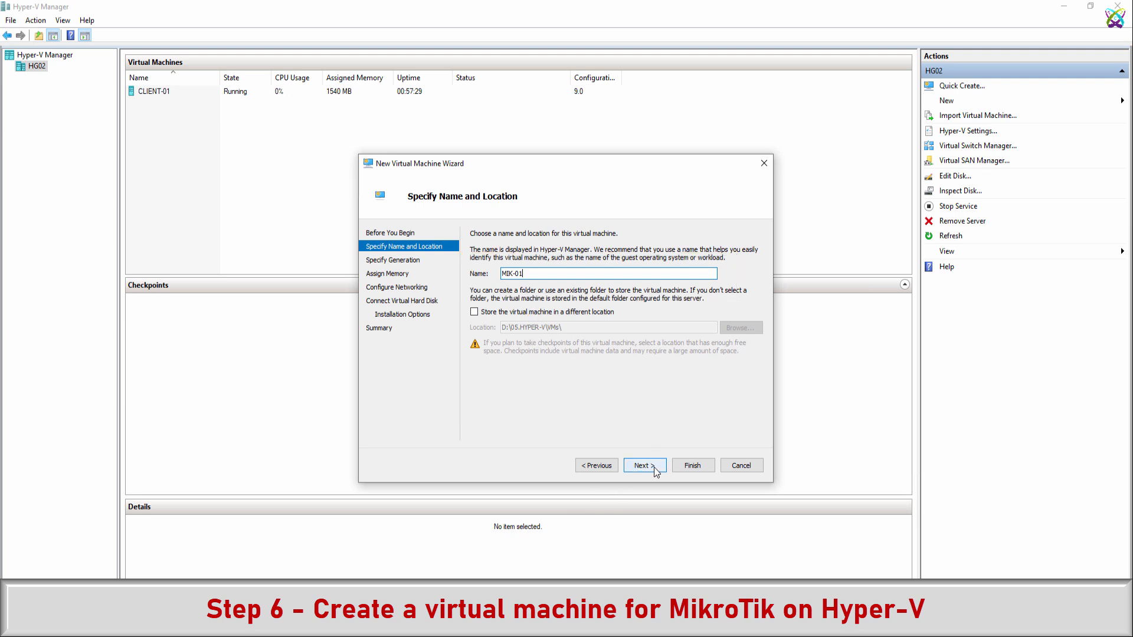
Keep Generation 1, assign 512 MB memory, and connect to the Internet switch
left_click(643, 465)
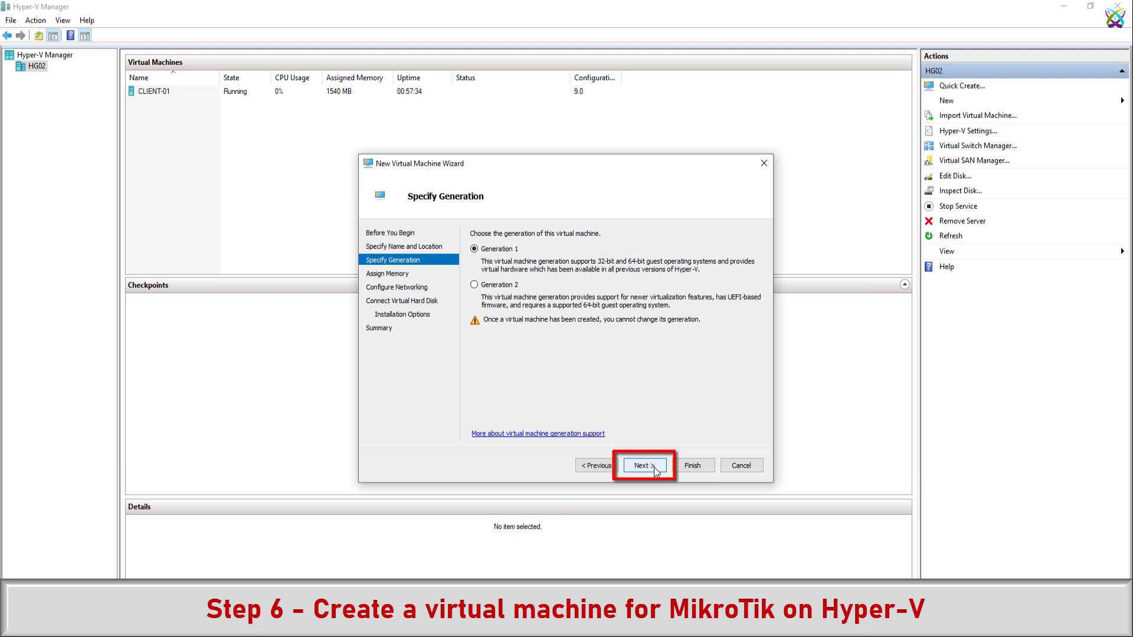
left_click(643, 465)
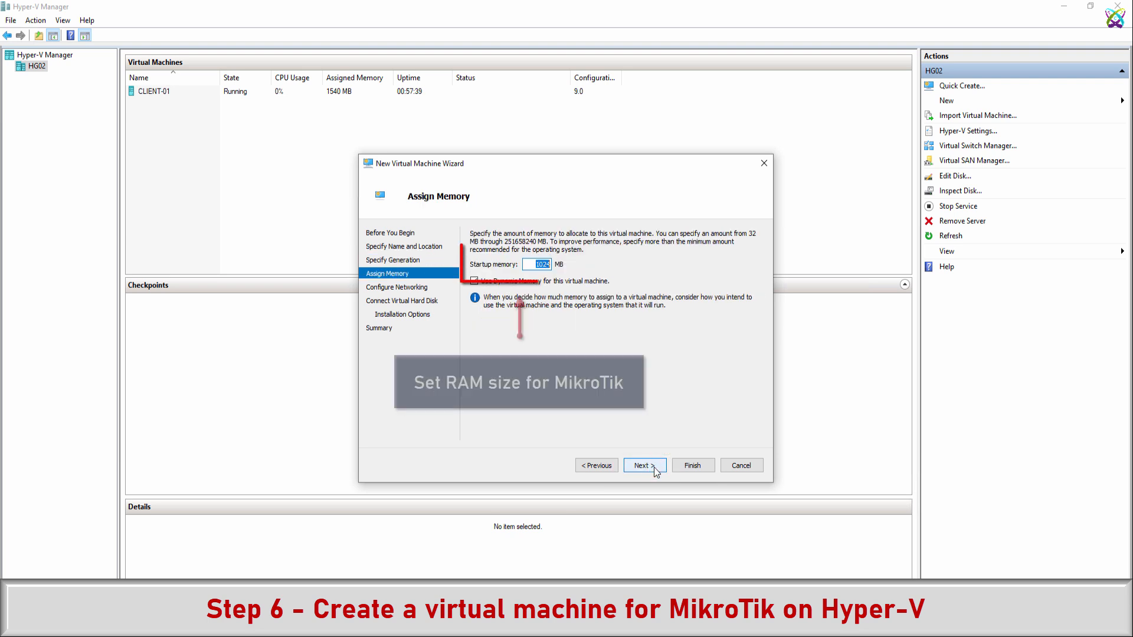
type("512")
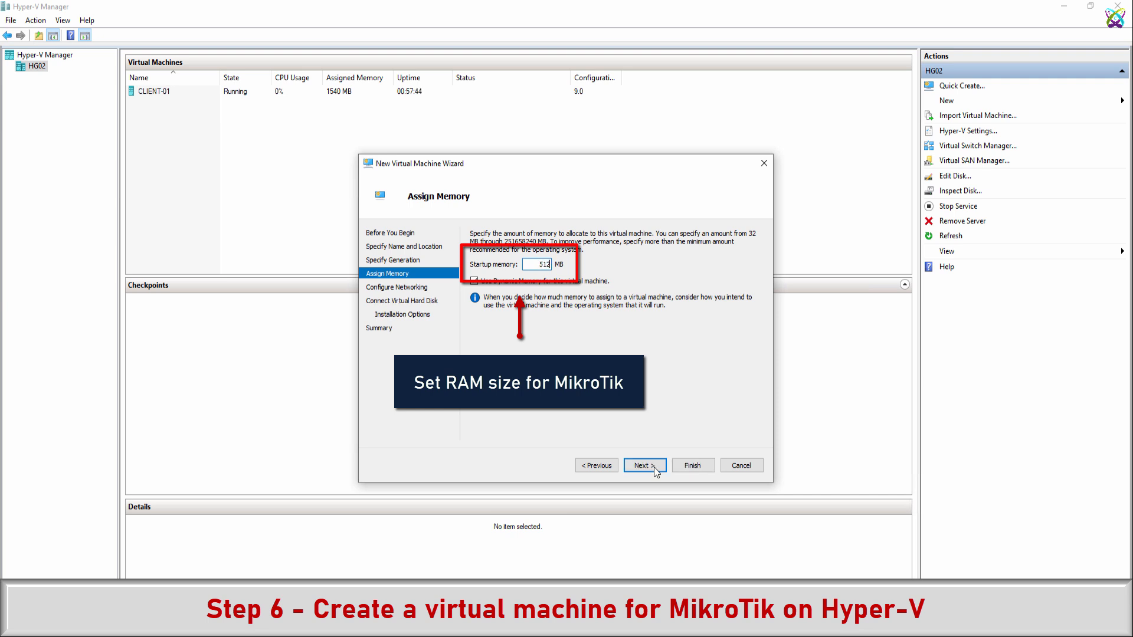
left_click(474, 281)
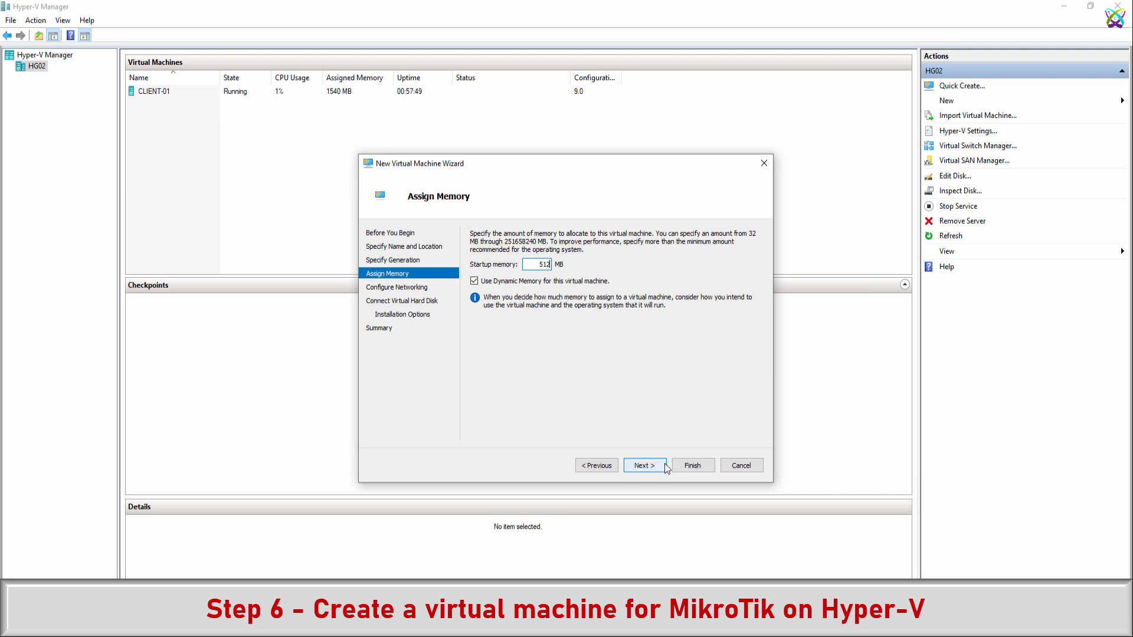
left_click(643, 465)
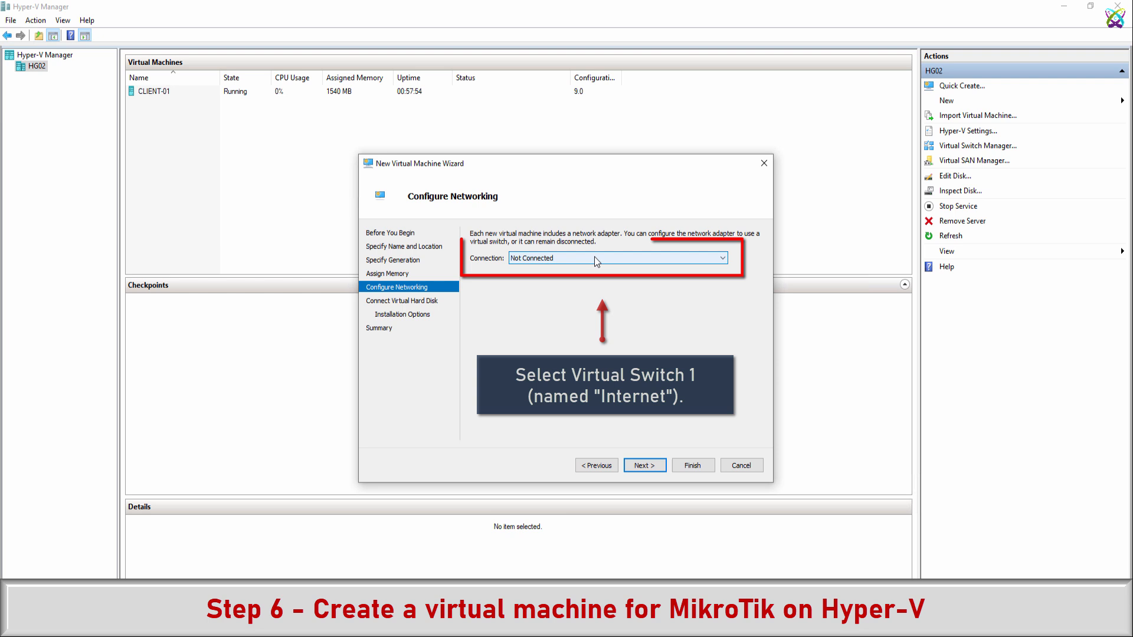
left_click(617, 258)
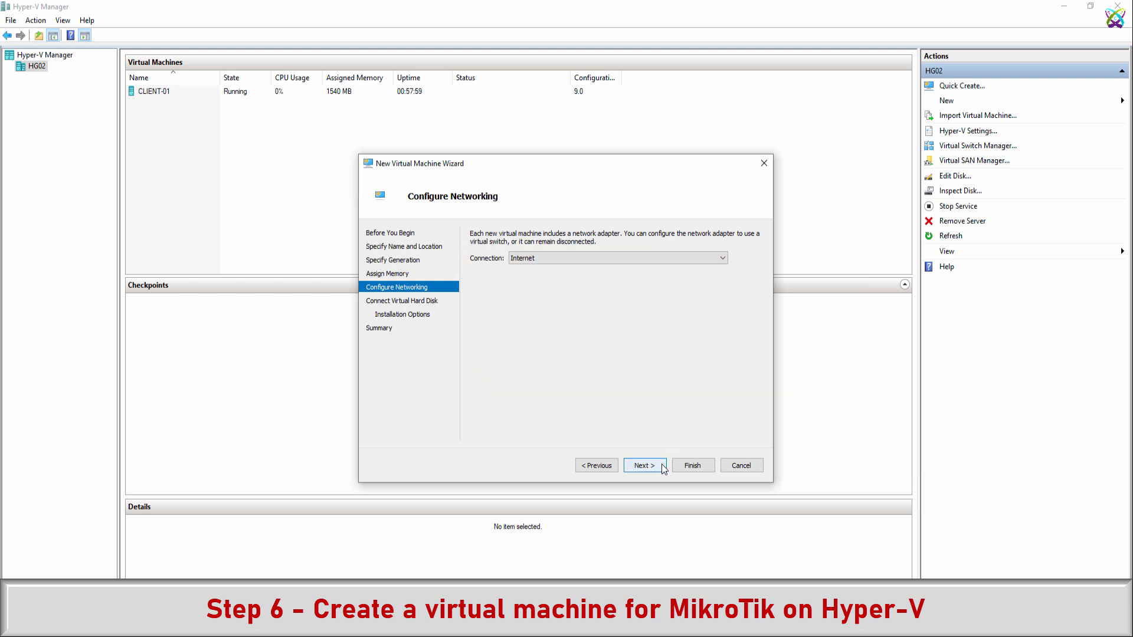
left_click(644, 465)
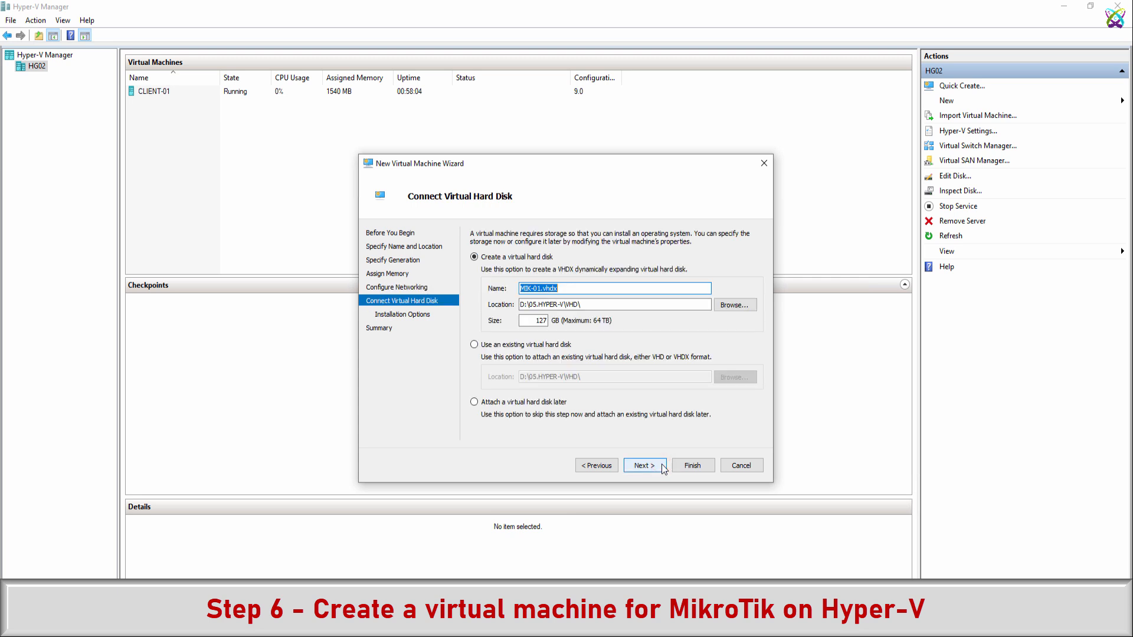
Attach the existing Desktop disk chr-7.18.1.vhdx and finish creating MIK-01
left_click(475, 345)
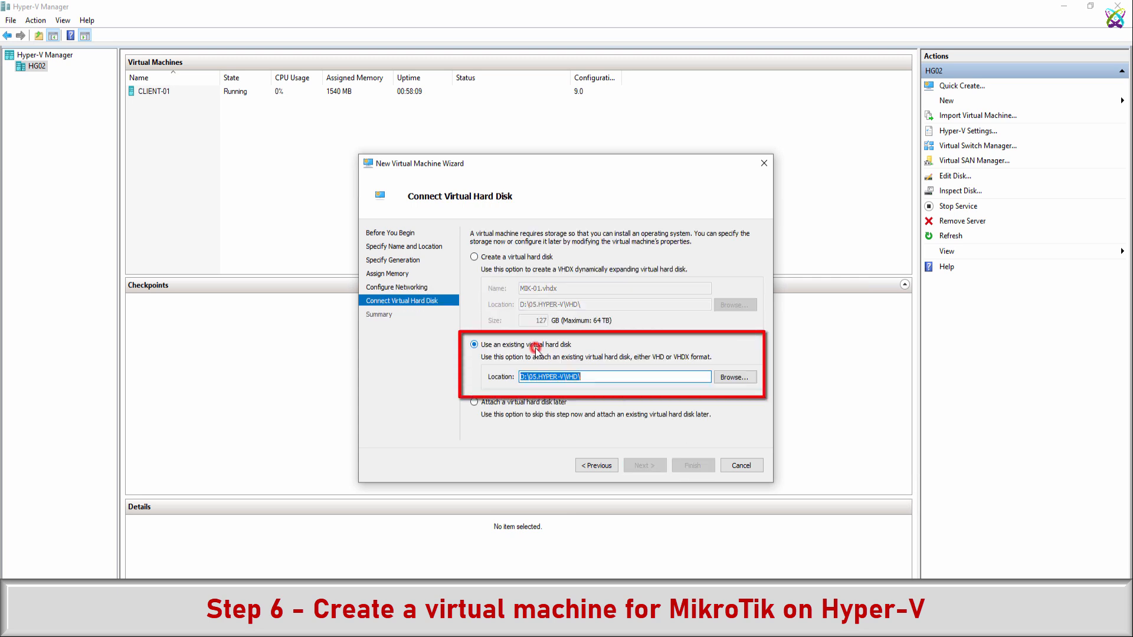
left_click(734, 377)
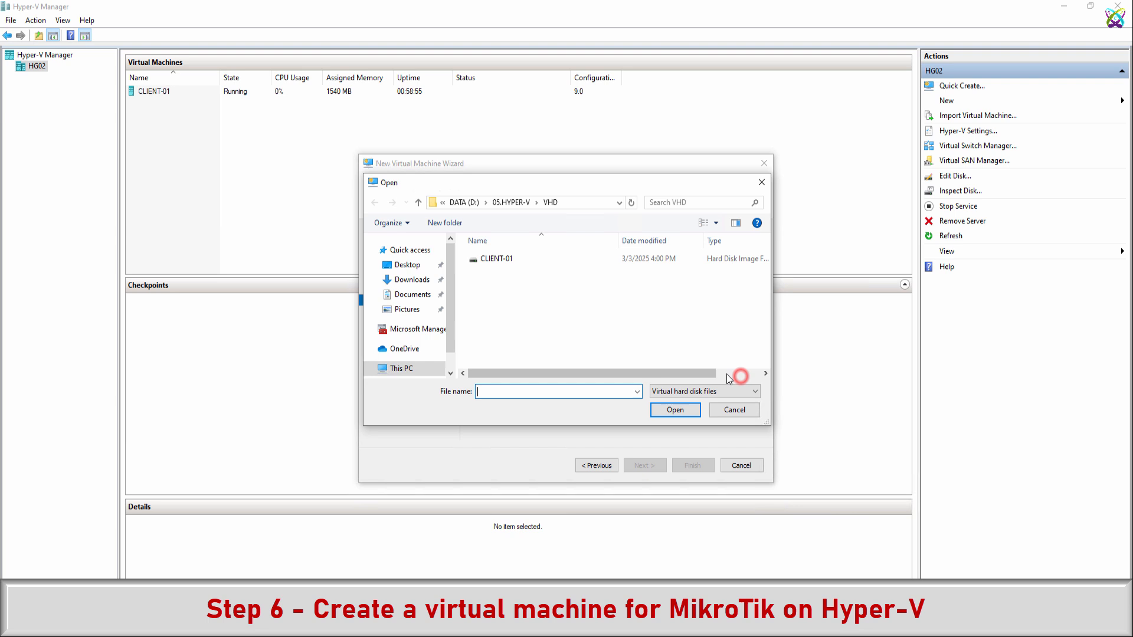
left_click(407, 264)
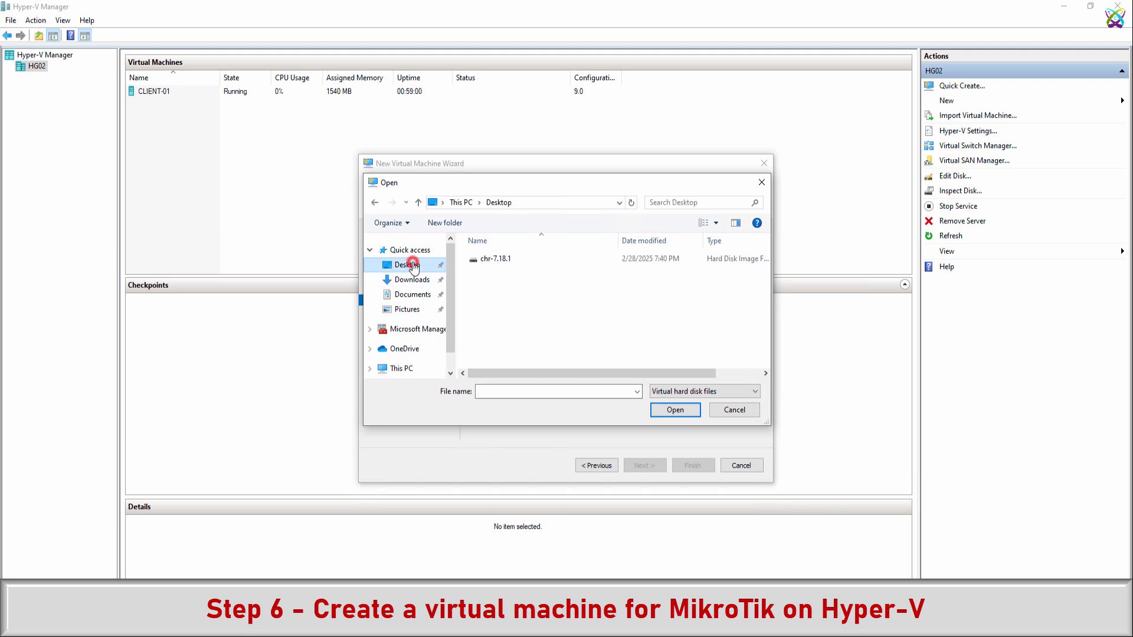
left_click(495, 258)
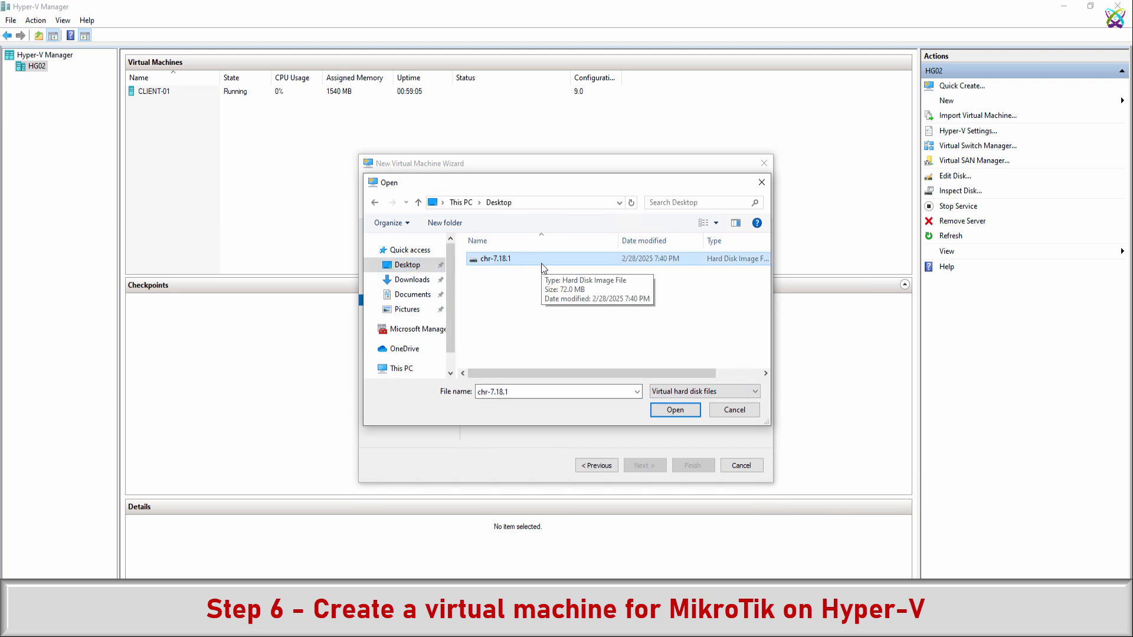
left_click(673, 409)
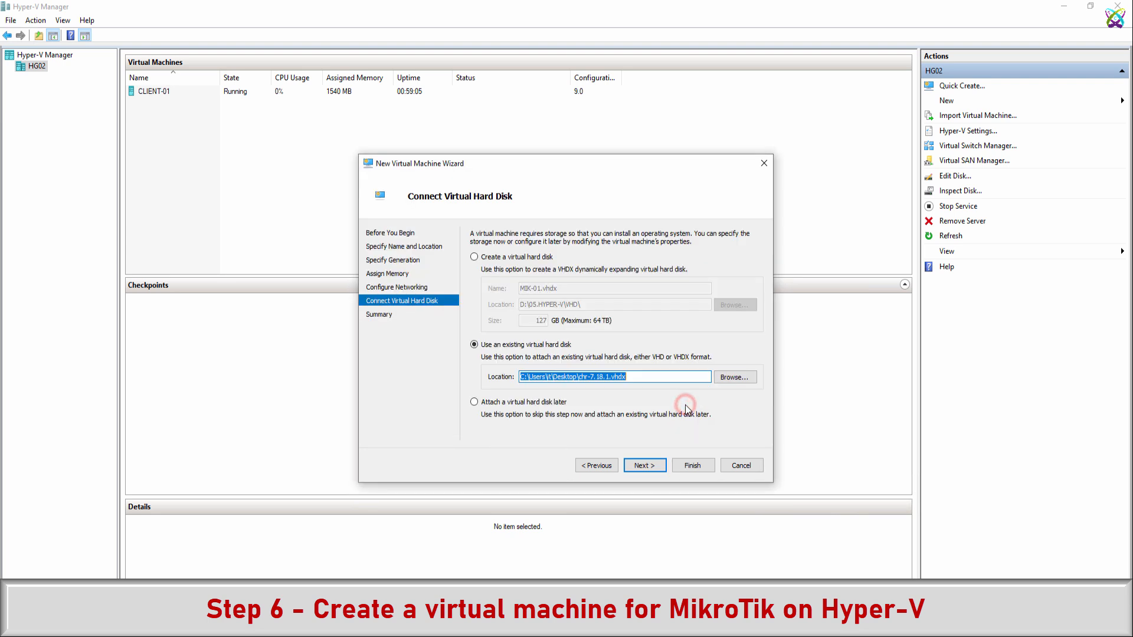
left_click(644, 465)
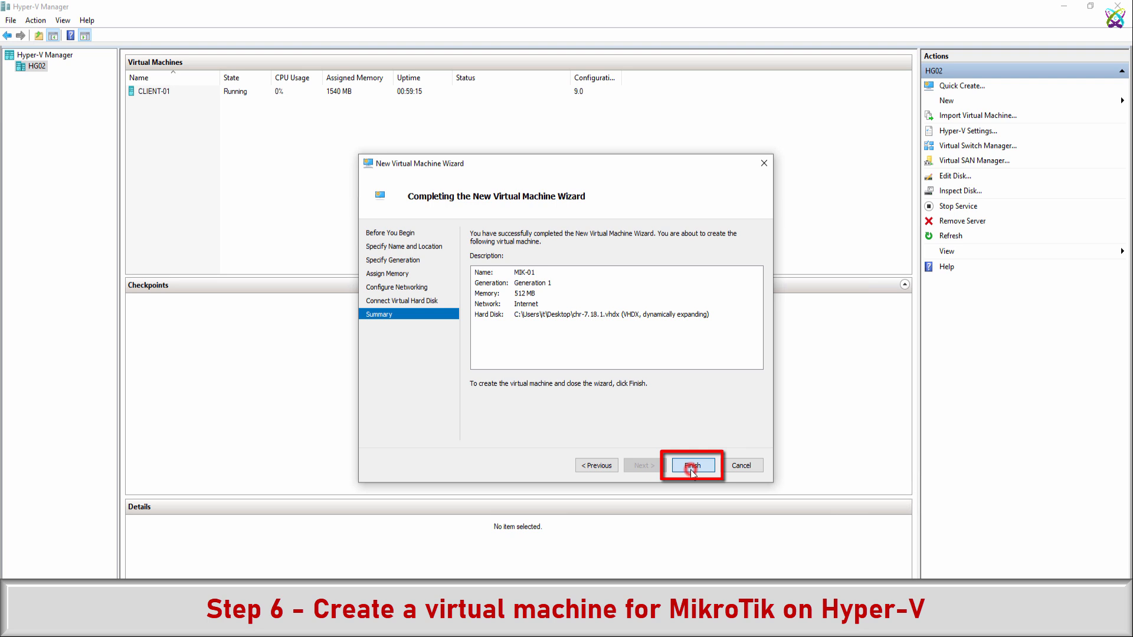
left_click(690, 464)
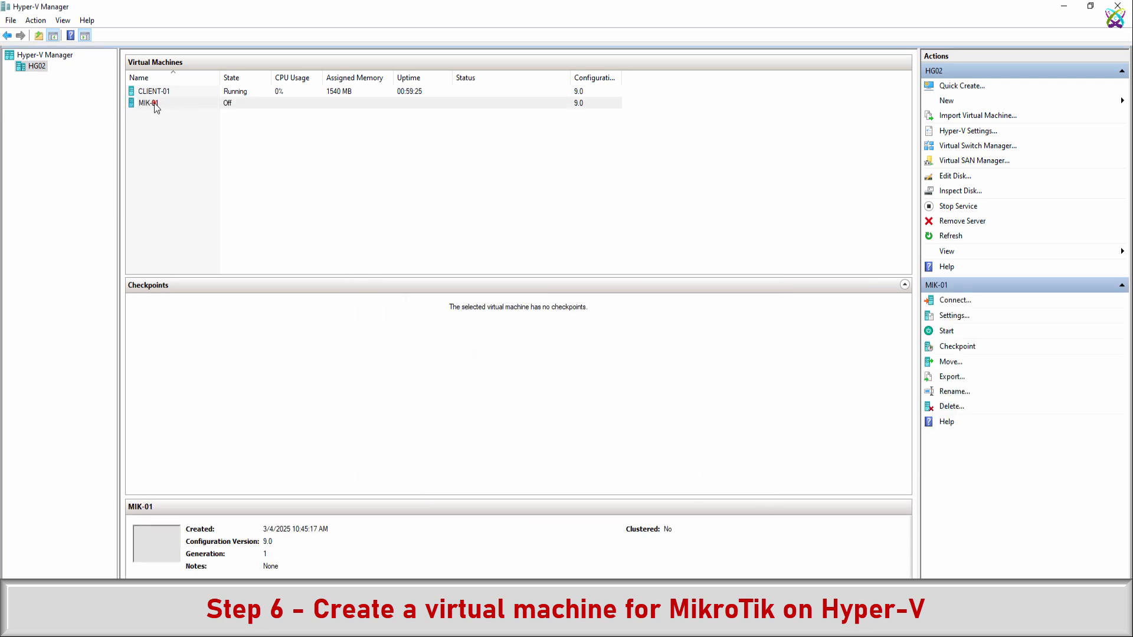
Open MIK-01's settings and inspect its existing network adapter
right_click(149, 102)
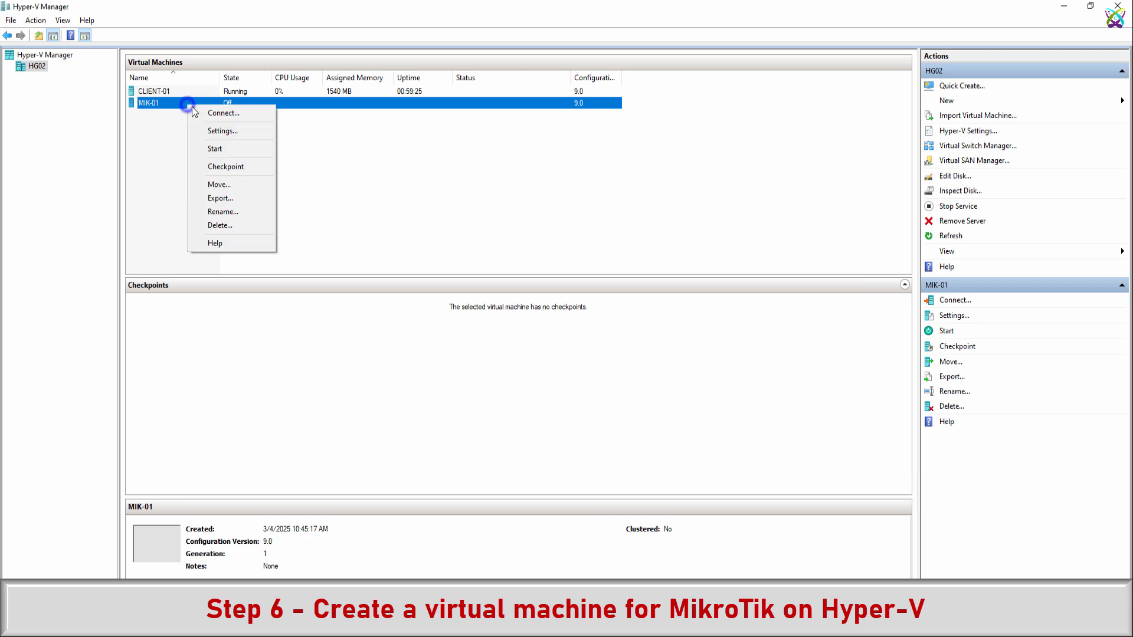
left_click(222, 131)
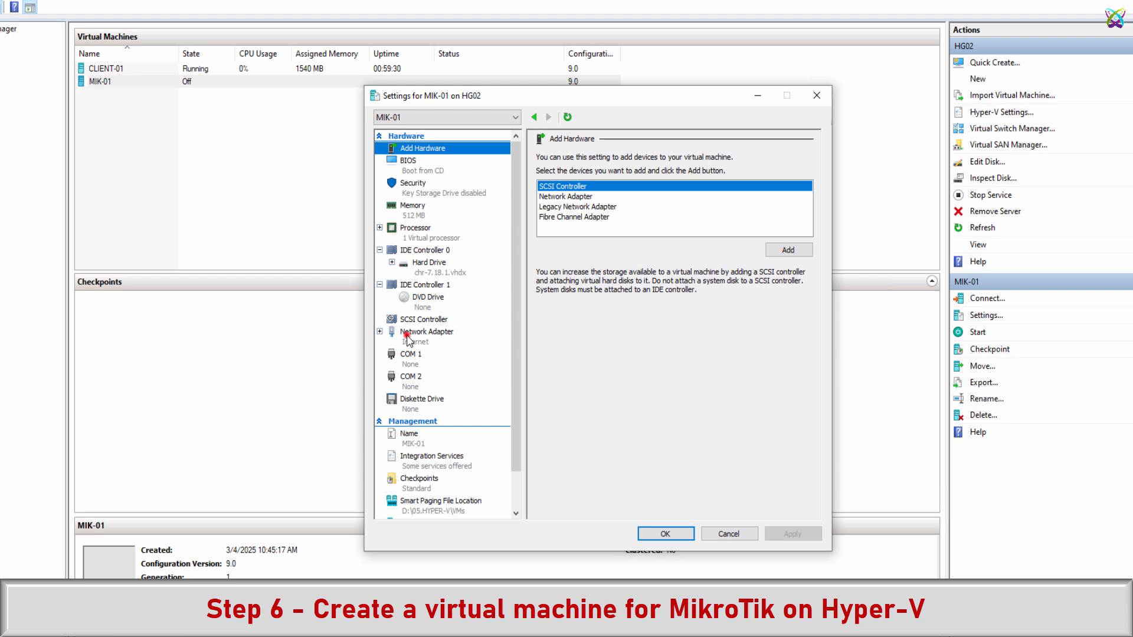
left_click(426, 332)
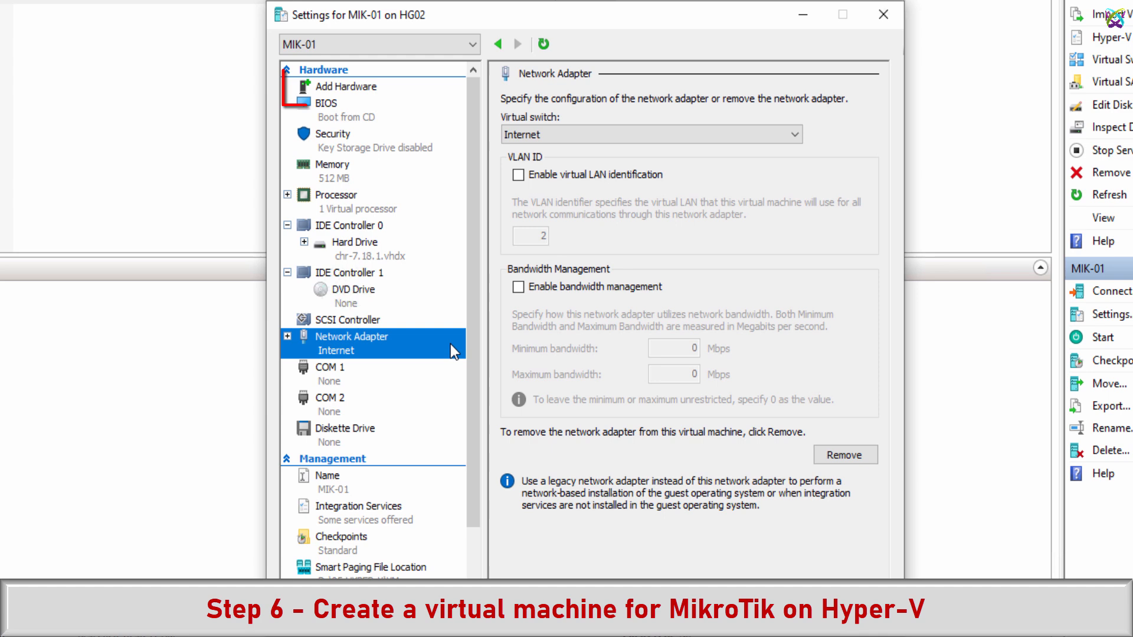
Add a second network adapter on the LAN11 switch, verify both adapters, and save
left_click(345, 86)
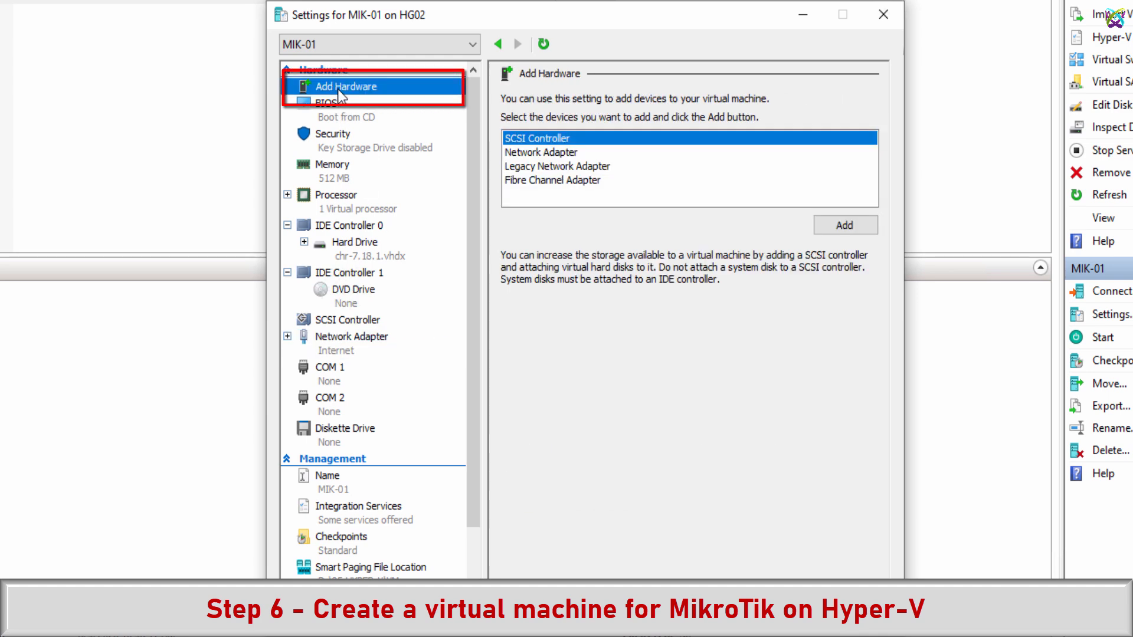
left_click(540, 152)
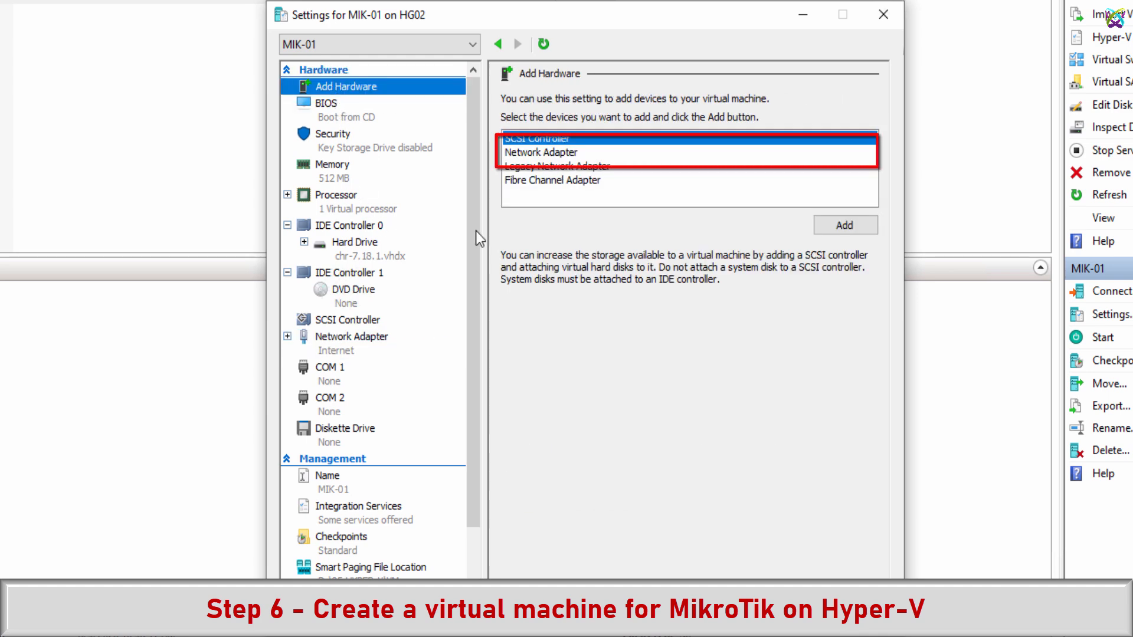
left_click(539, 151)
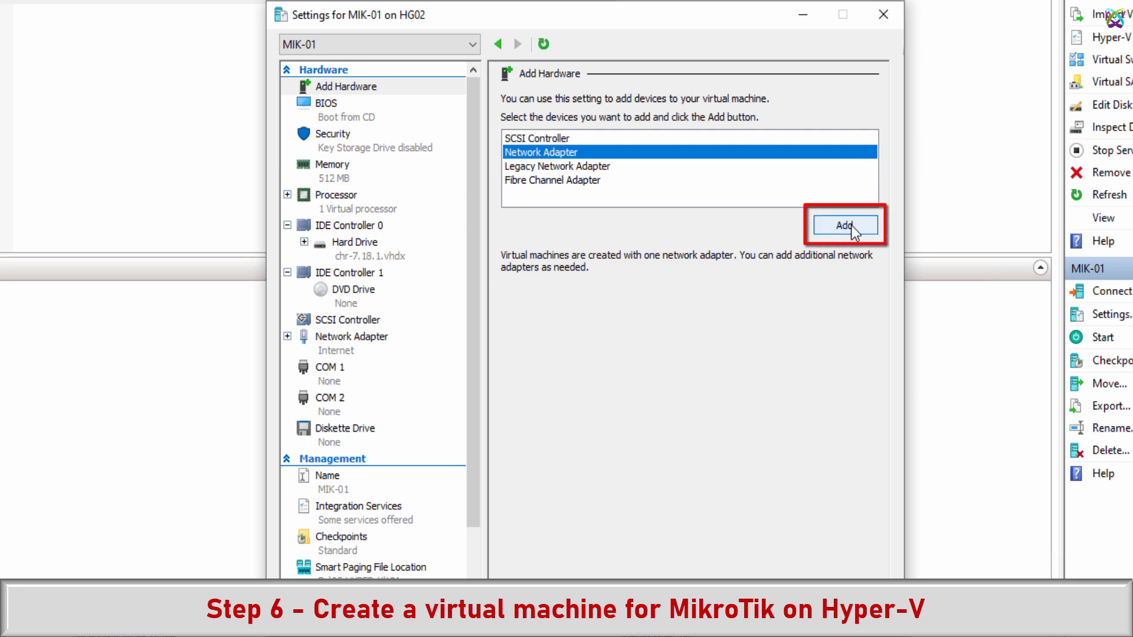
left_click(844, 224)
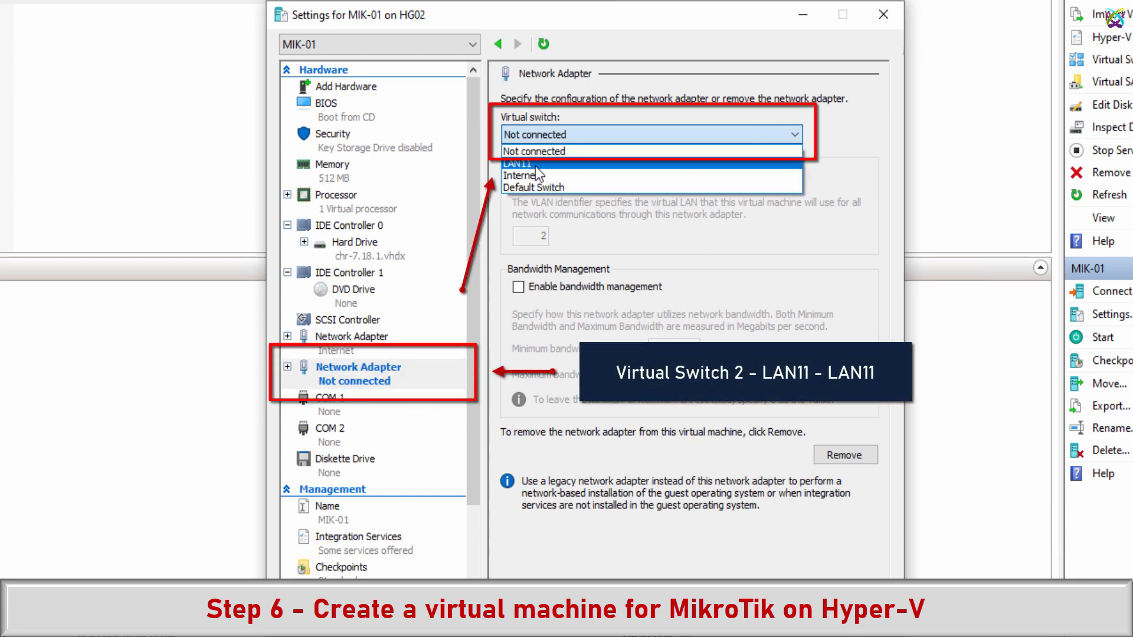
left_click(527, 163)
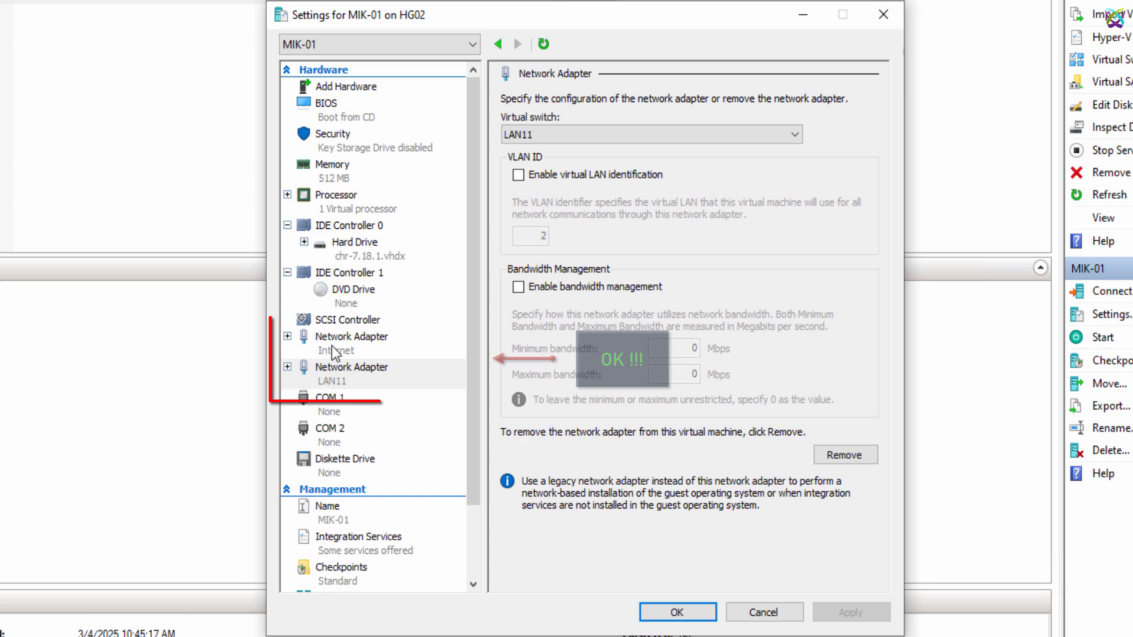
left_click(353, 343)
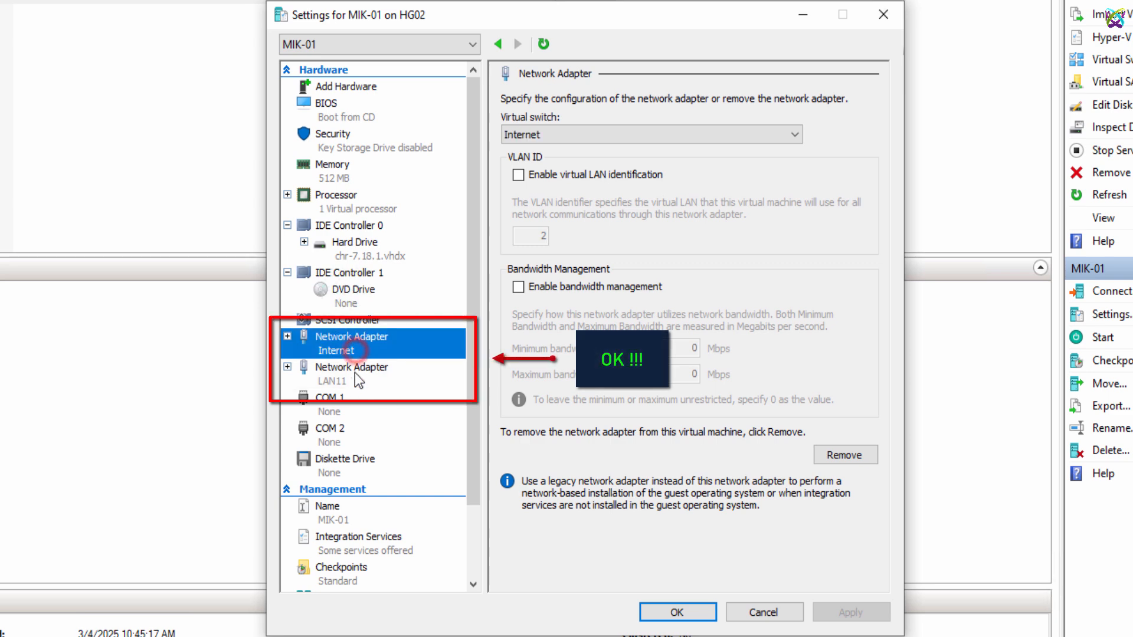
left_click(353, 374)
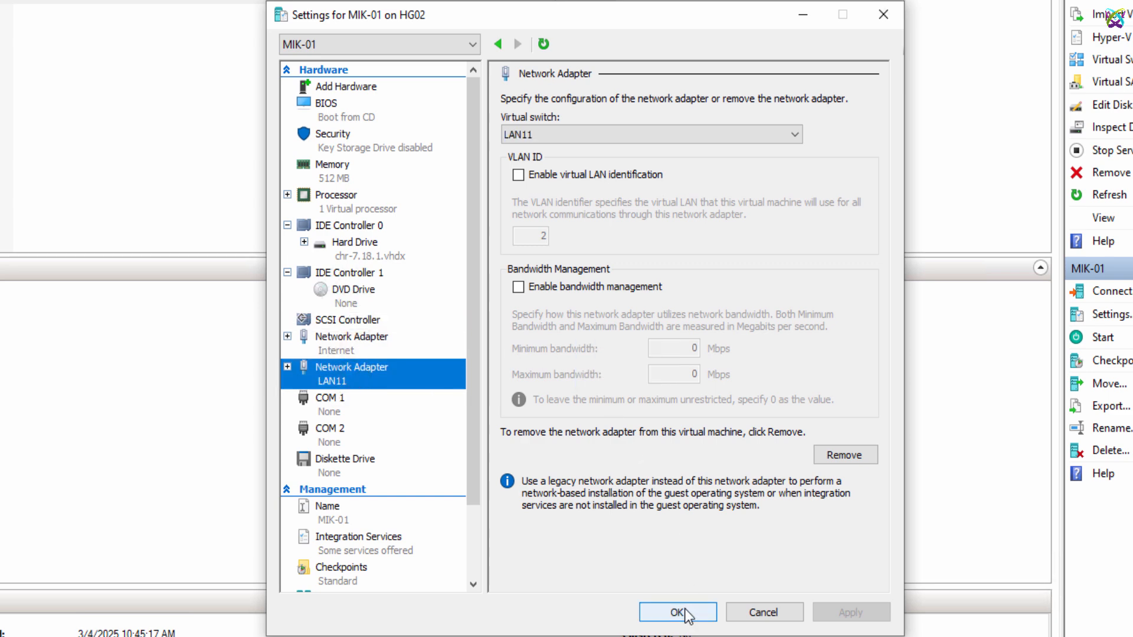
left_click(677, 612)
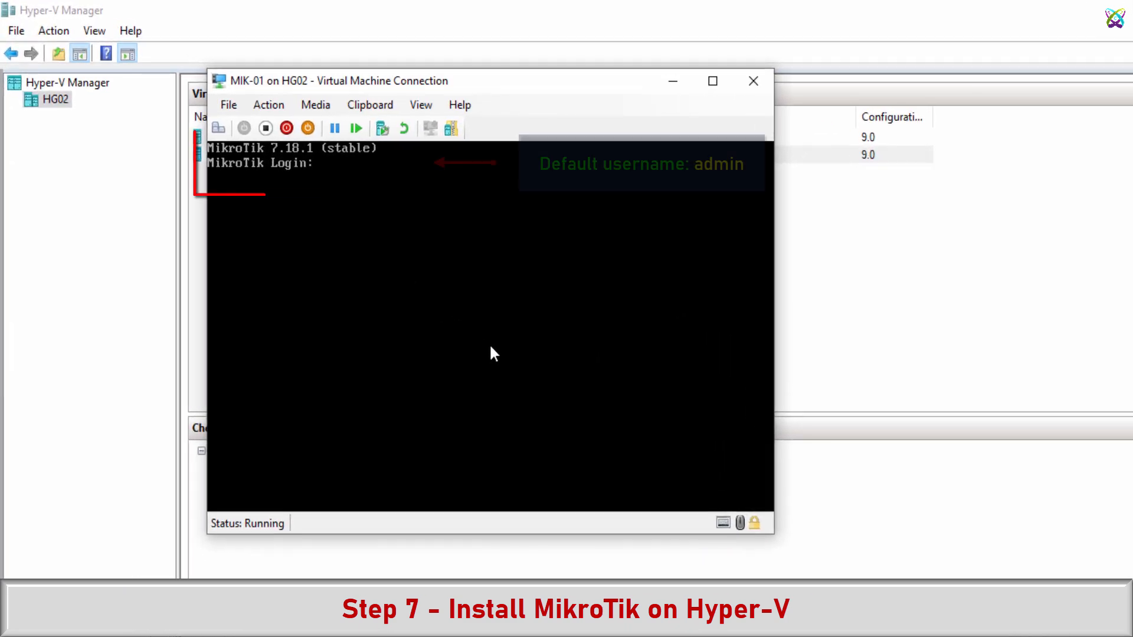
Log into MIK-01's RouterOS console as admin, decline the license with n, and set a new password
type("admin")
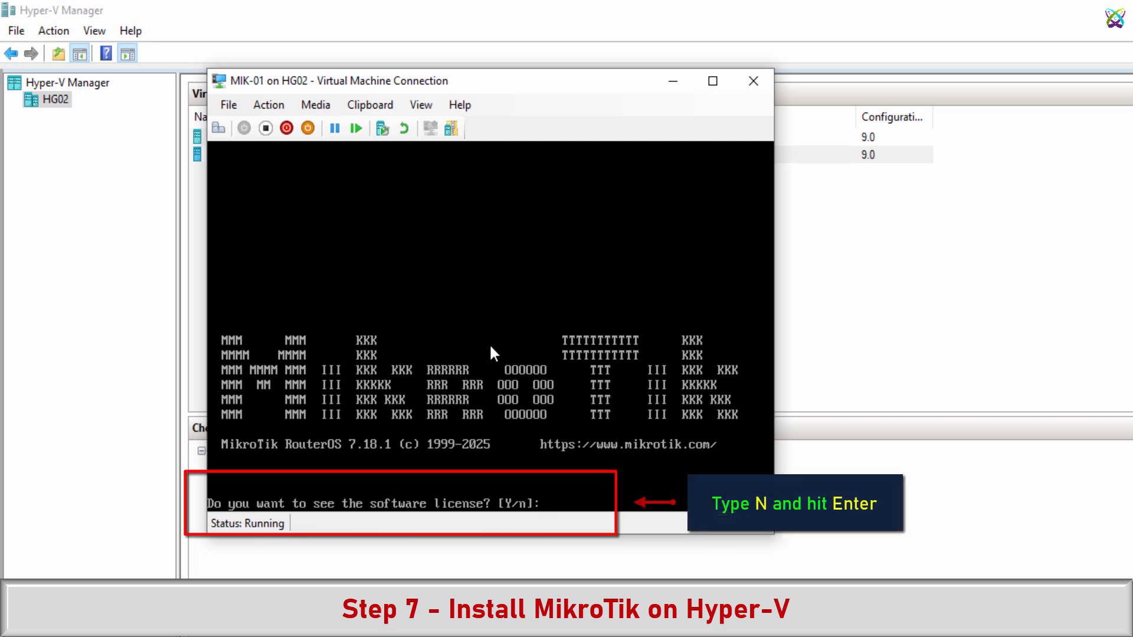
type("n")
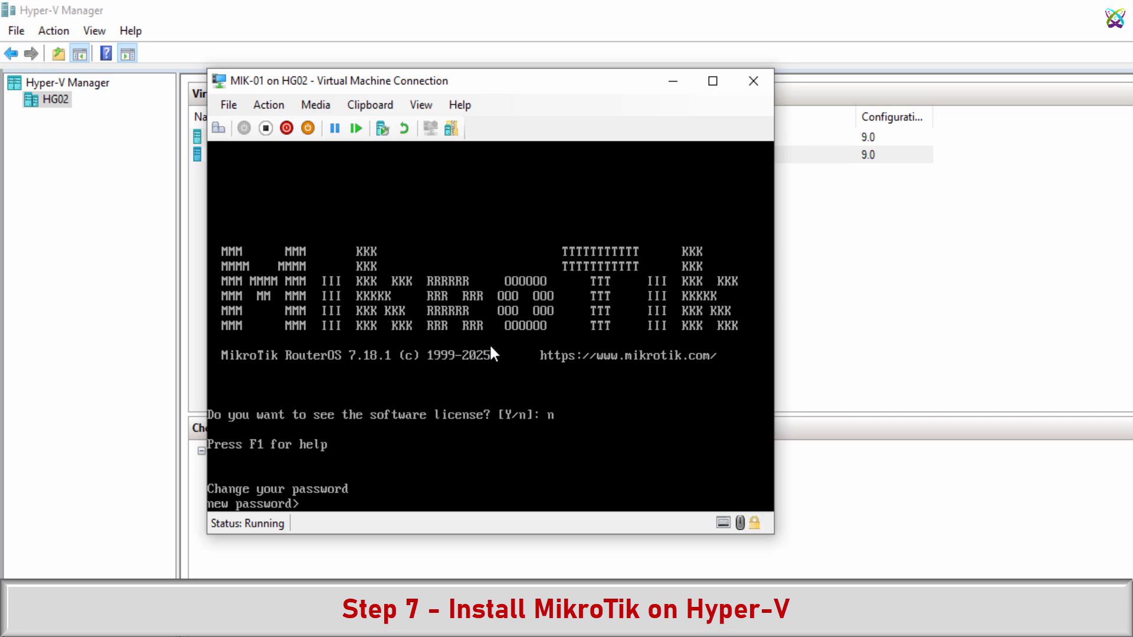
type("*****")
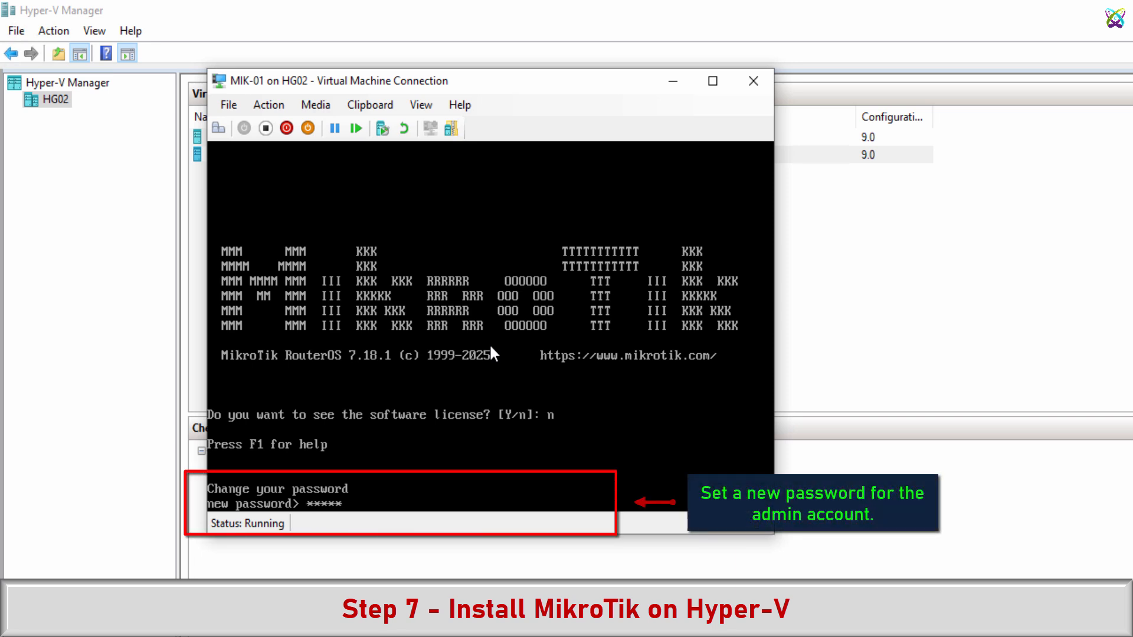
key("enter")
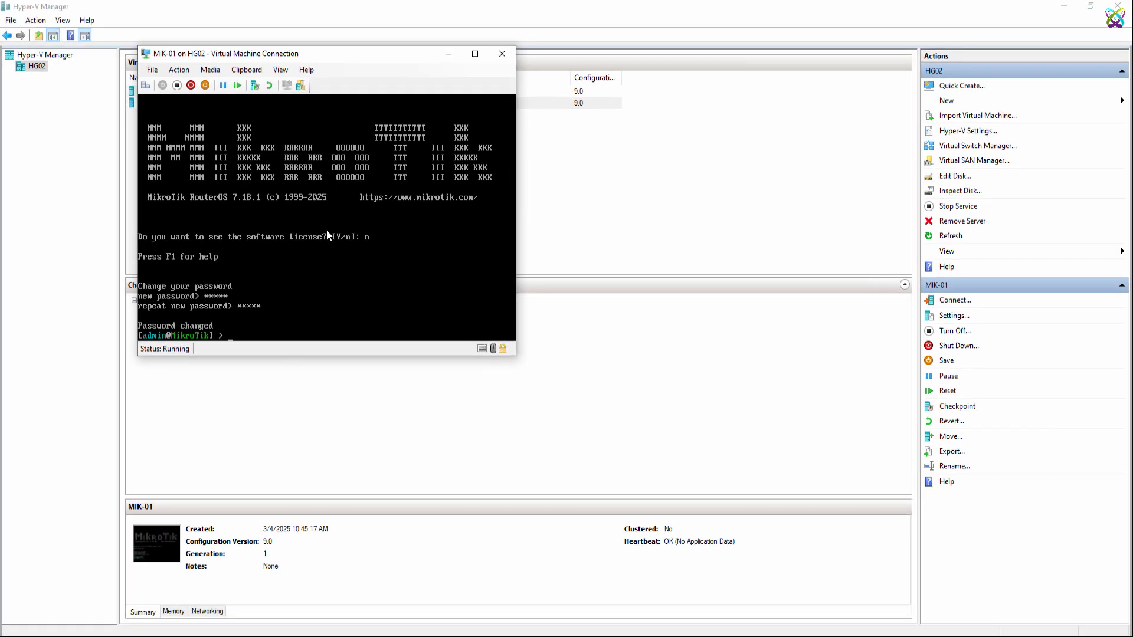
left_click(502, 54)
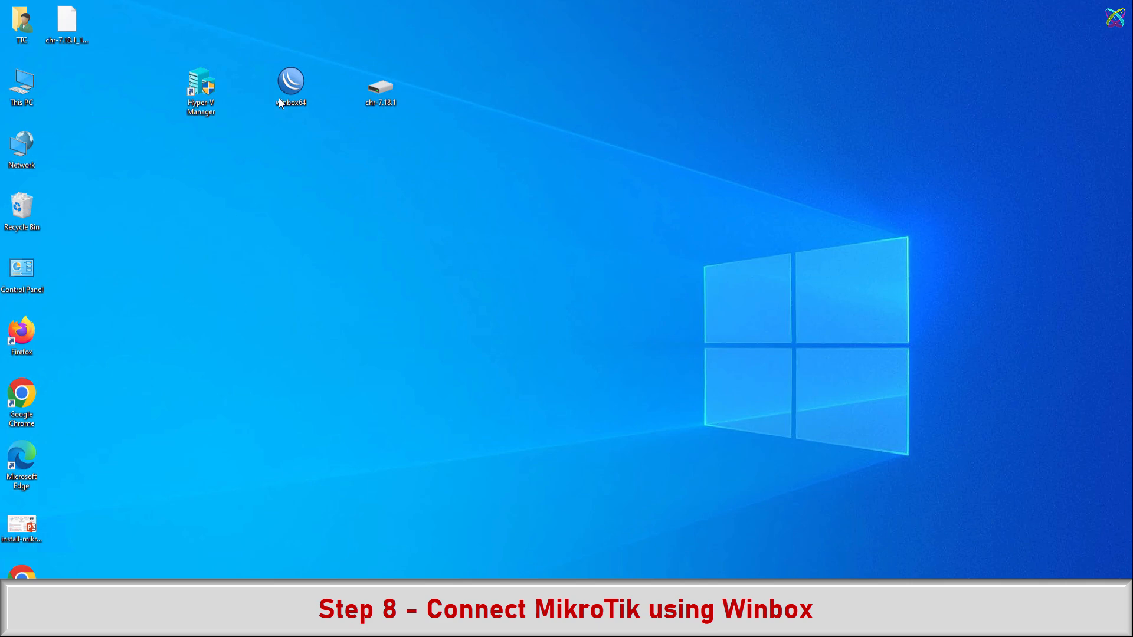
Connect WinBox as admin to neighbour 00:15:5D:00:B0:05 (10.16.0.68) and enlarge the session window
double_click(290, 81)
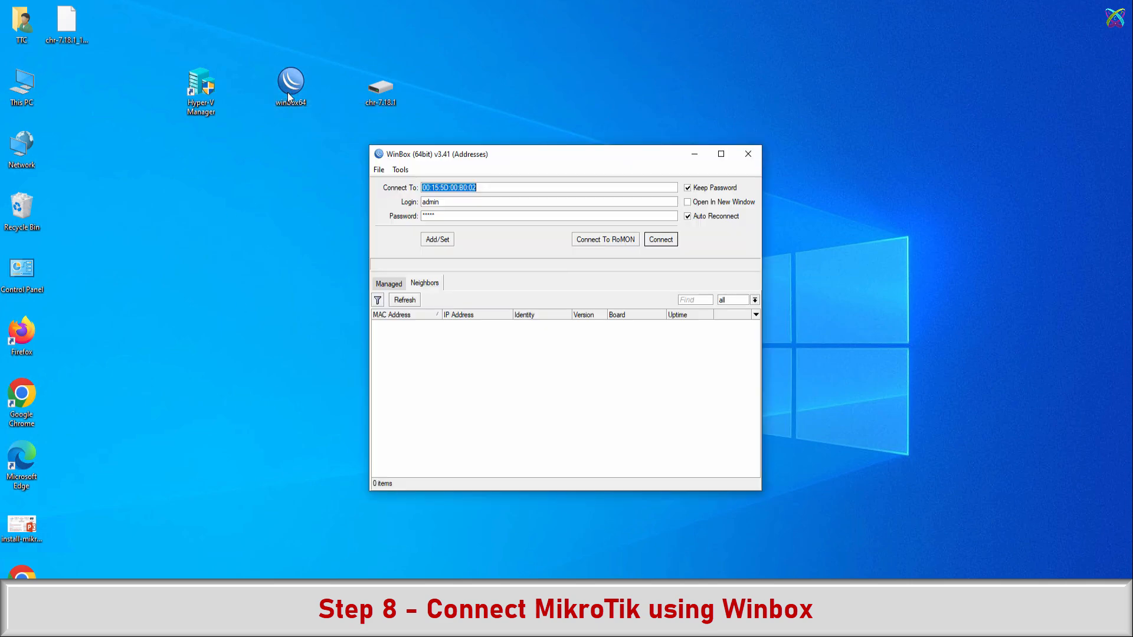
left_click(404, 300)
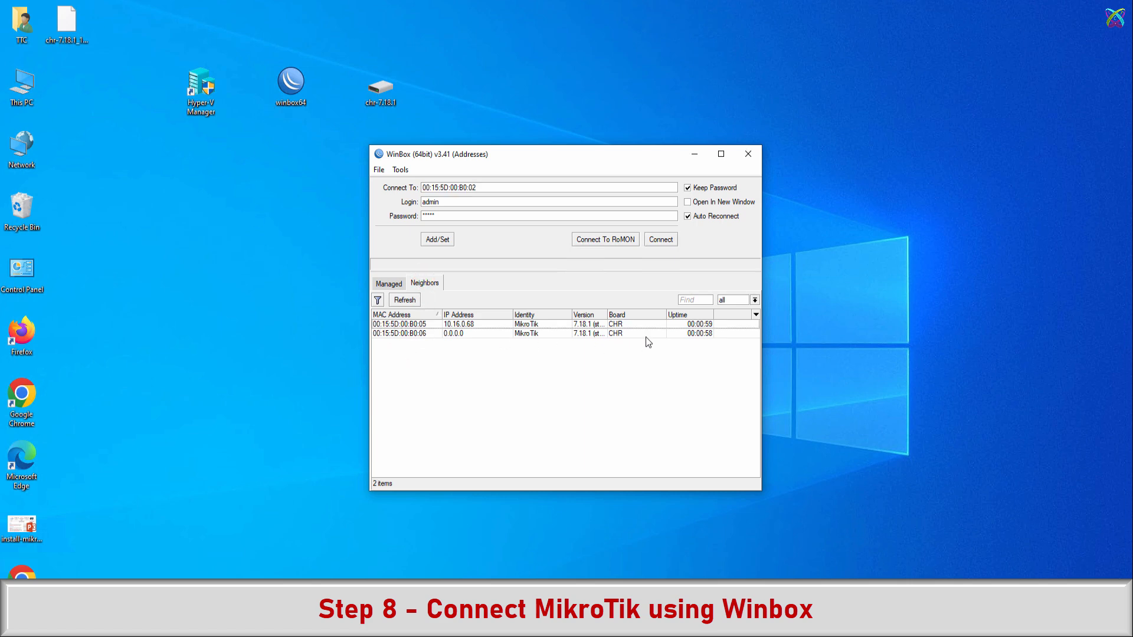
left_click(424, 324)
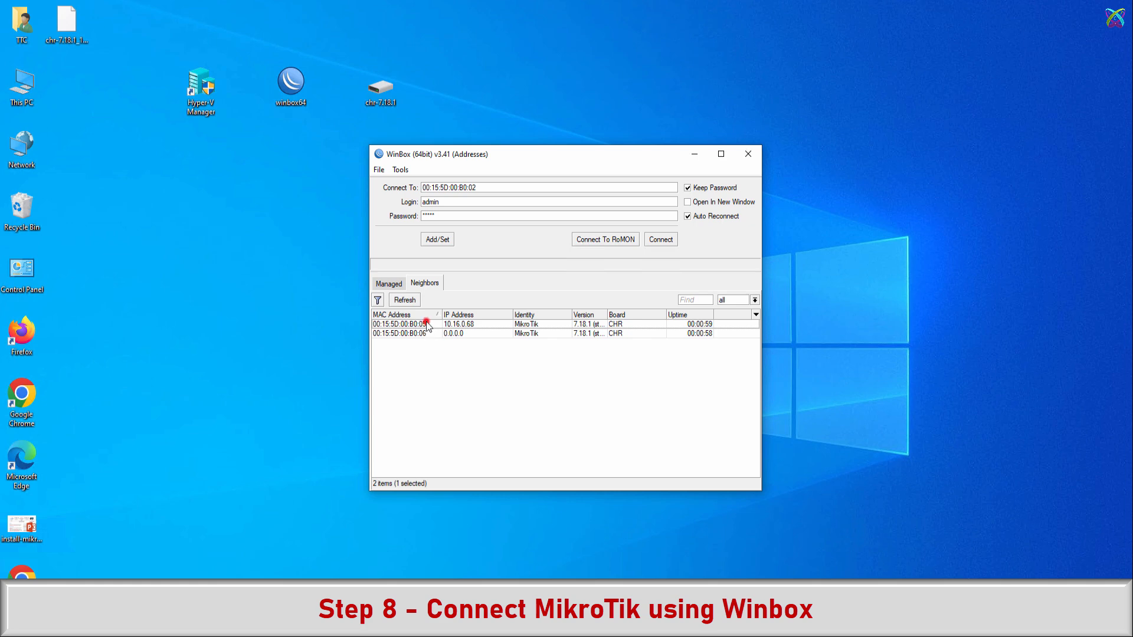
left_click(401, 324)
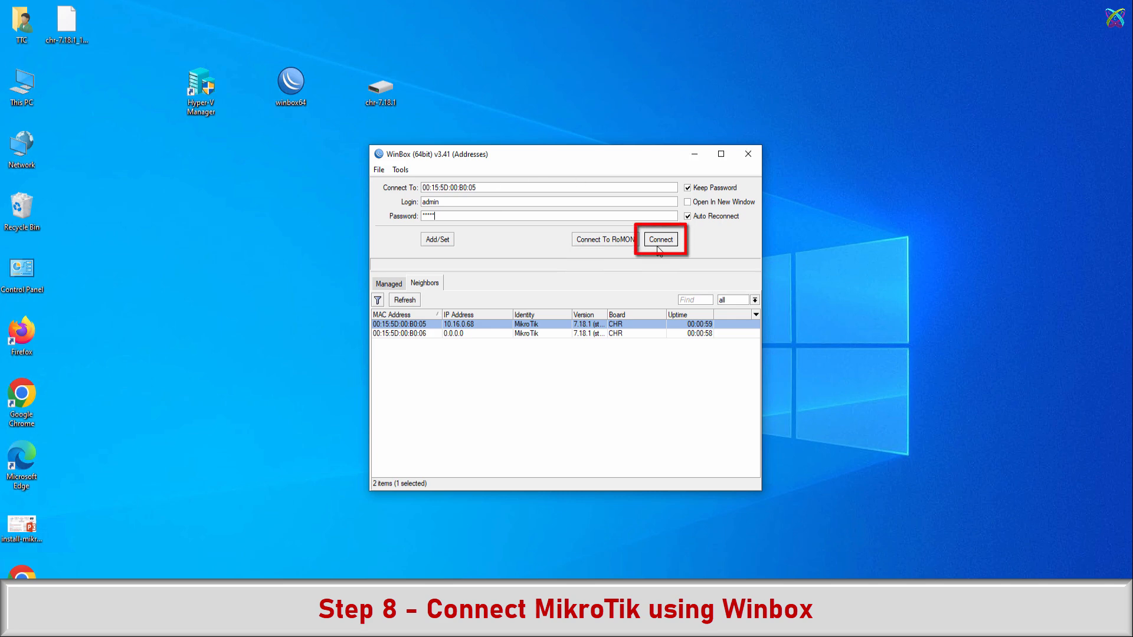
left_click(658, 239)
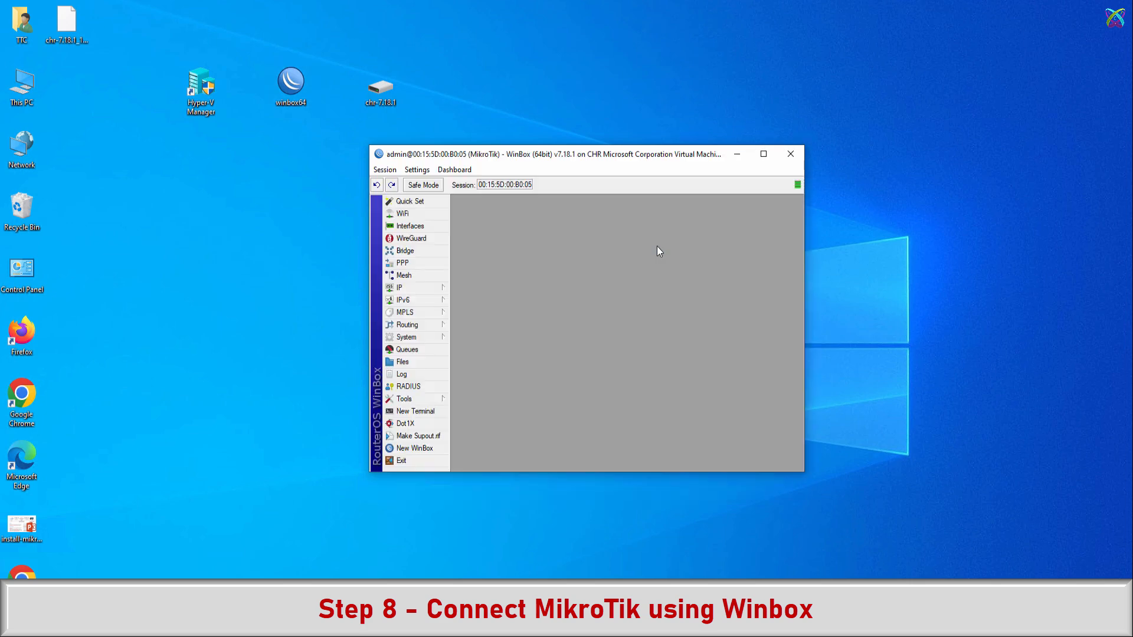
left_click_drag(578, 154, 477, 67)
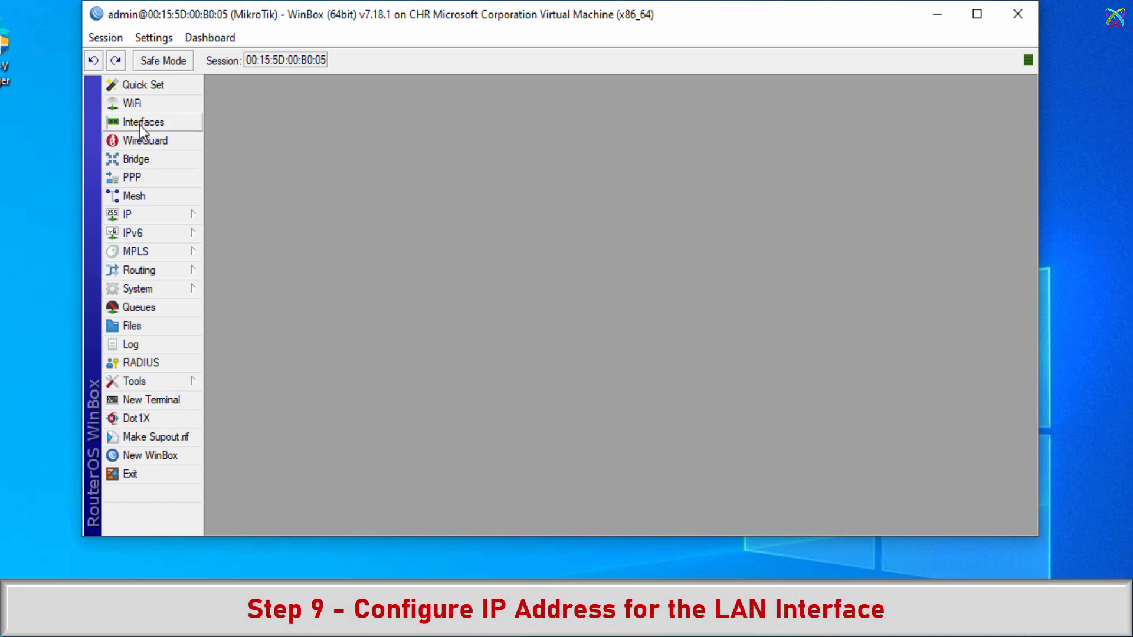
Show the Interface List and the IP Address List, where ether1 holds dynamic 10.16.0.68/24
left_click(144, 122)
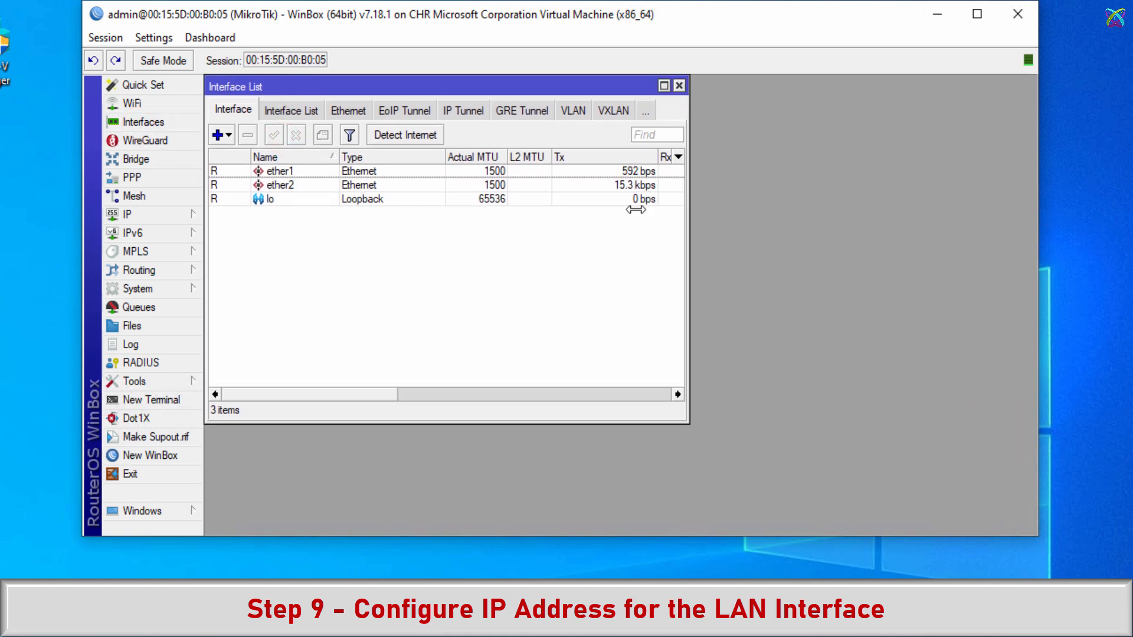
mouse_move(179, 213)
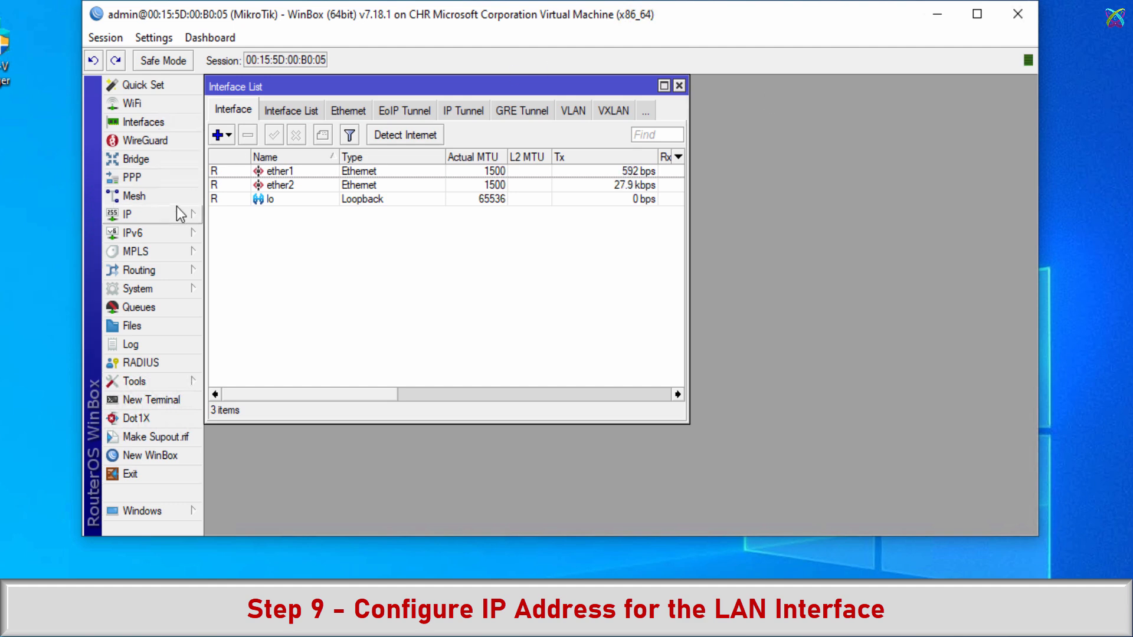
left_click(129, 214)
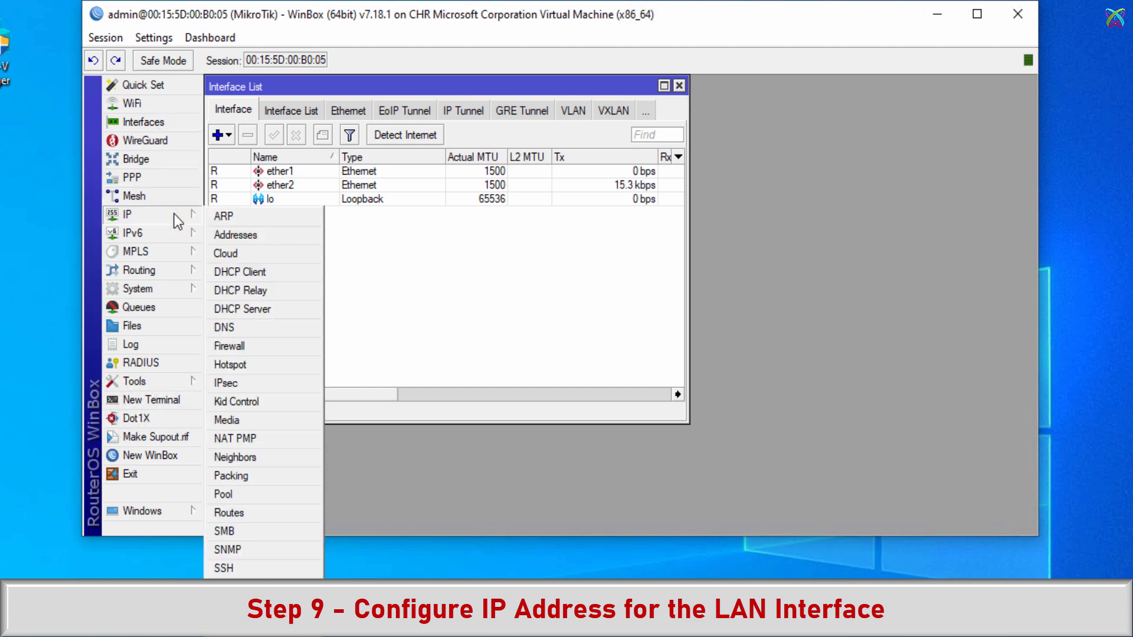
mouse_move(246, 235)
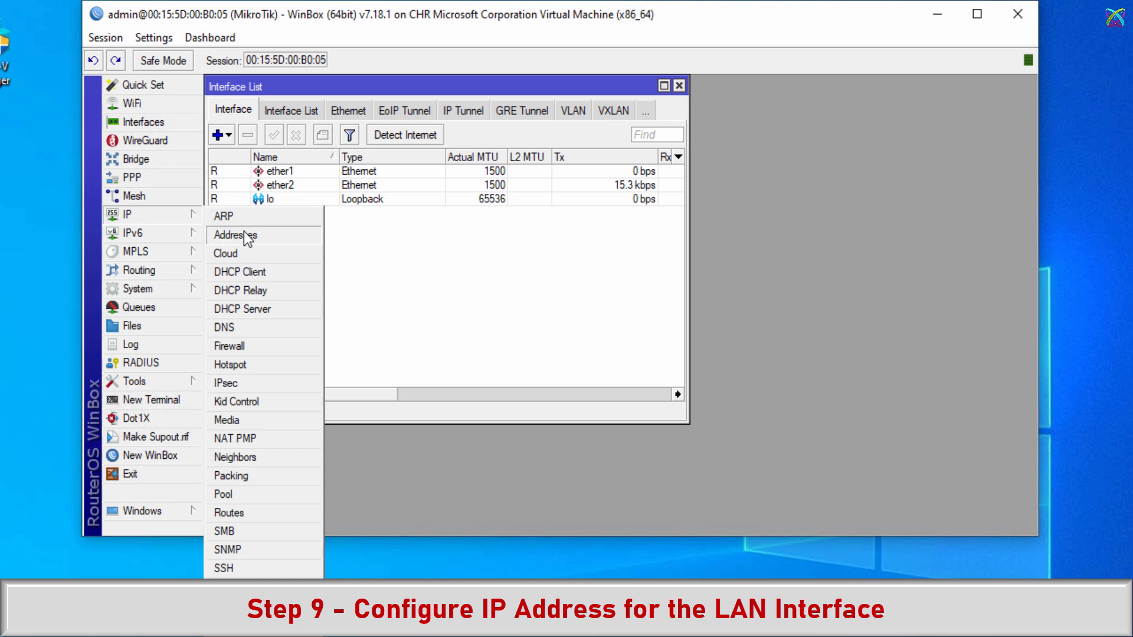
left_click(234, 235)
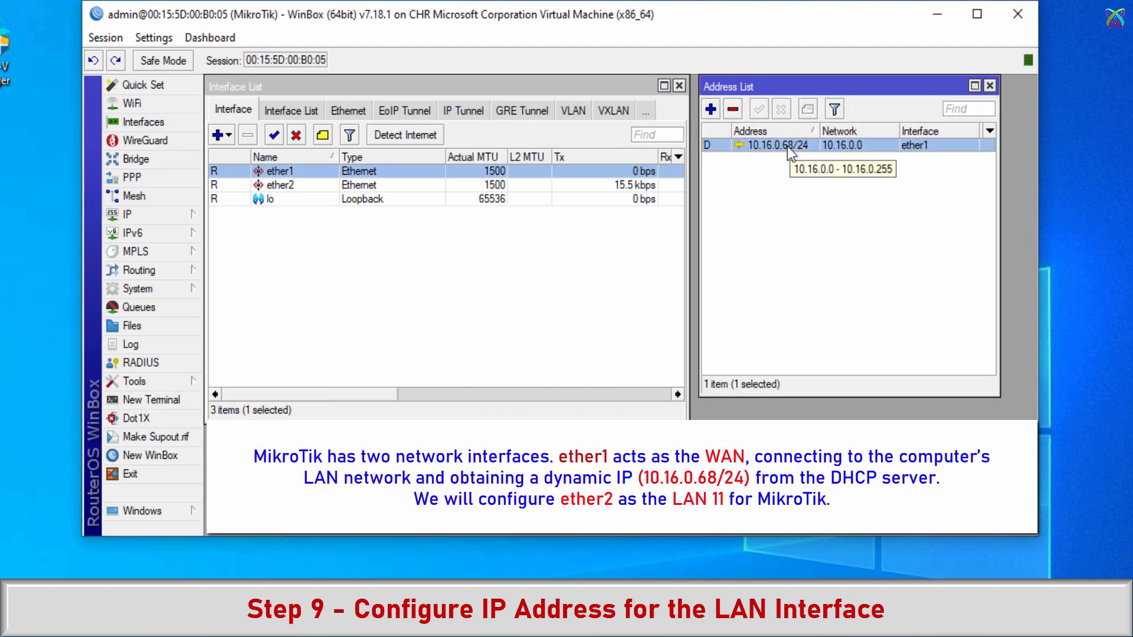
mouse_move(322, 174)
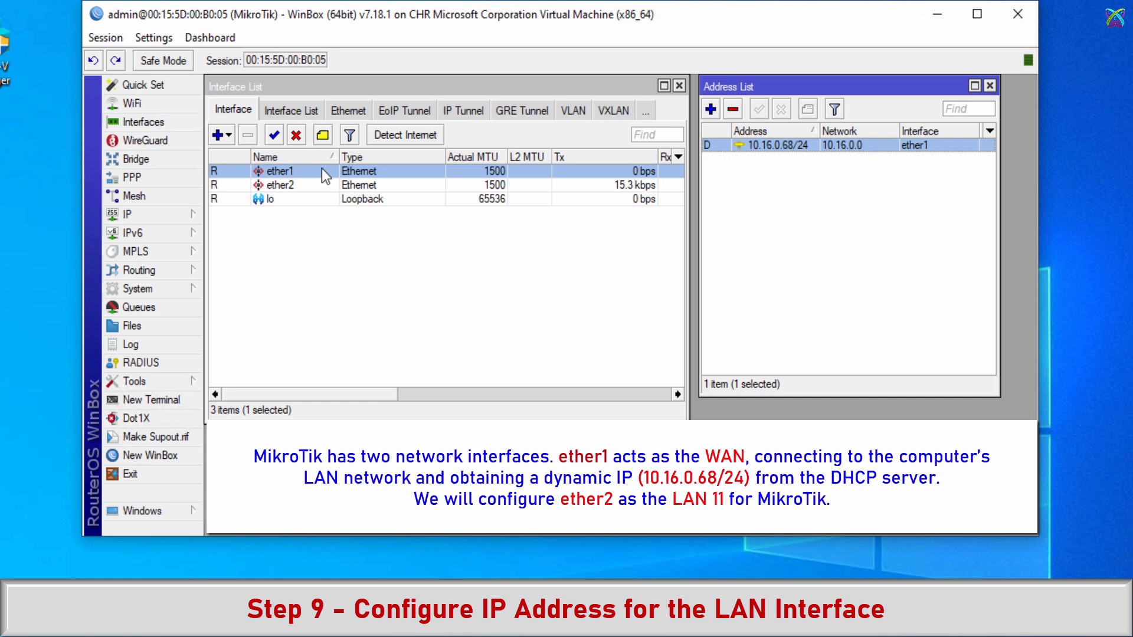
In the Interface List, rename ether1 to ether1-WAN1 and ether2 to ether2-LAN11
double_click(279, 171)
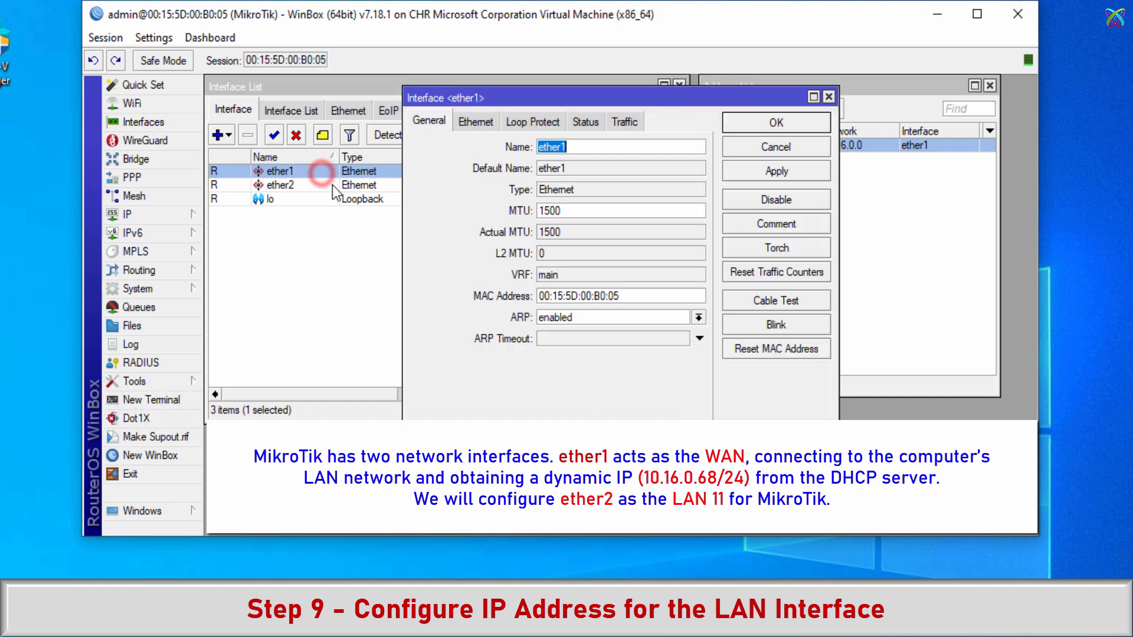
type("-W")
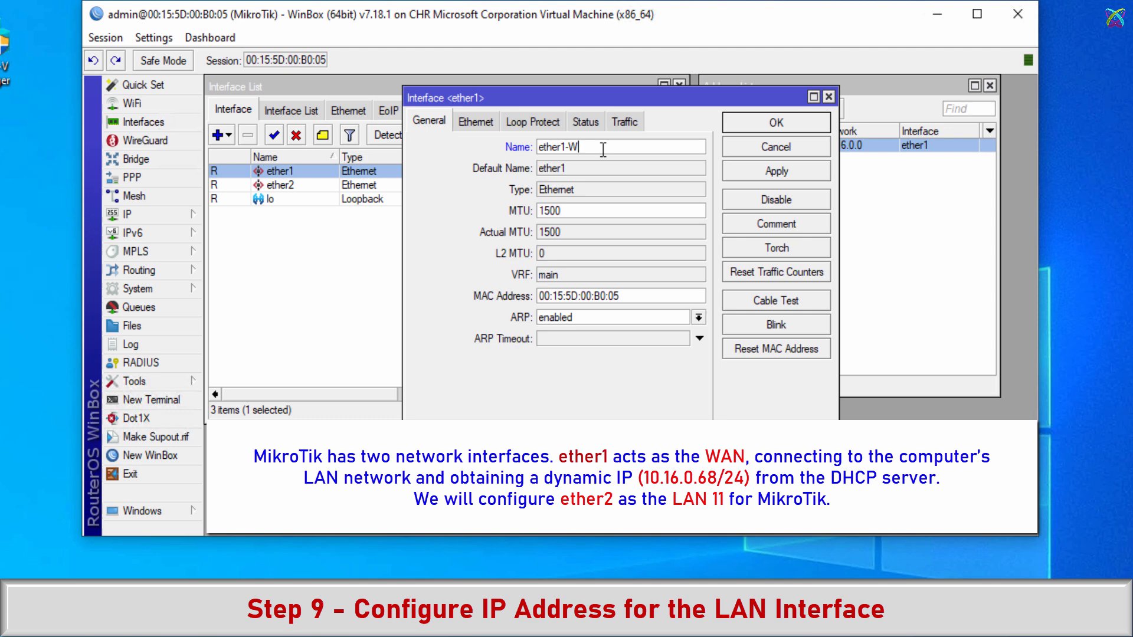
type("AN1")
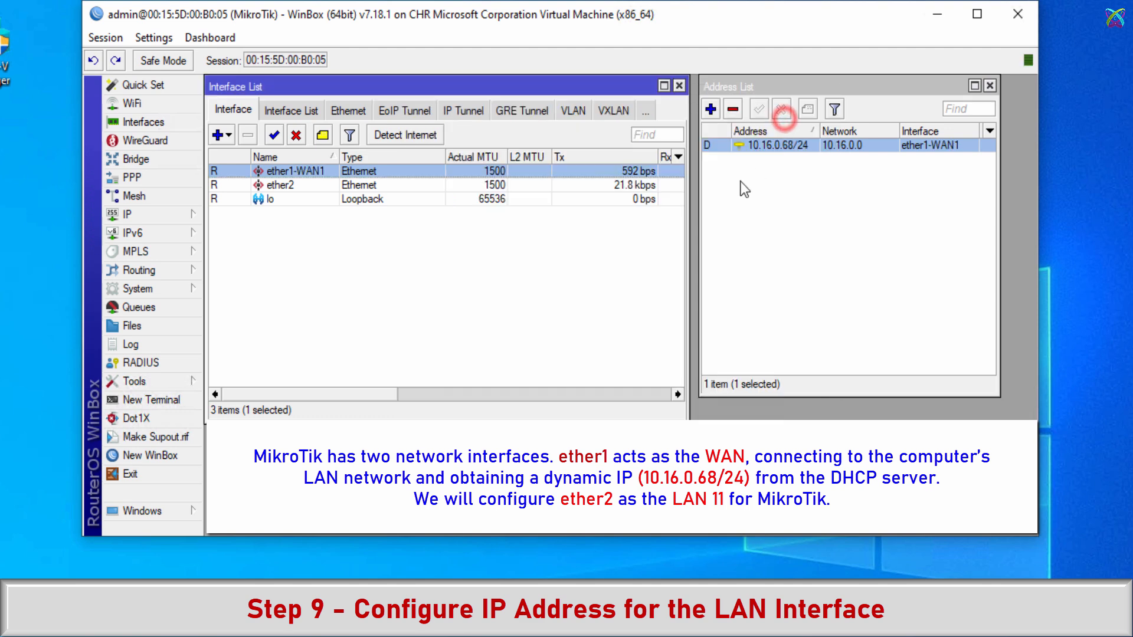
double_click(280, 184)
type("ether2-LAN11")
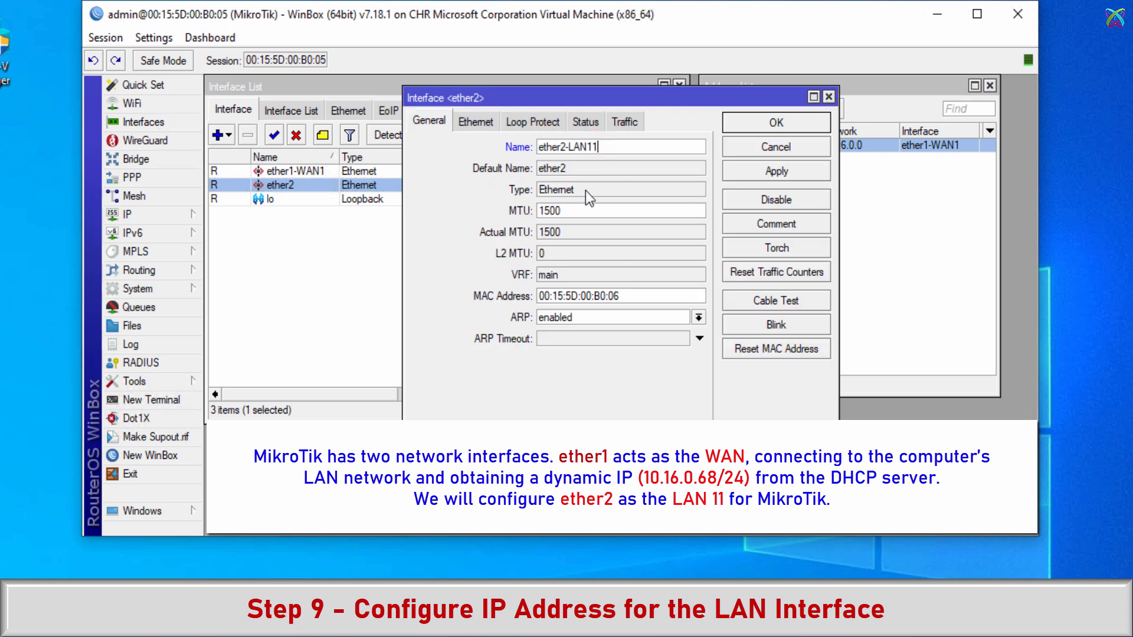
left_click(775, 123)
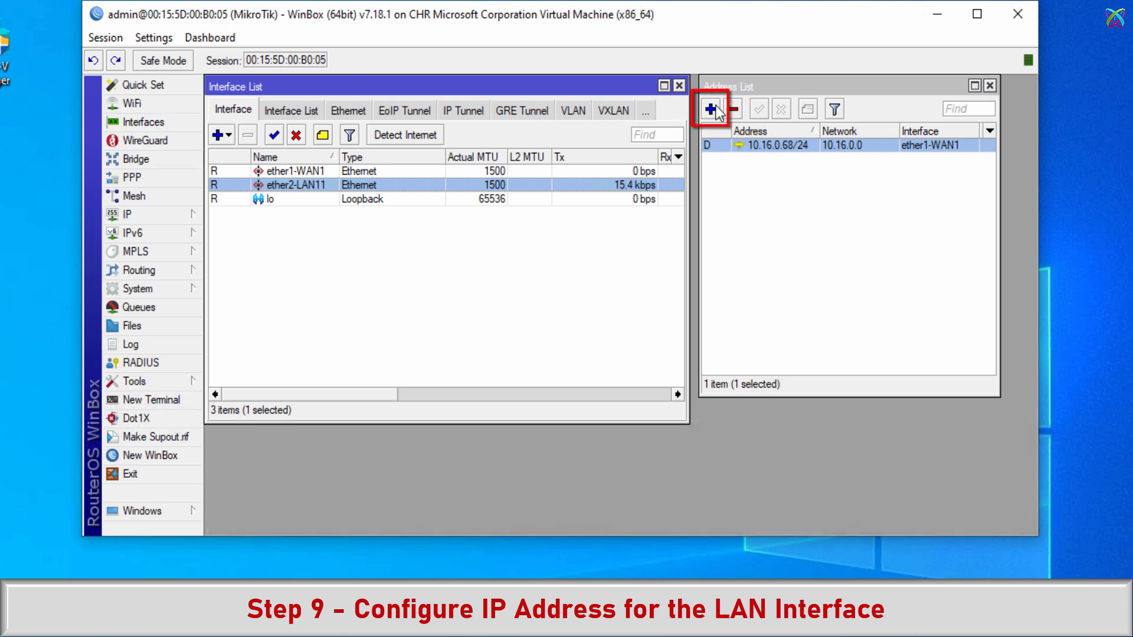
Add static address 10.136.11.1/24 on interface ether2-LAN11, apply and close
left_click(709, 108)
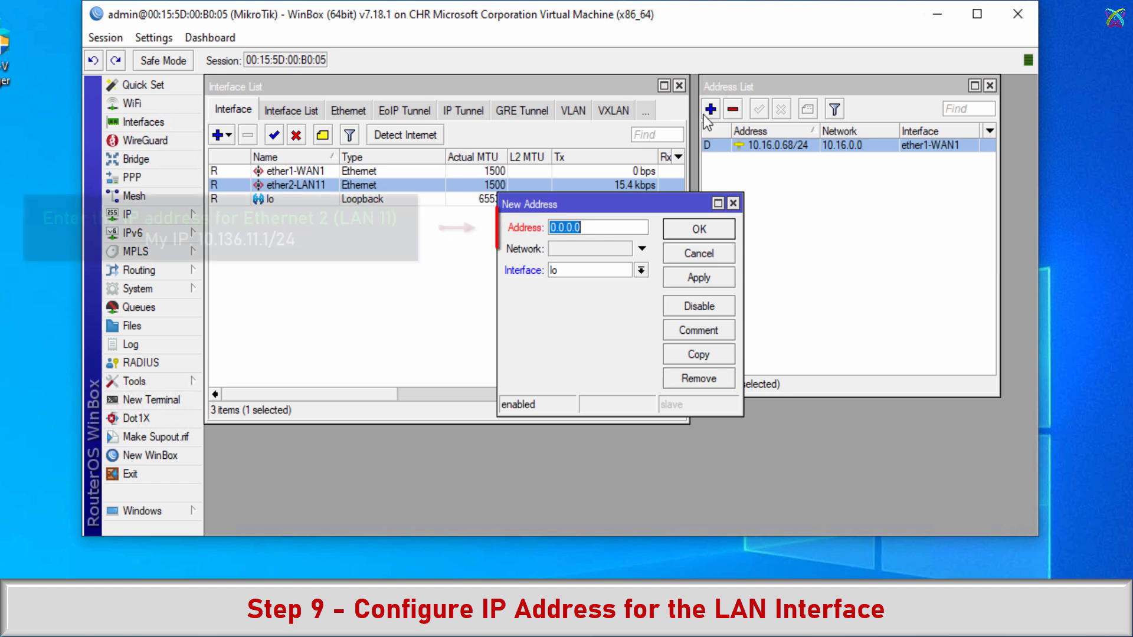
type("10.136")
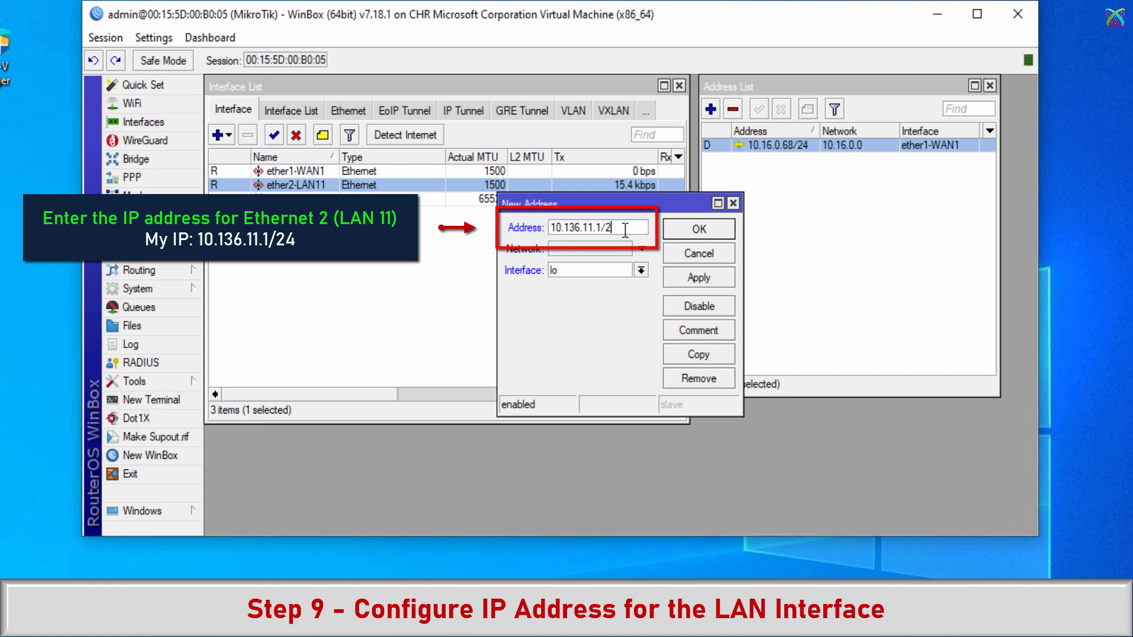
left_click(641, 270)
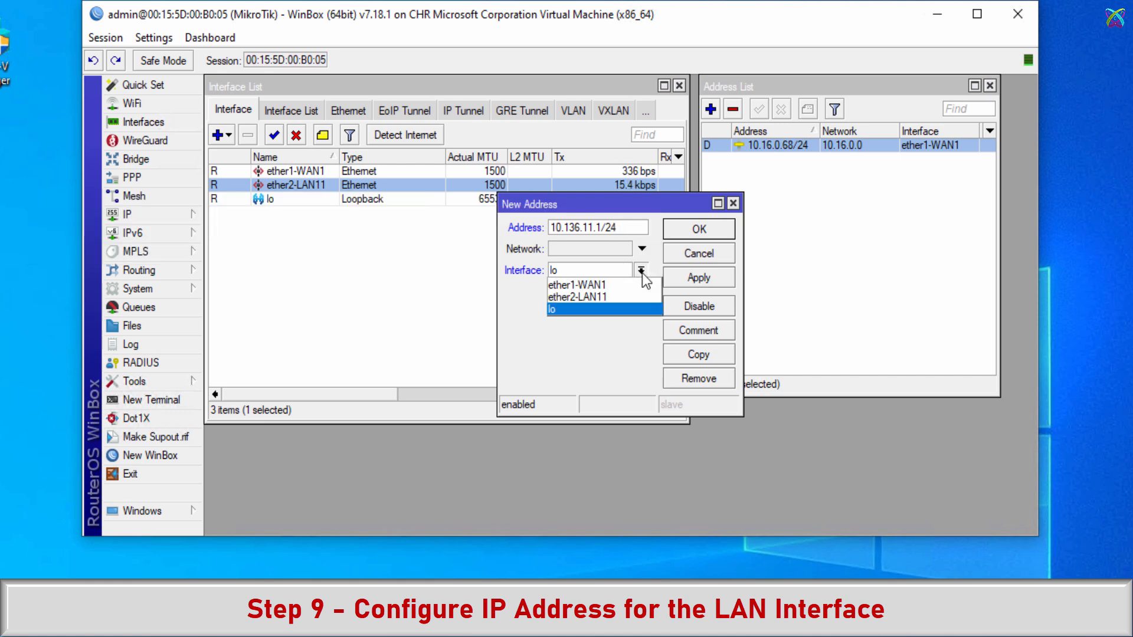
left_click(588, 297)
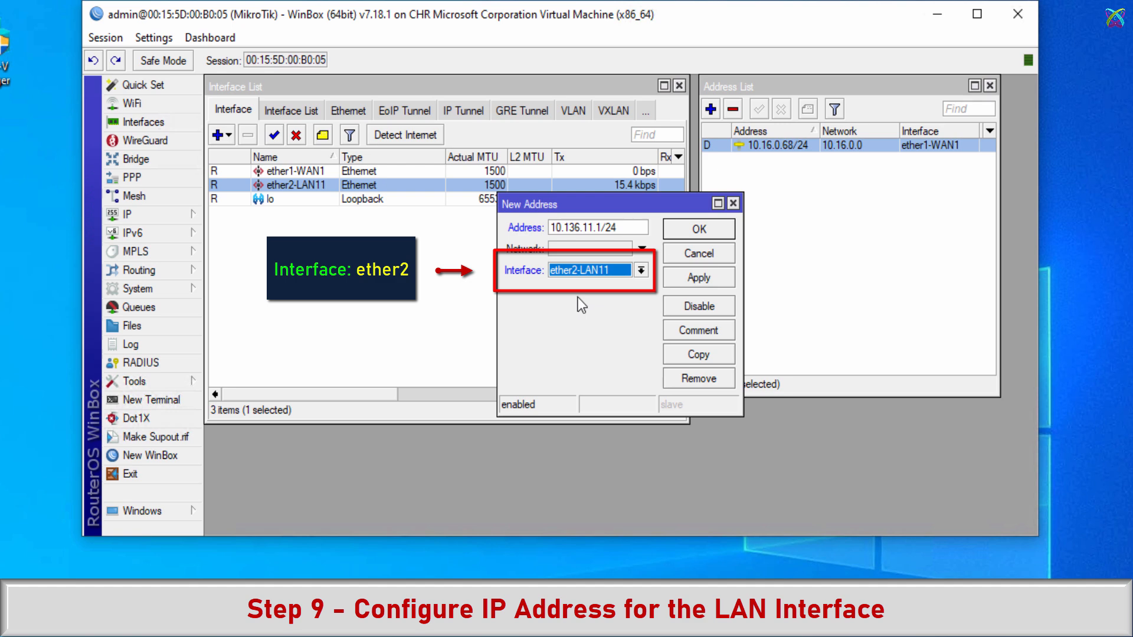
left_click(711, 278)
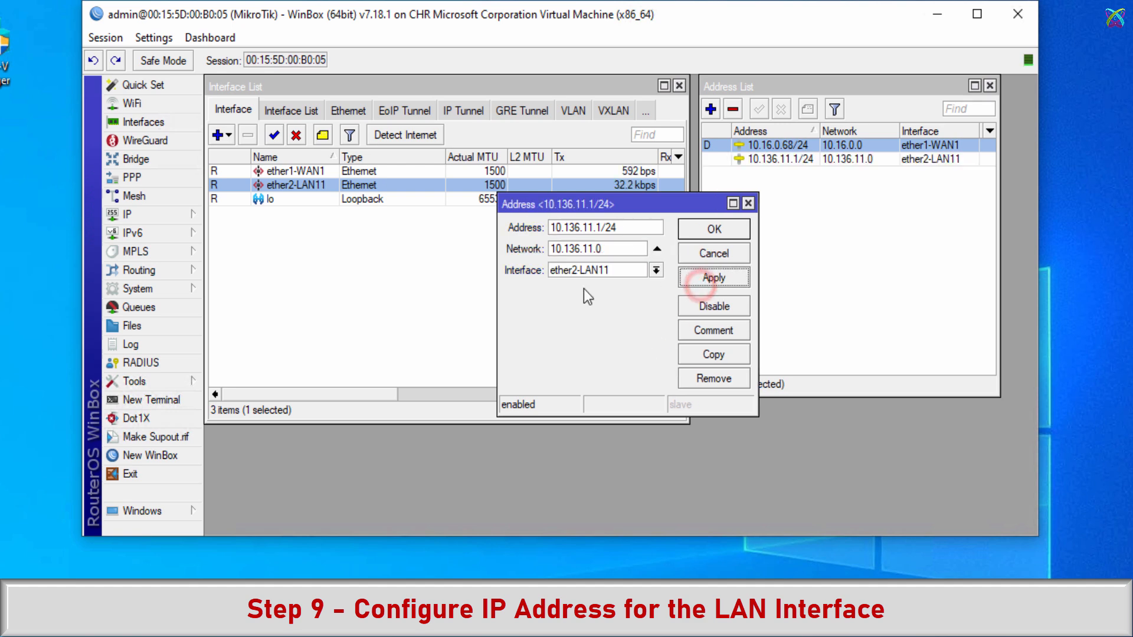
left_click(712, 229)
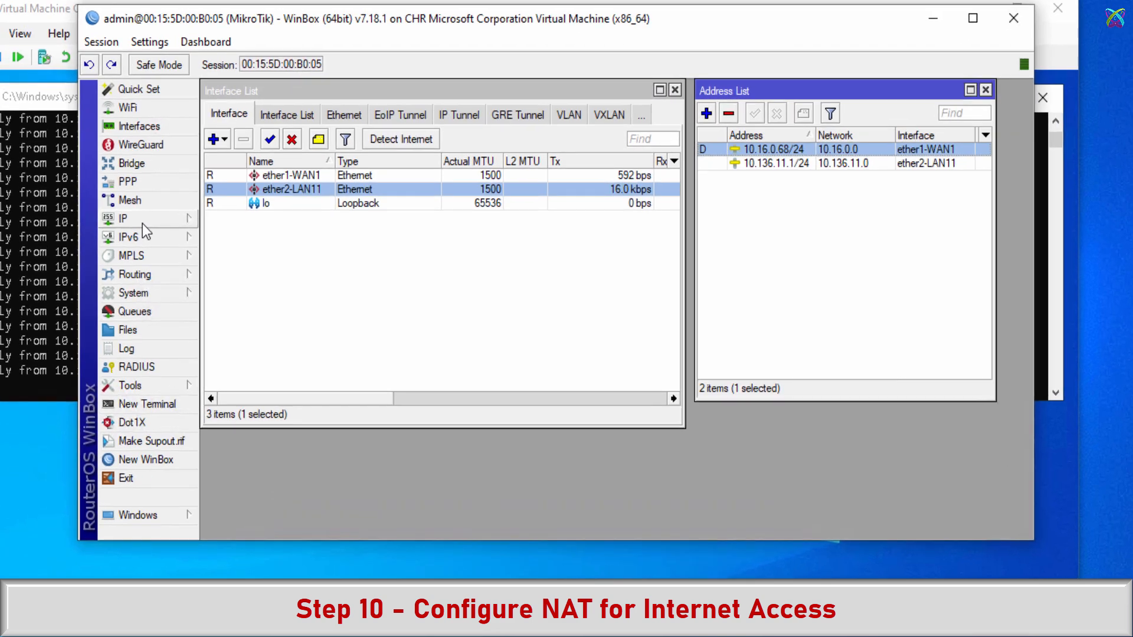
Go to IP > Firewall's NAT tab and create a new NAT rule
left_click(123, 218)
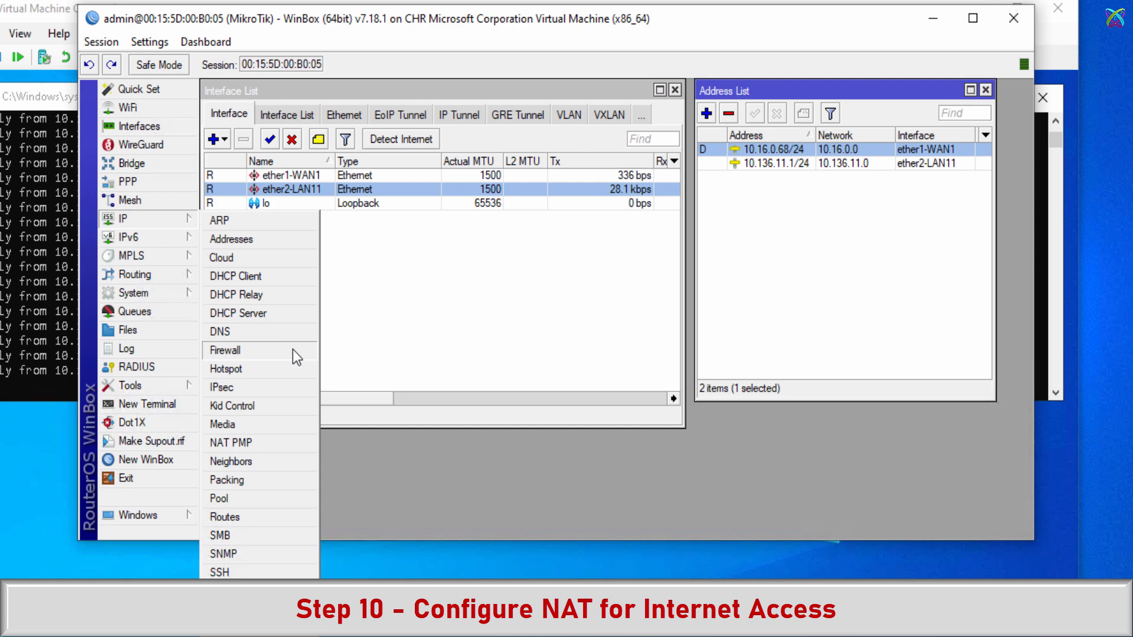
left_click(225, 350)
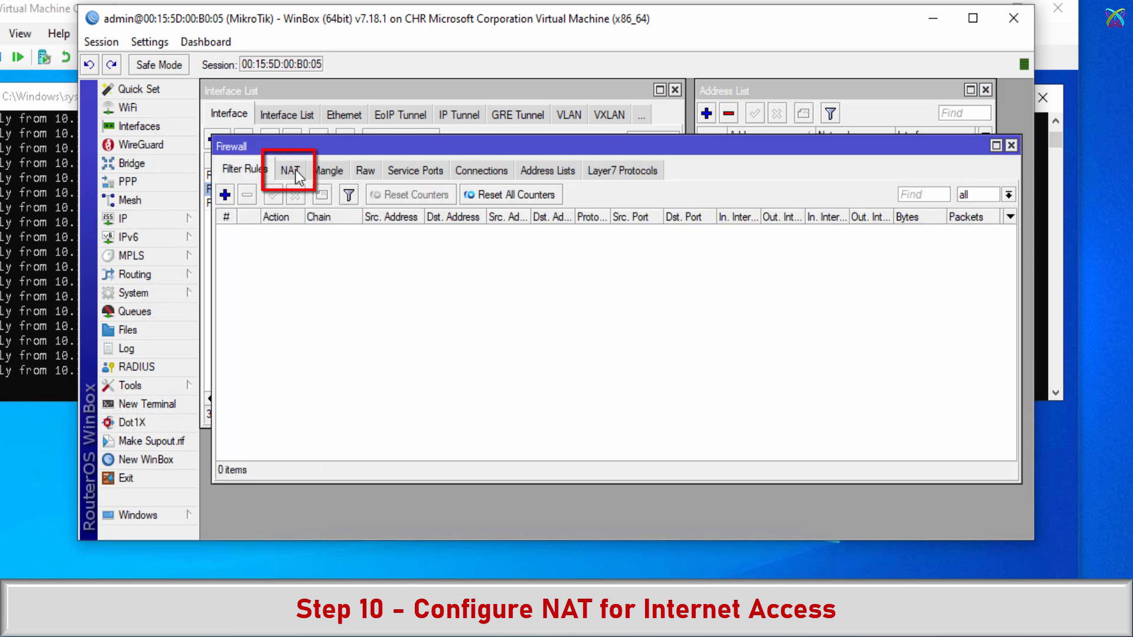
left_click(290, 170)
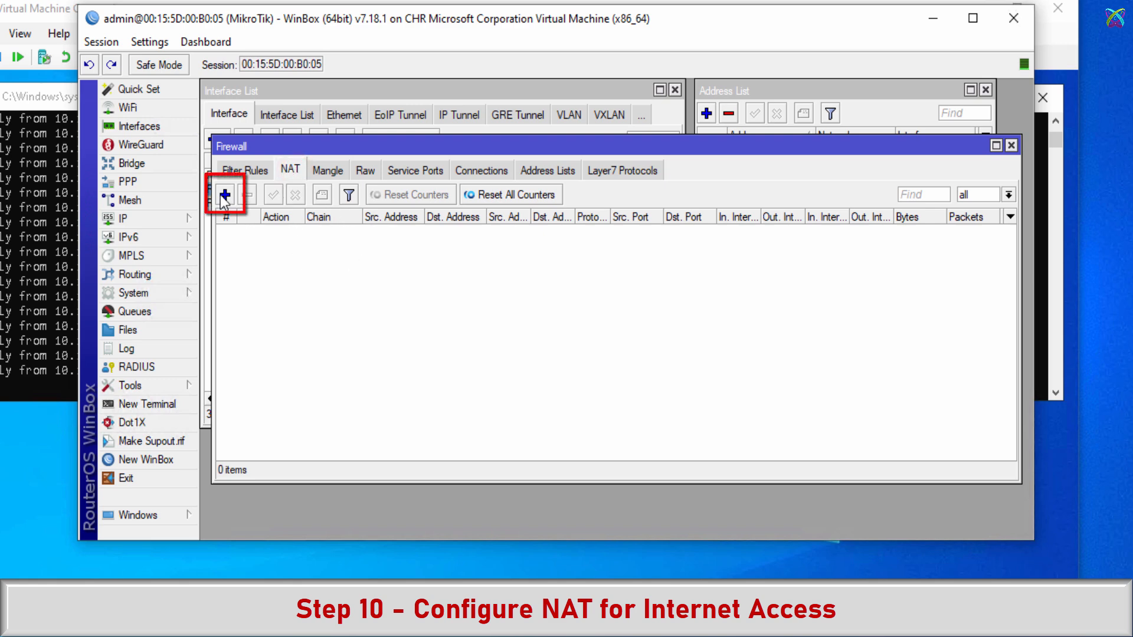
left_click(224, 193)
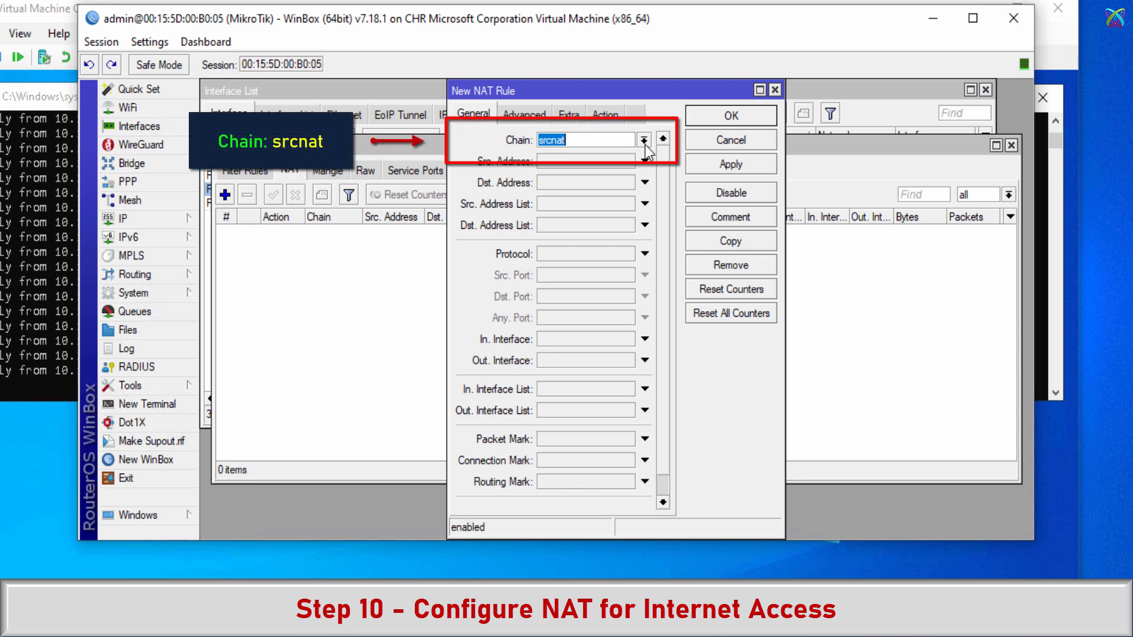
mouse_move(581, 148)
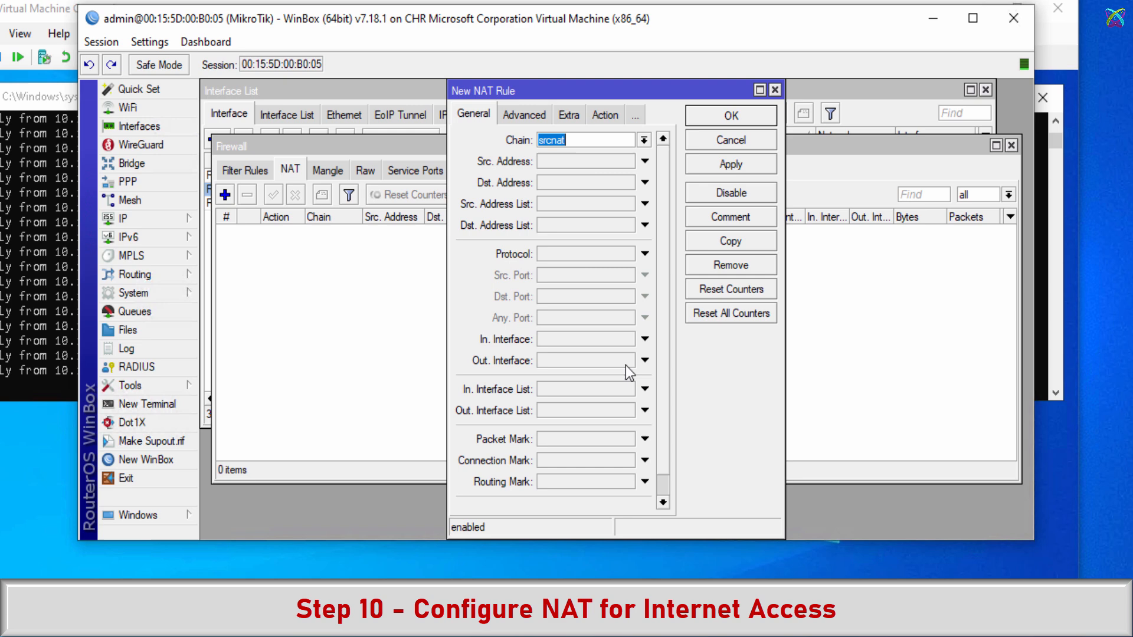
Give the rule out-interface ether1-WAN1 and action masquerade, then apply and close
left_click(644, 360)
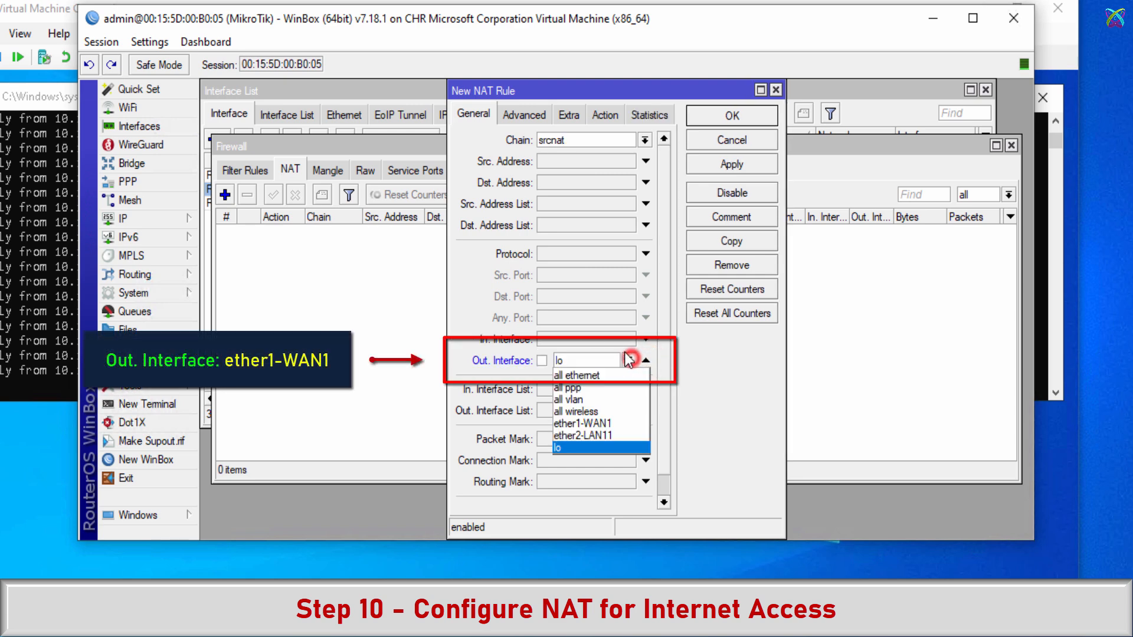
left_click(591, 422)
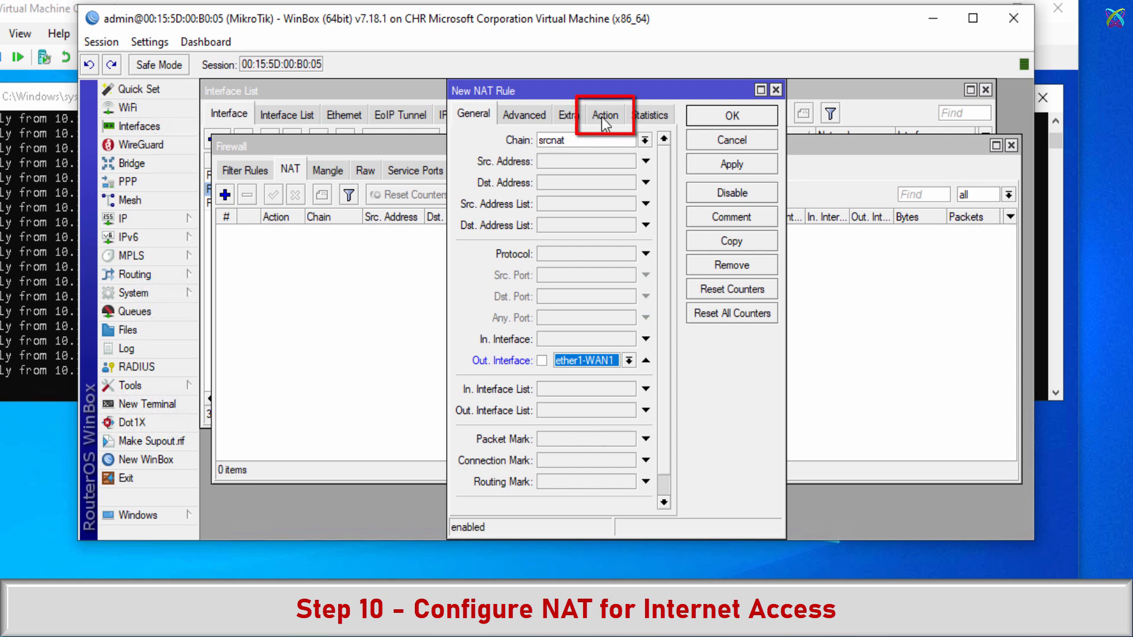
left_click(605, 114)
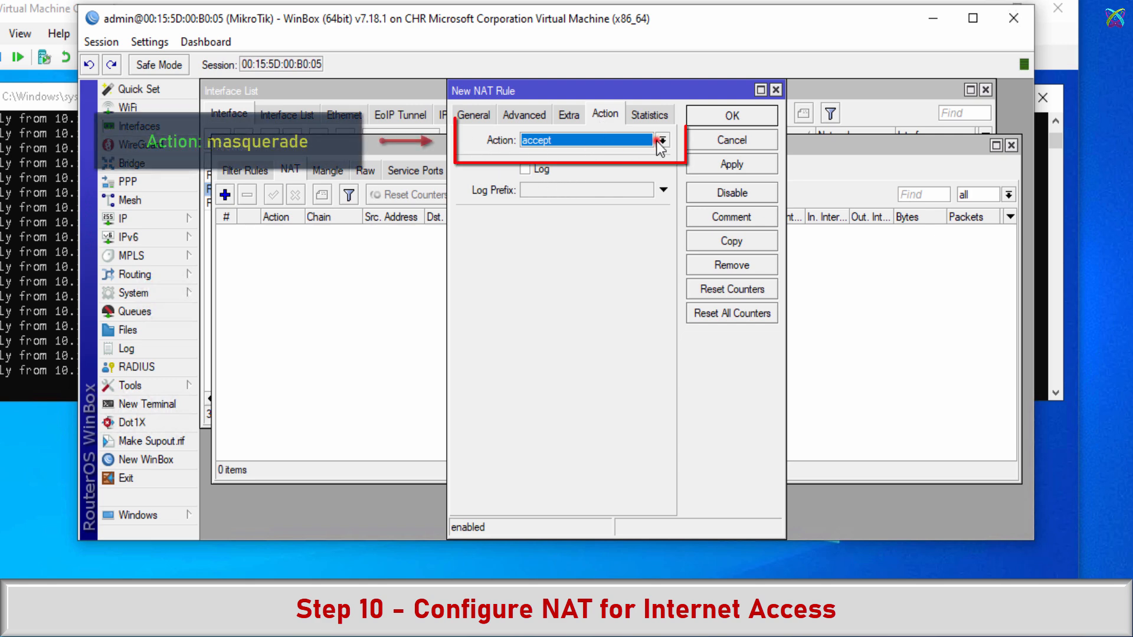
left_click(660, 139)
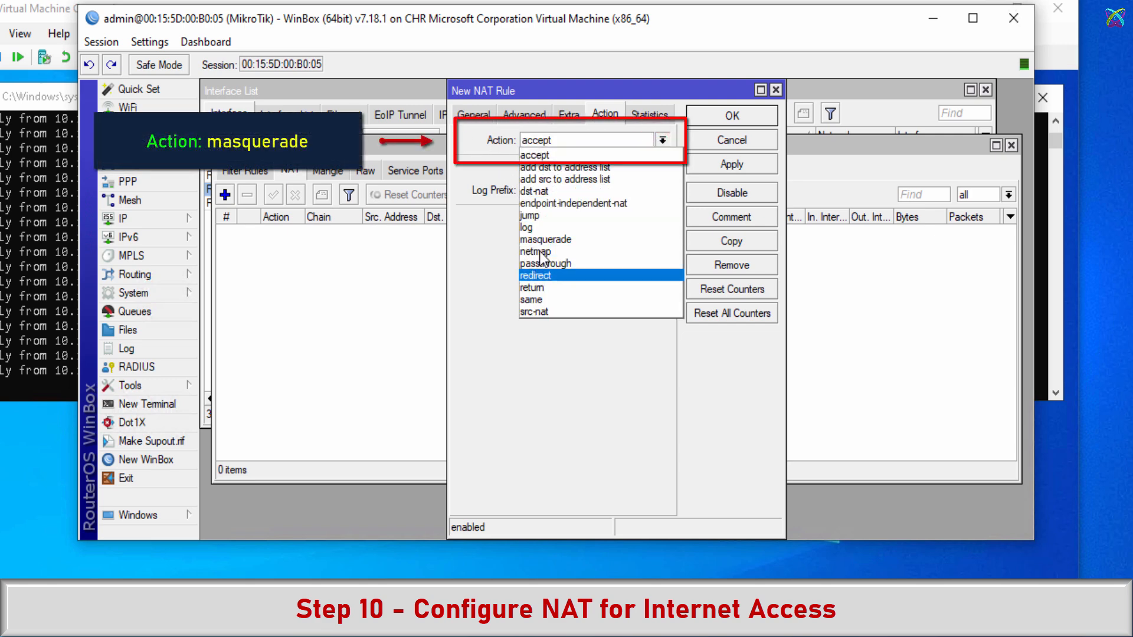
left_click(546, 239)
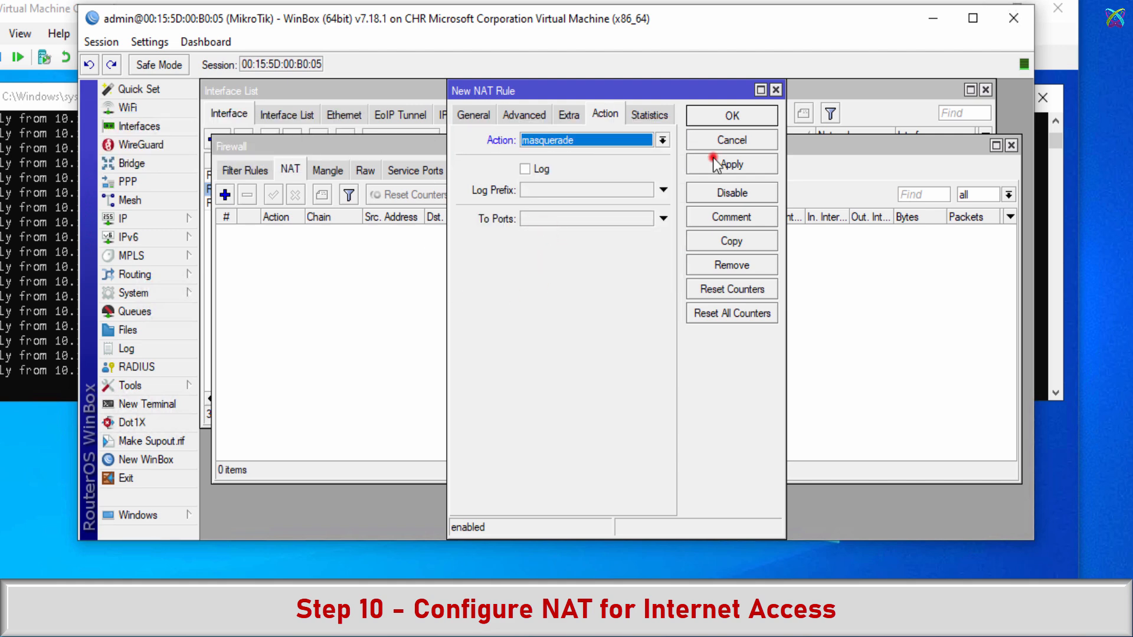
left_click(731, 165)
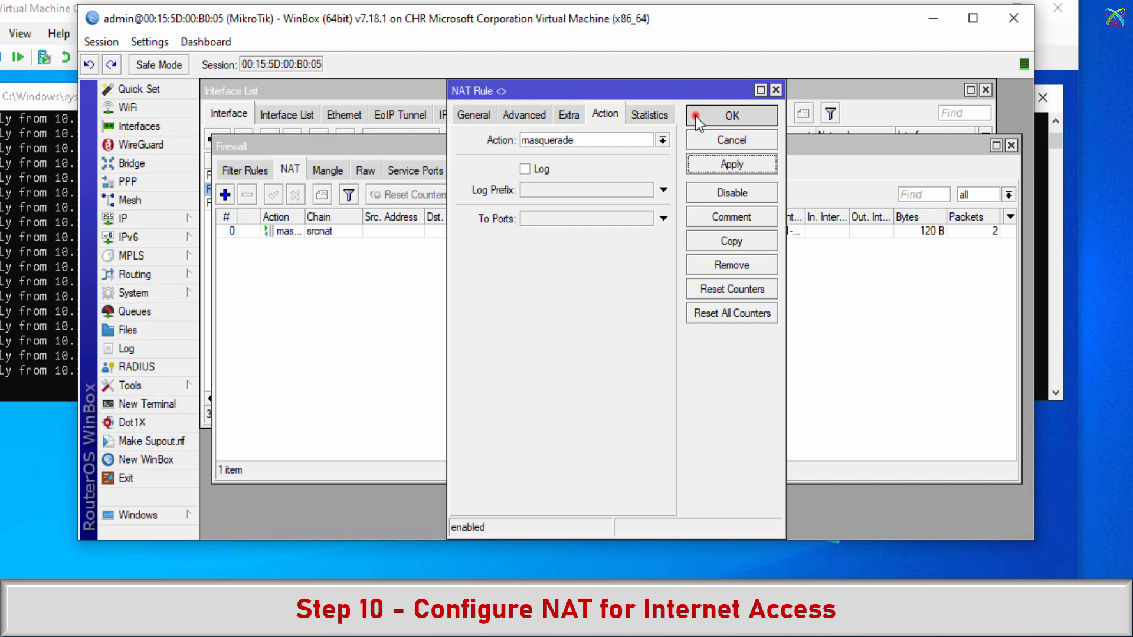
left_click(731, 116)
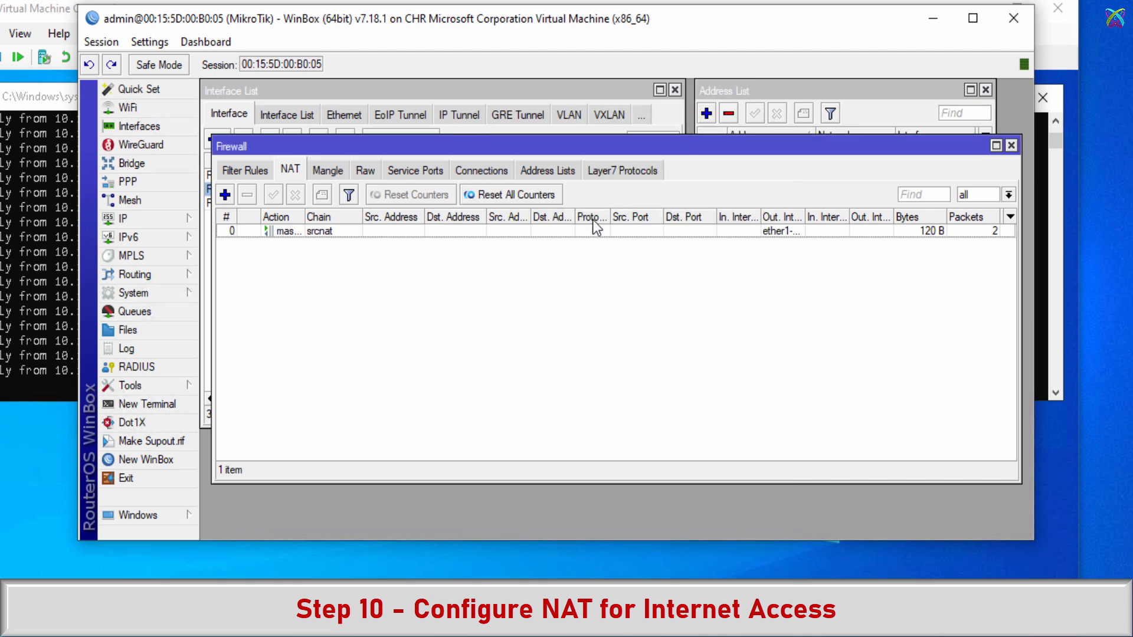
mouse_move(19, 70)
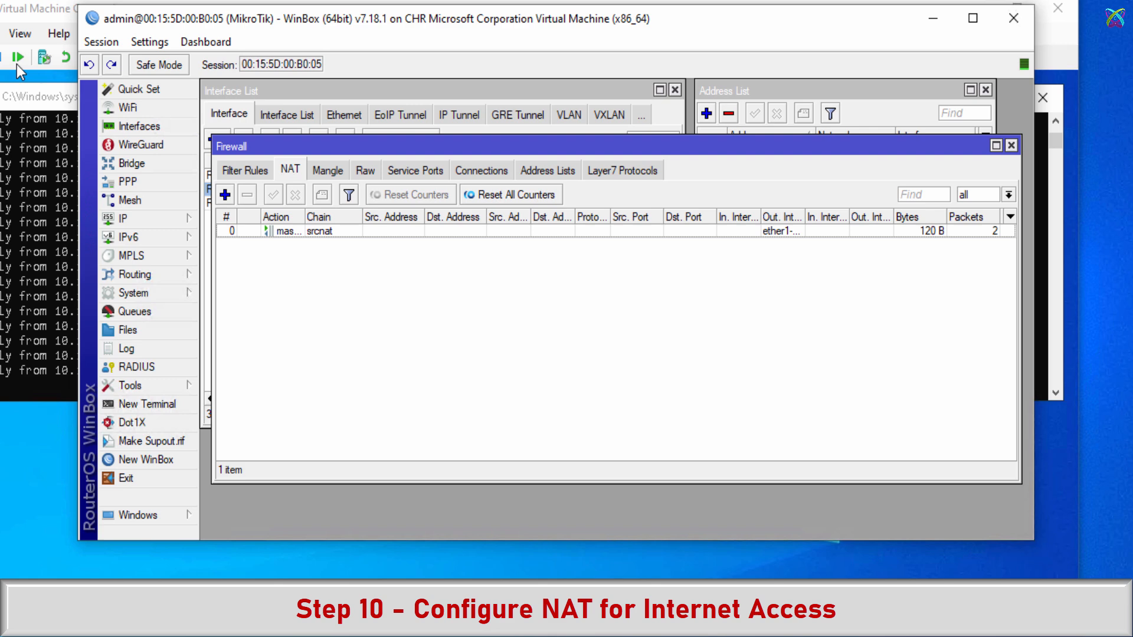